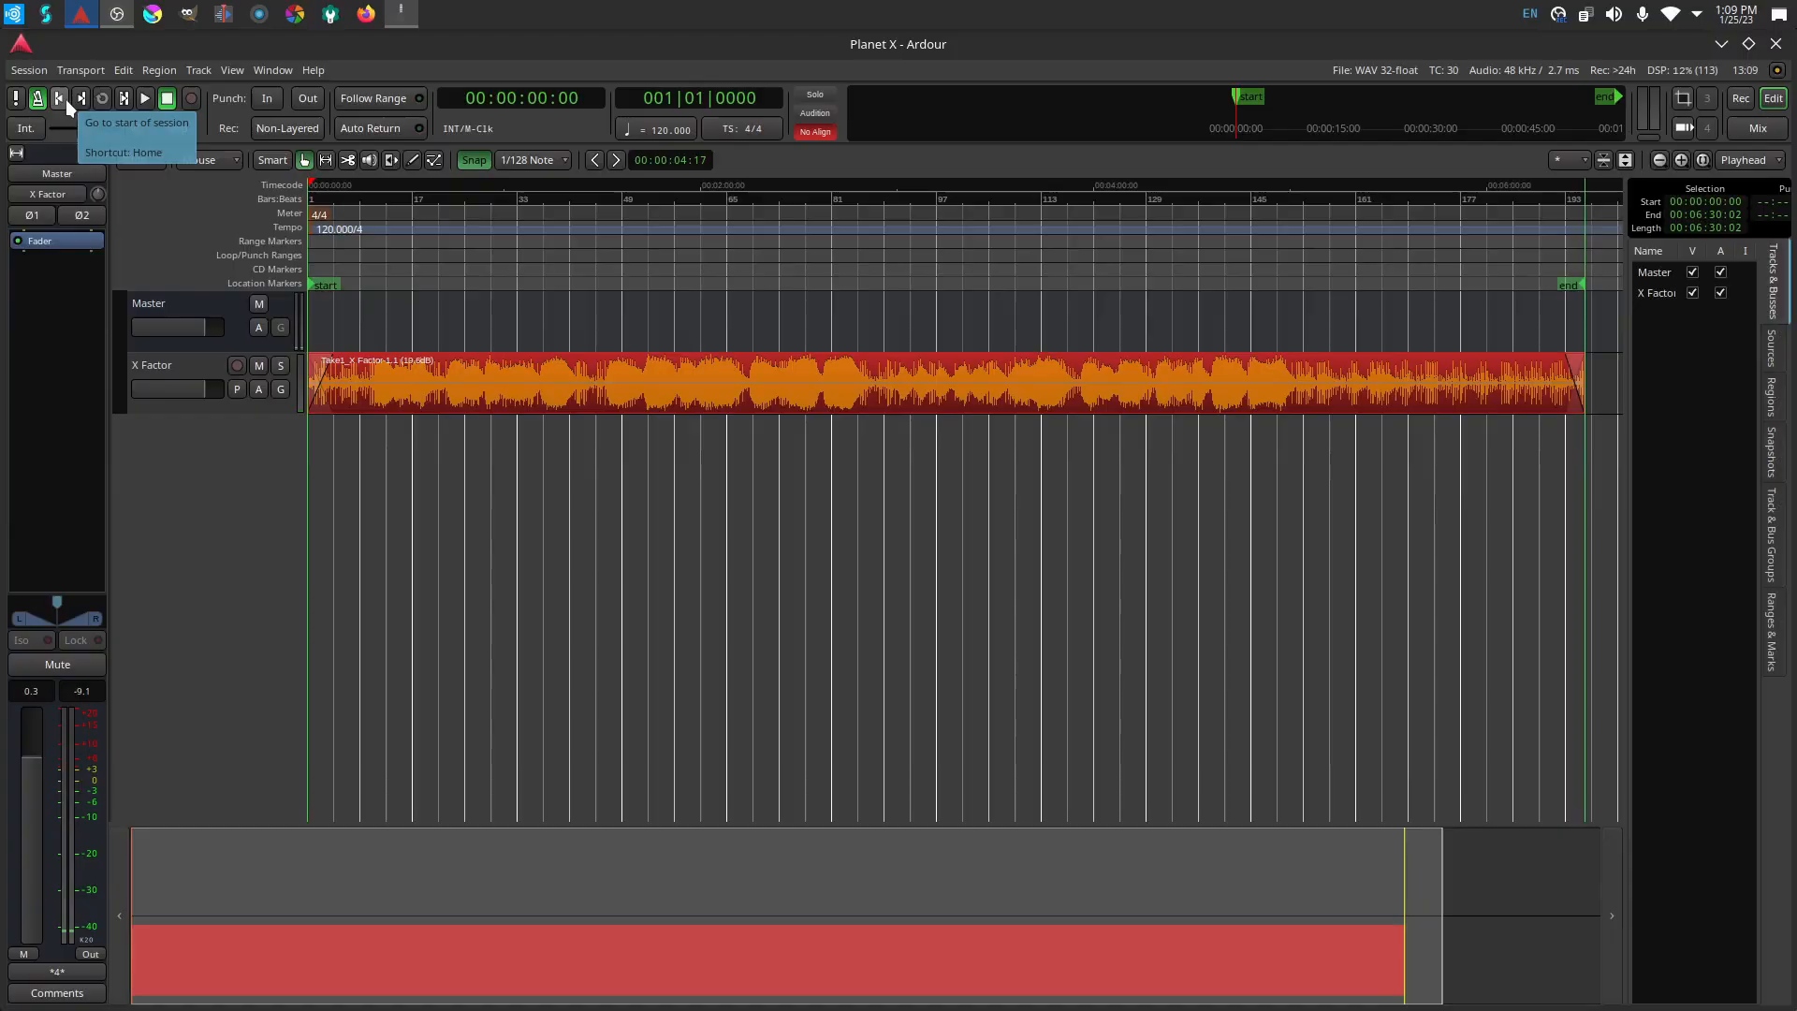
mouse_move(264, 378)
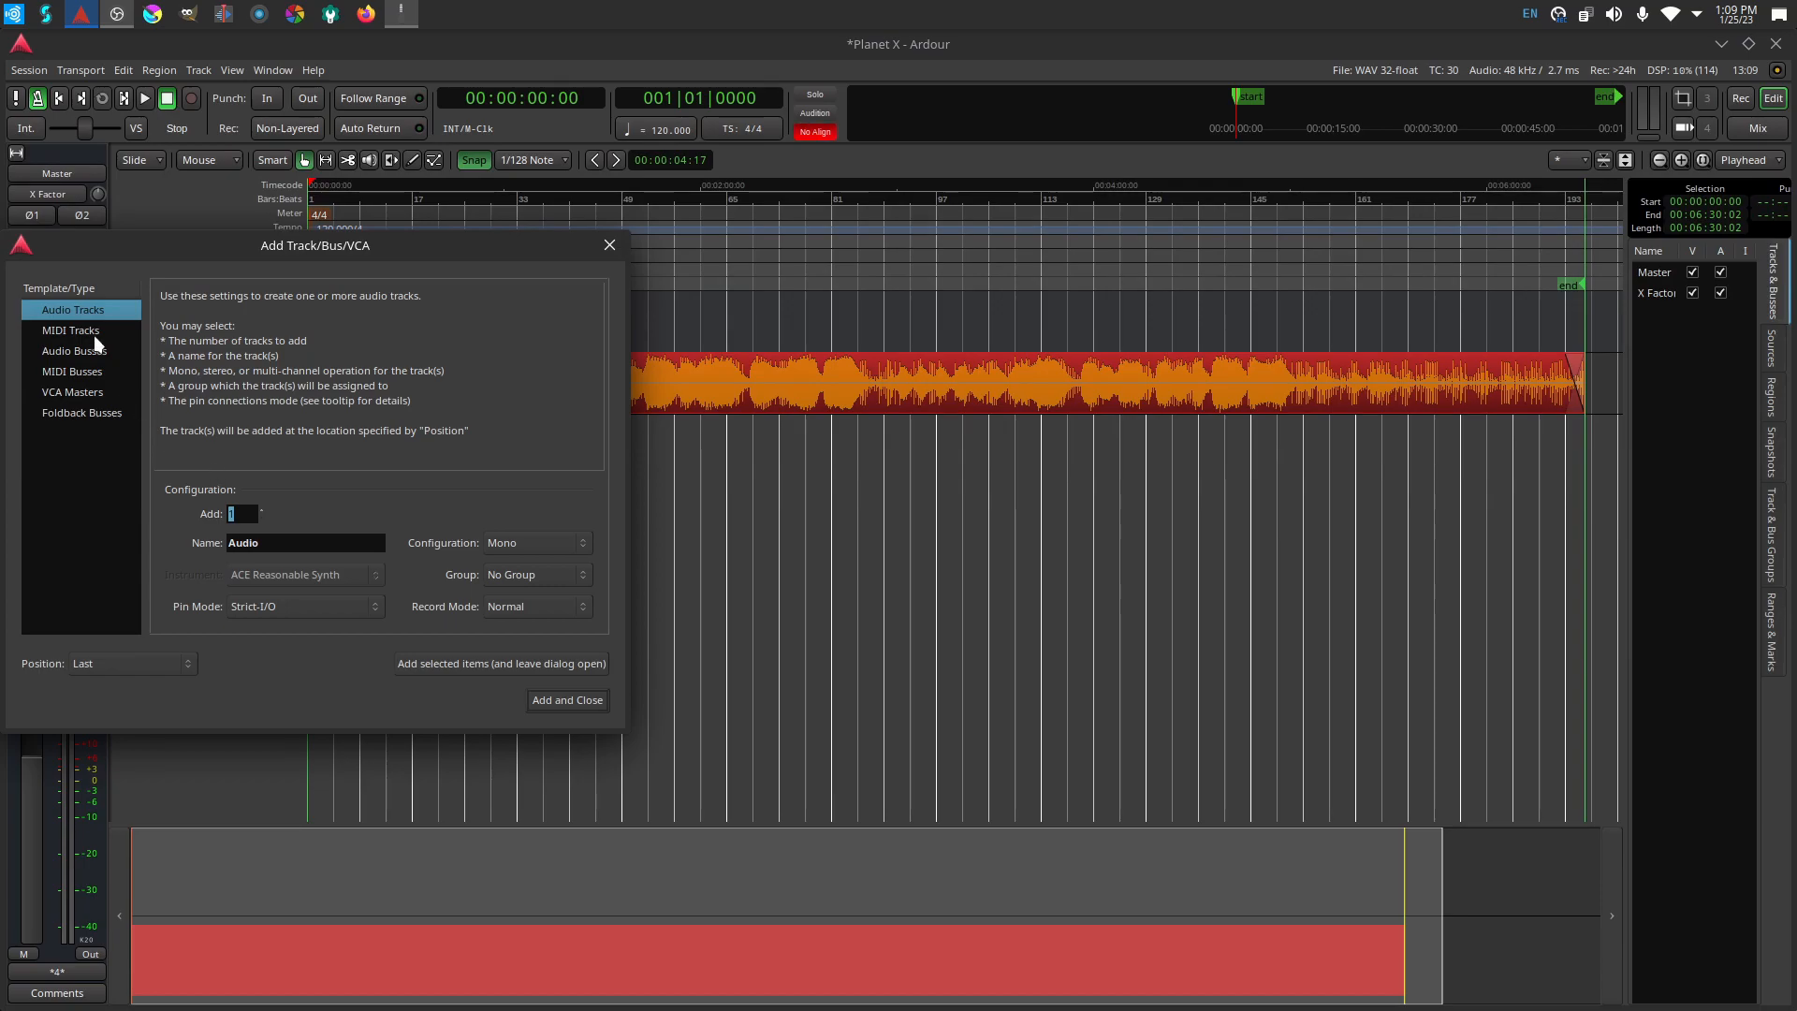
Add a MIDI track named Yoshimi with the Yoshimi synth as its instrument.
click(70, 330)
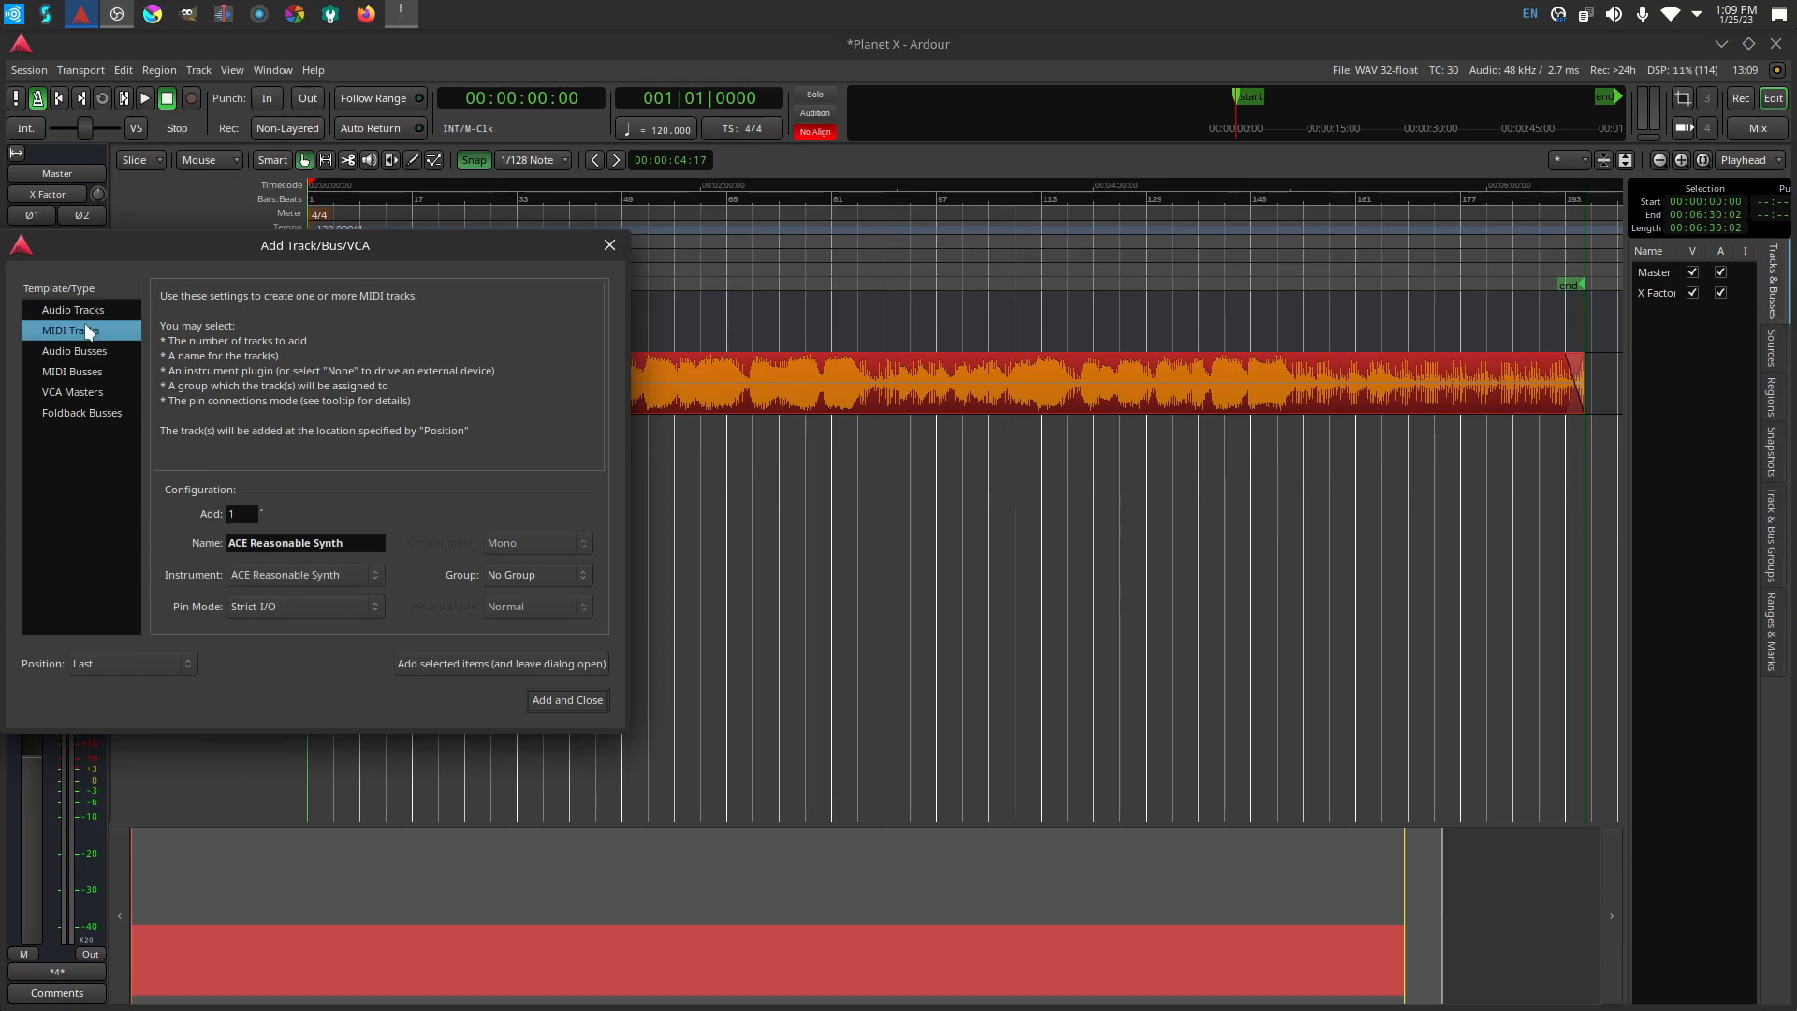
click(303, 574)
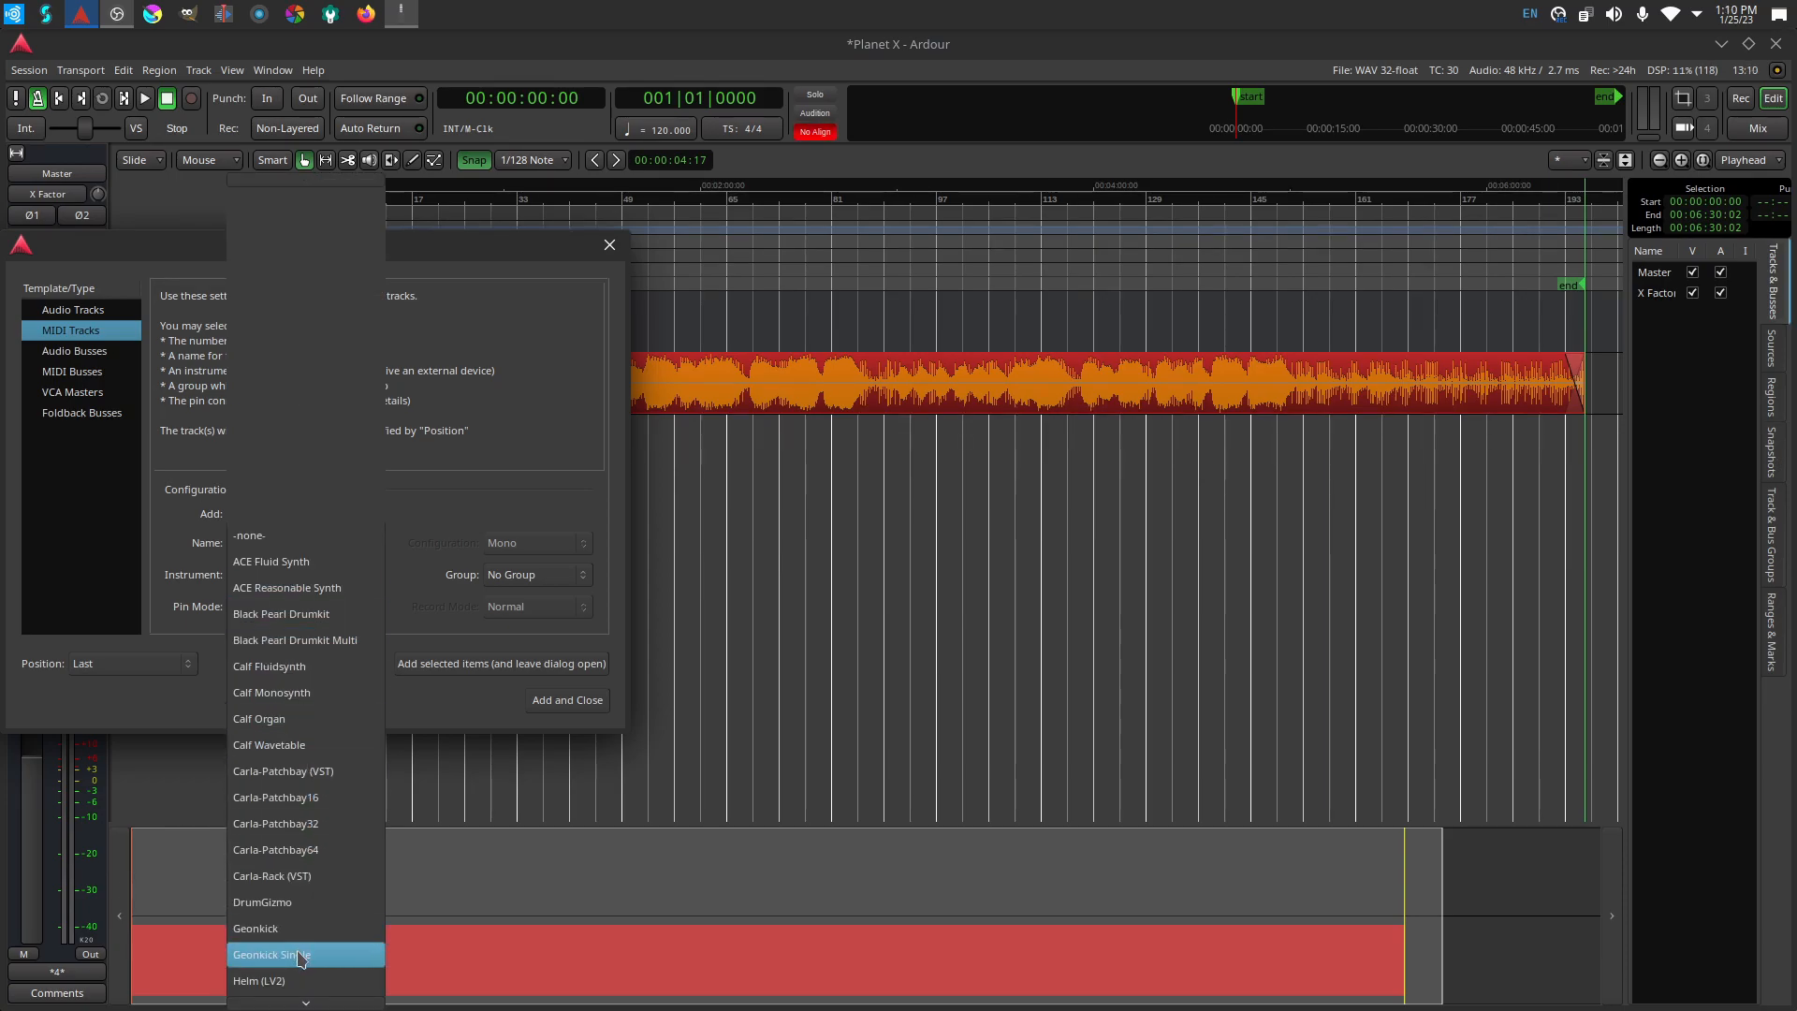
scroll(down, 3)
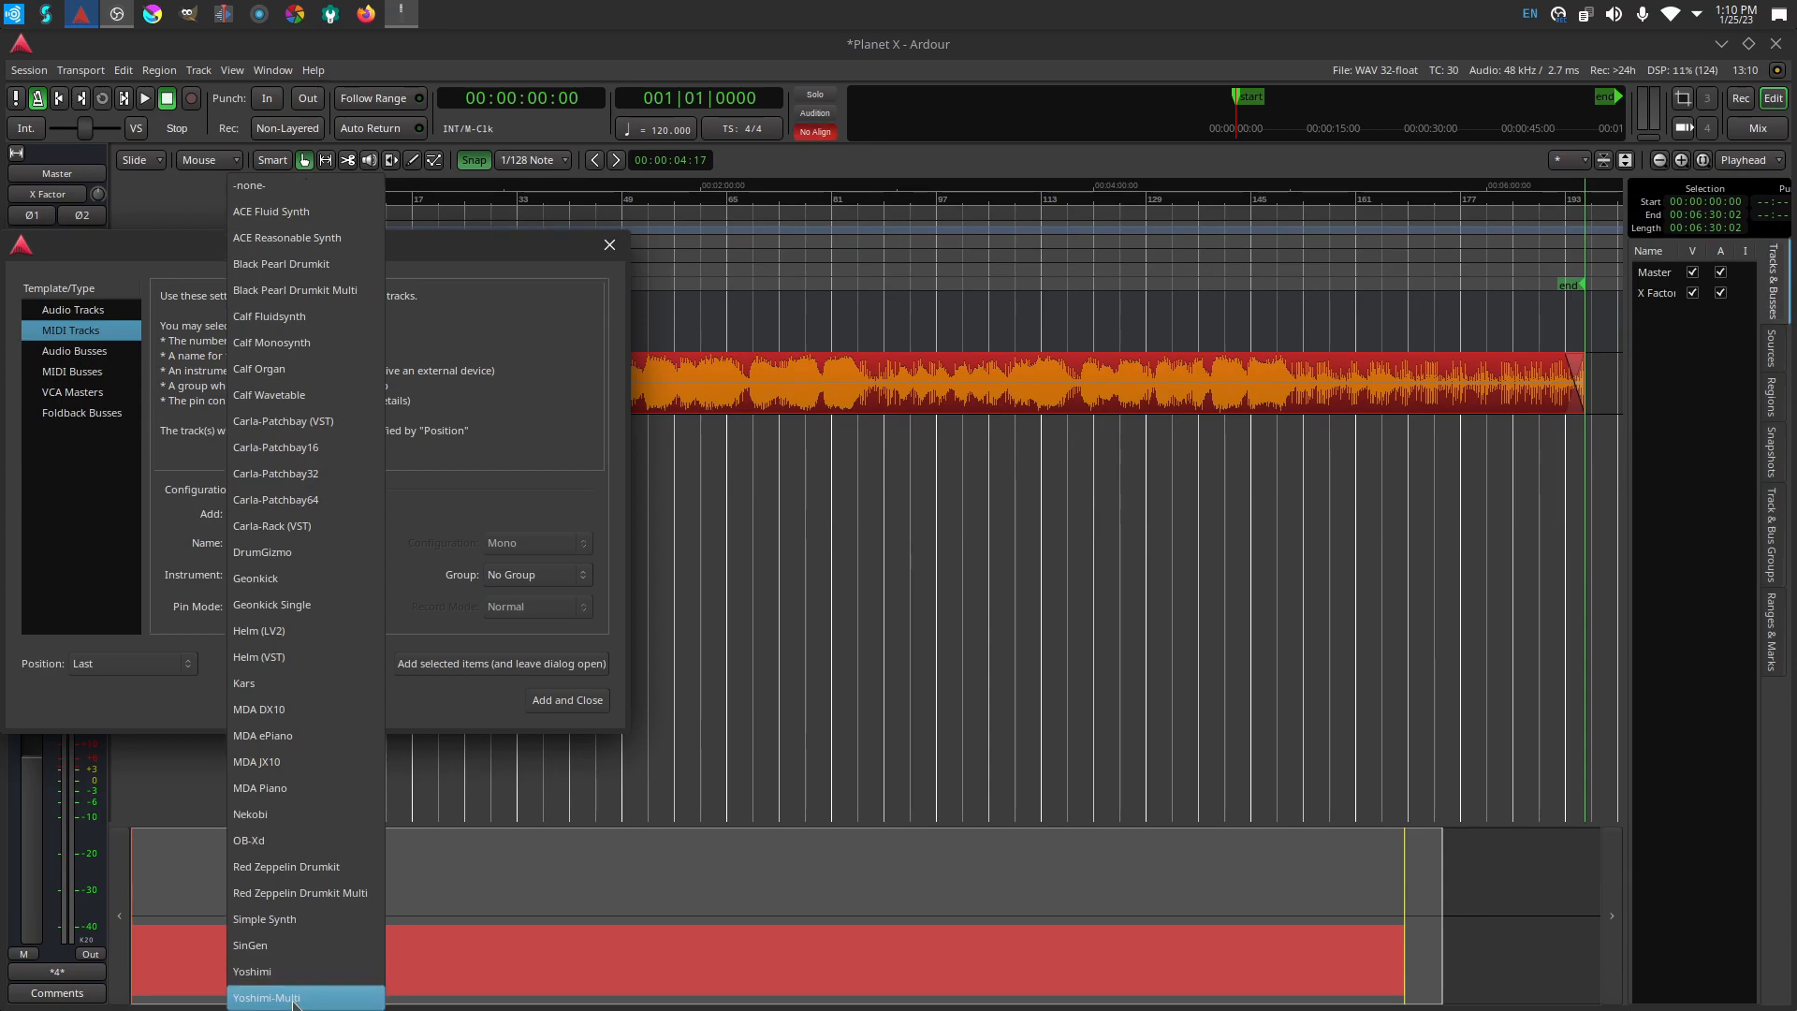
click(251, 970)
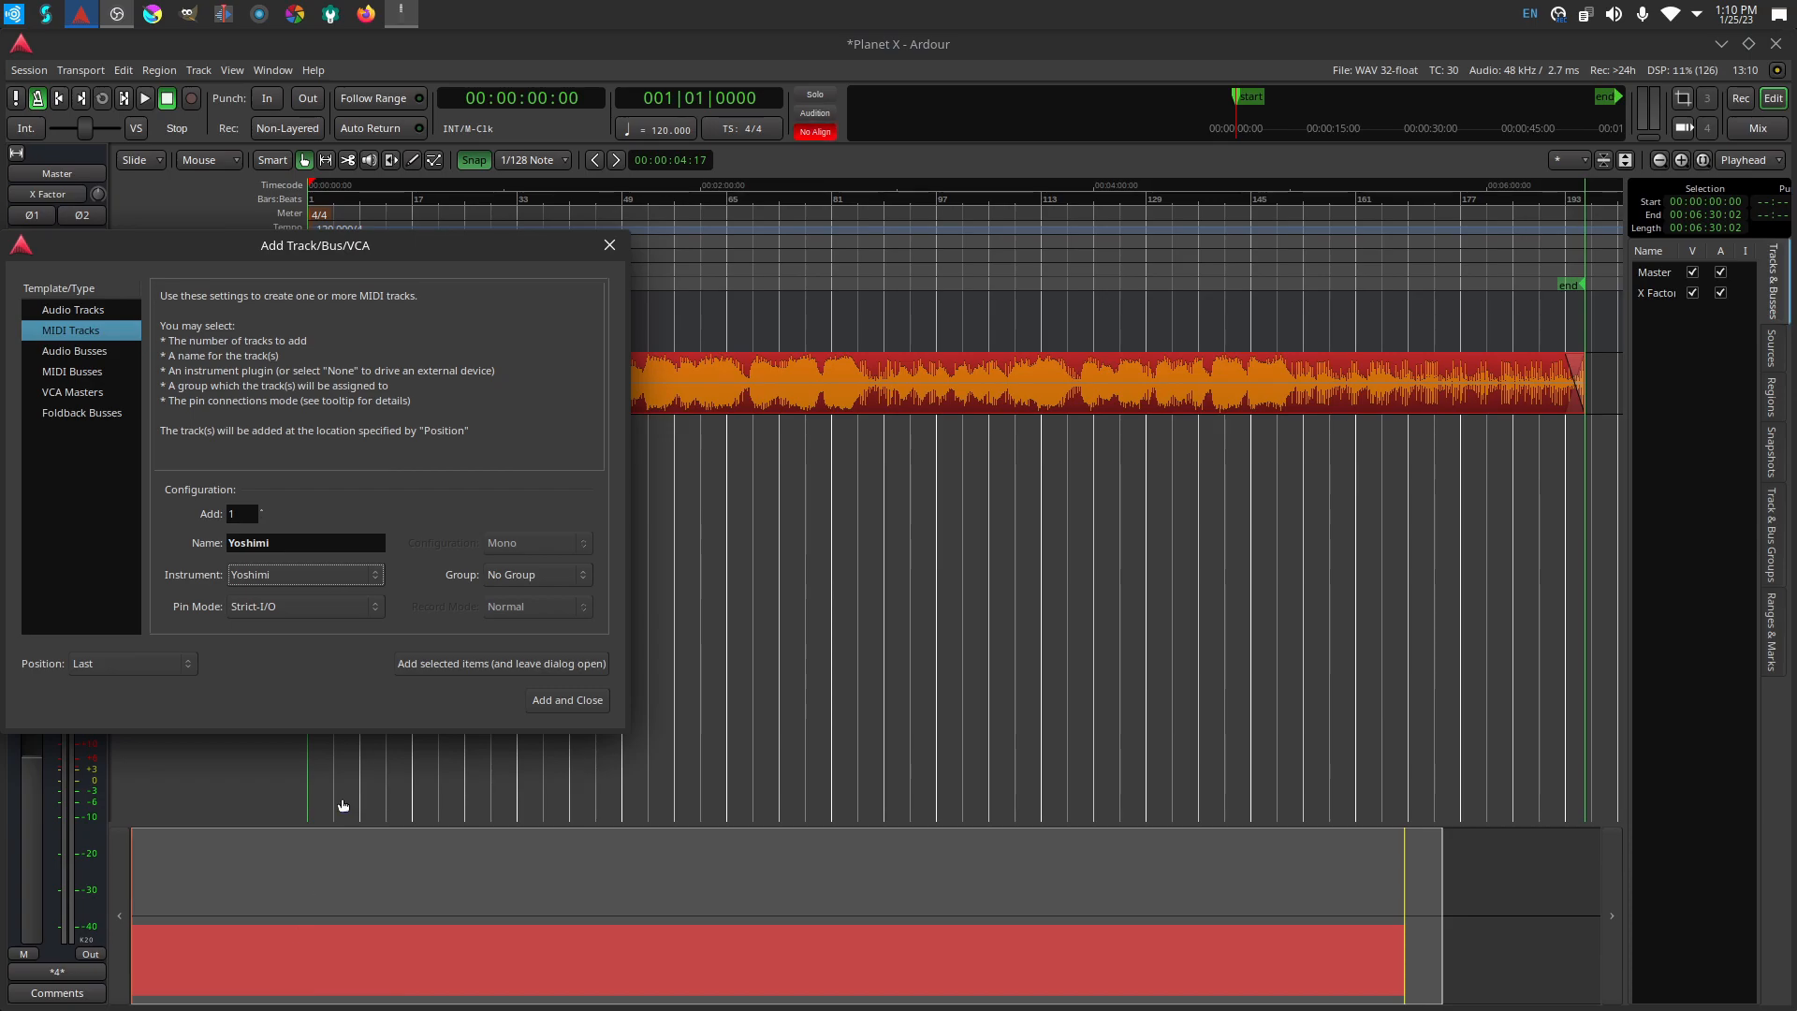
mouse_move(525, 711)
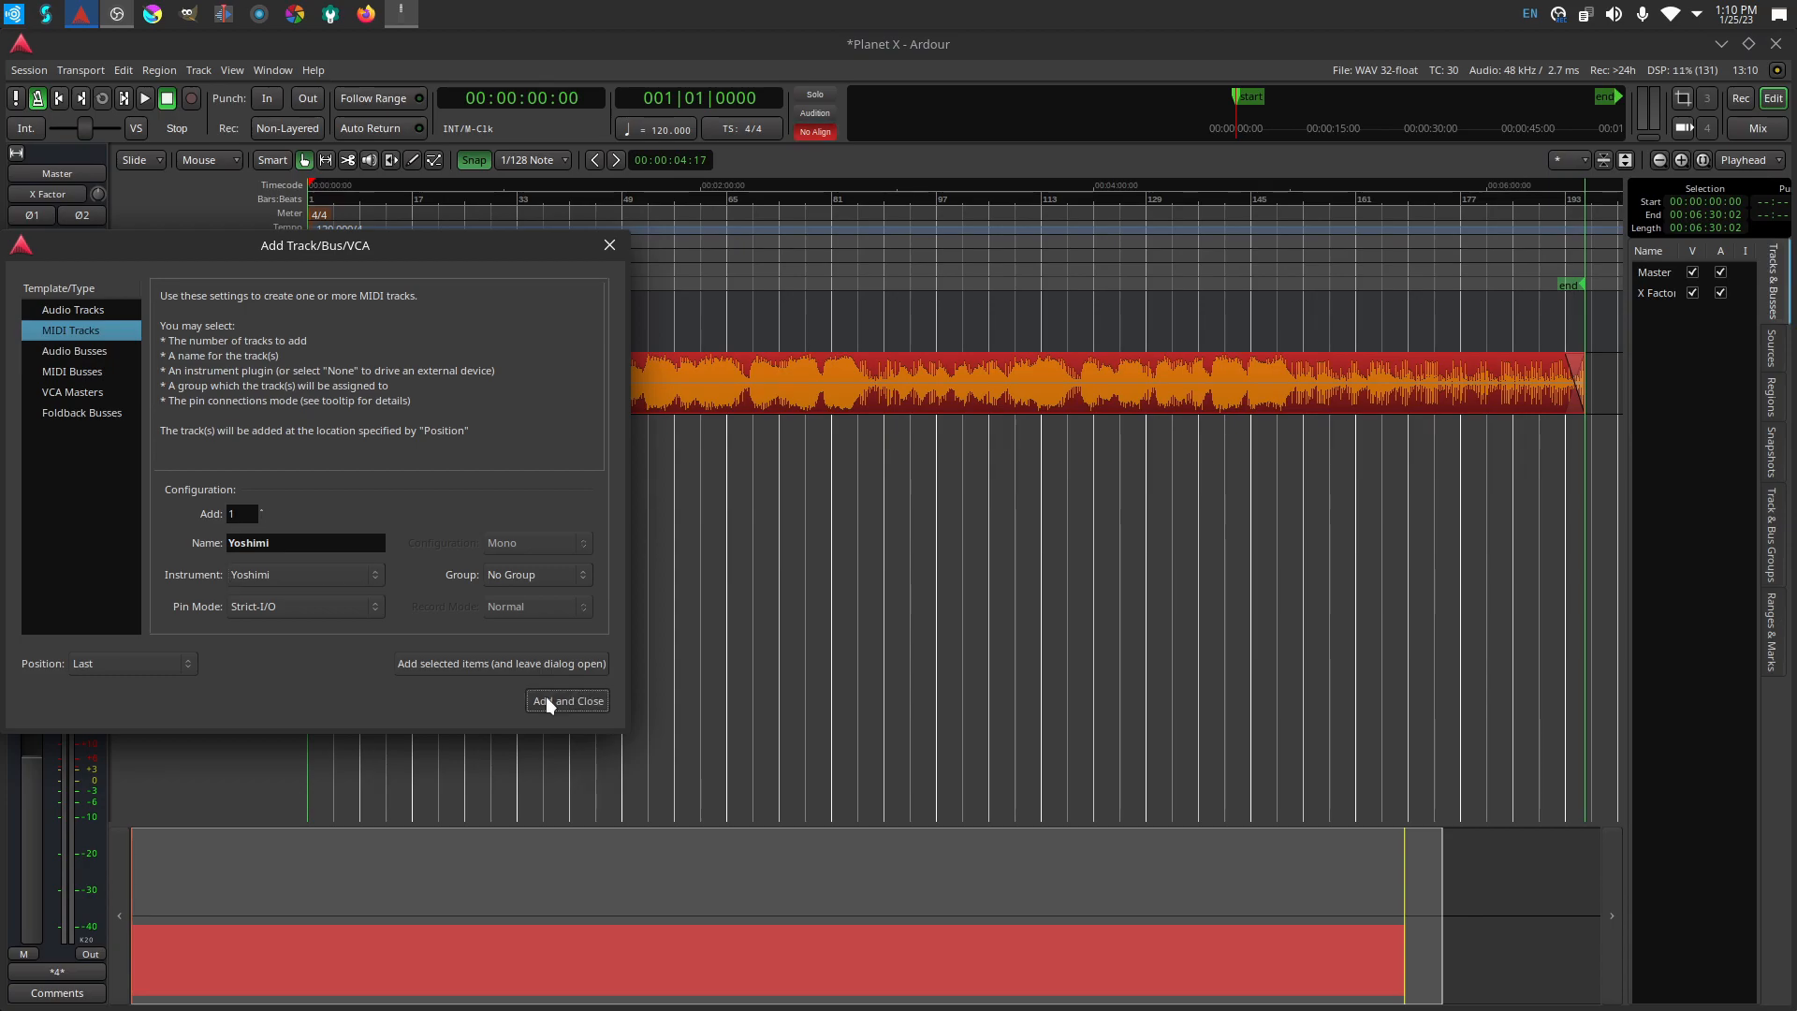
click(566, 700)
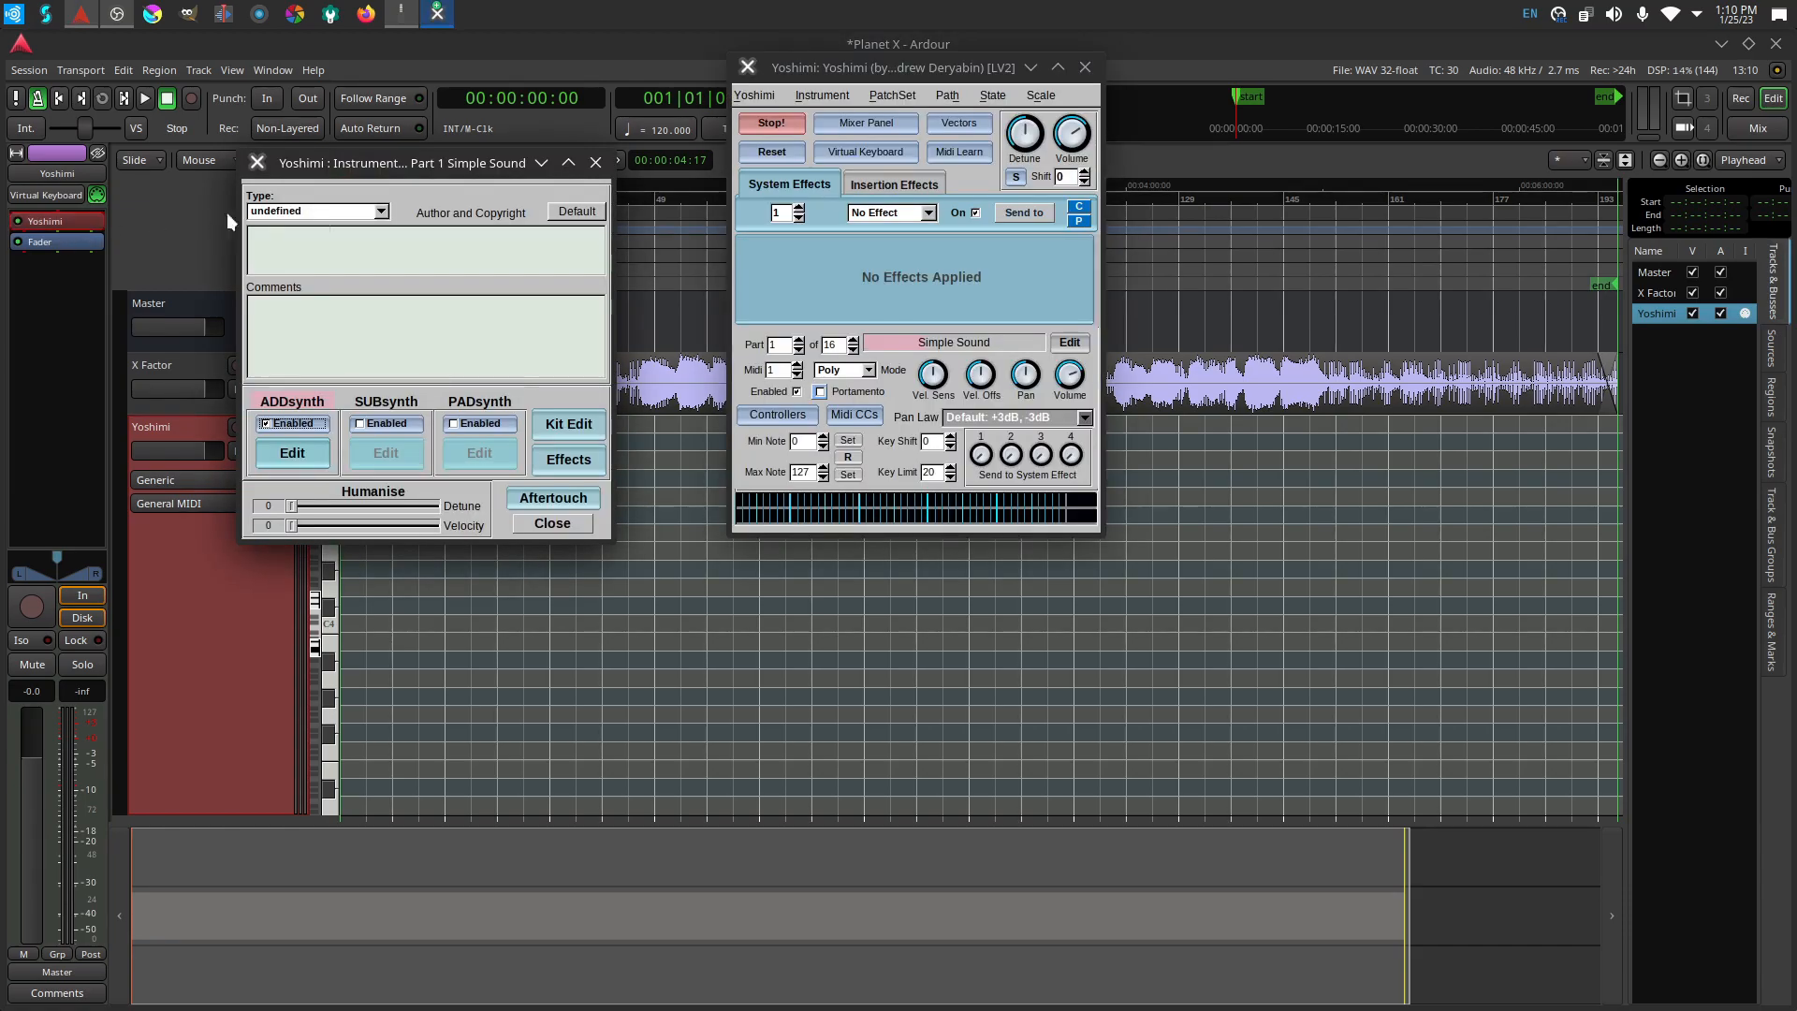
Load the Morph Strings1 patch from Yoshimi's Strings bank, then close the bank window.
click(821, 96)
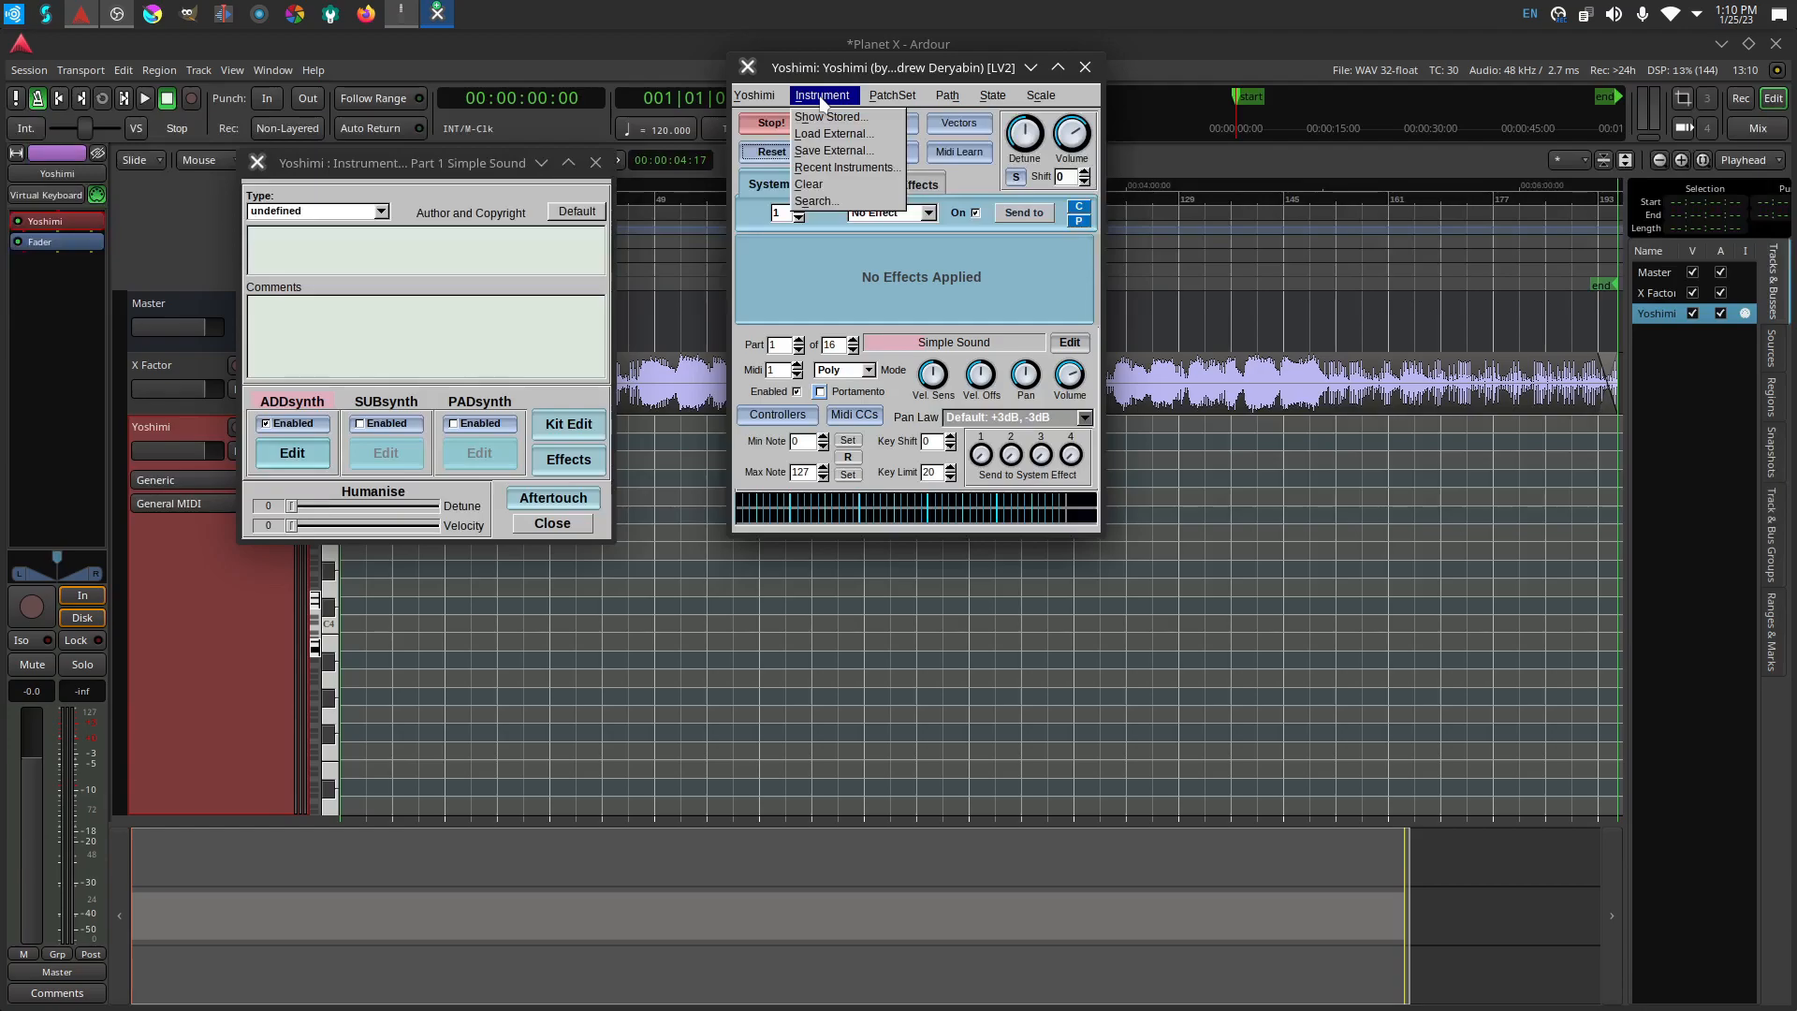
click(891, 95)
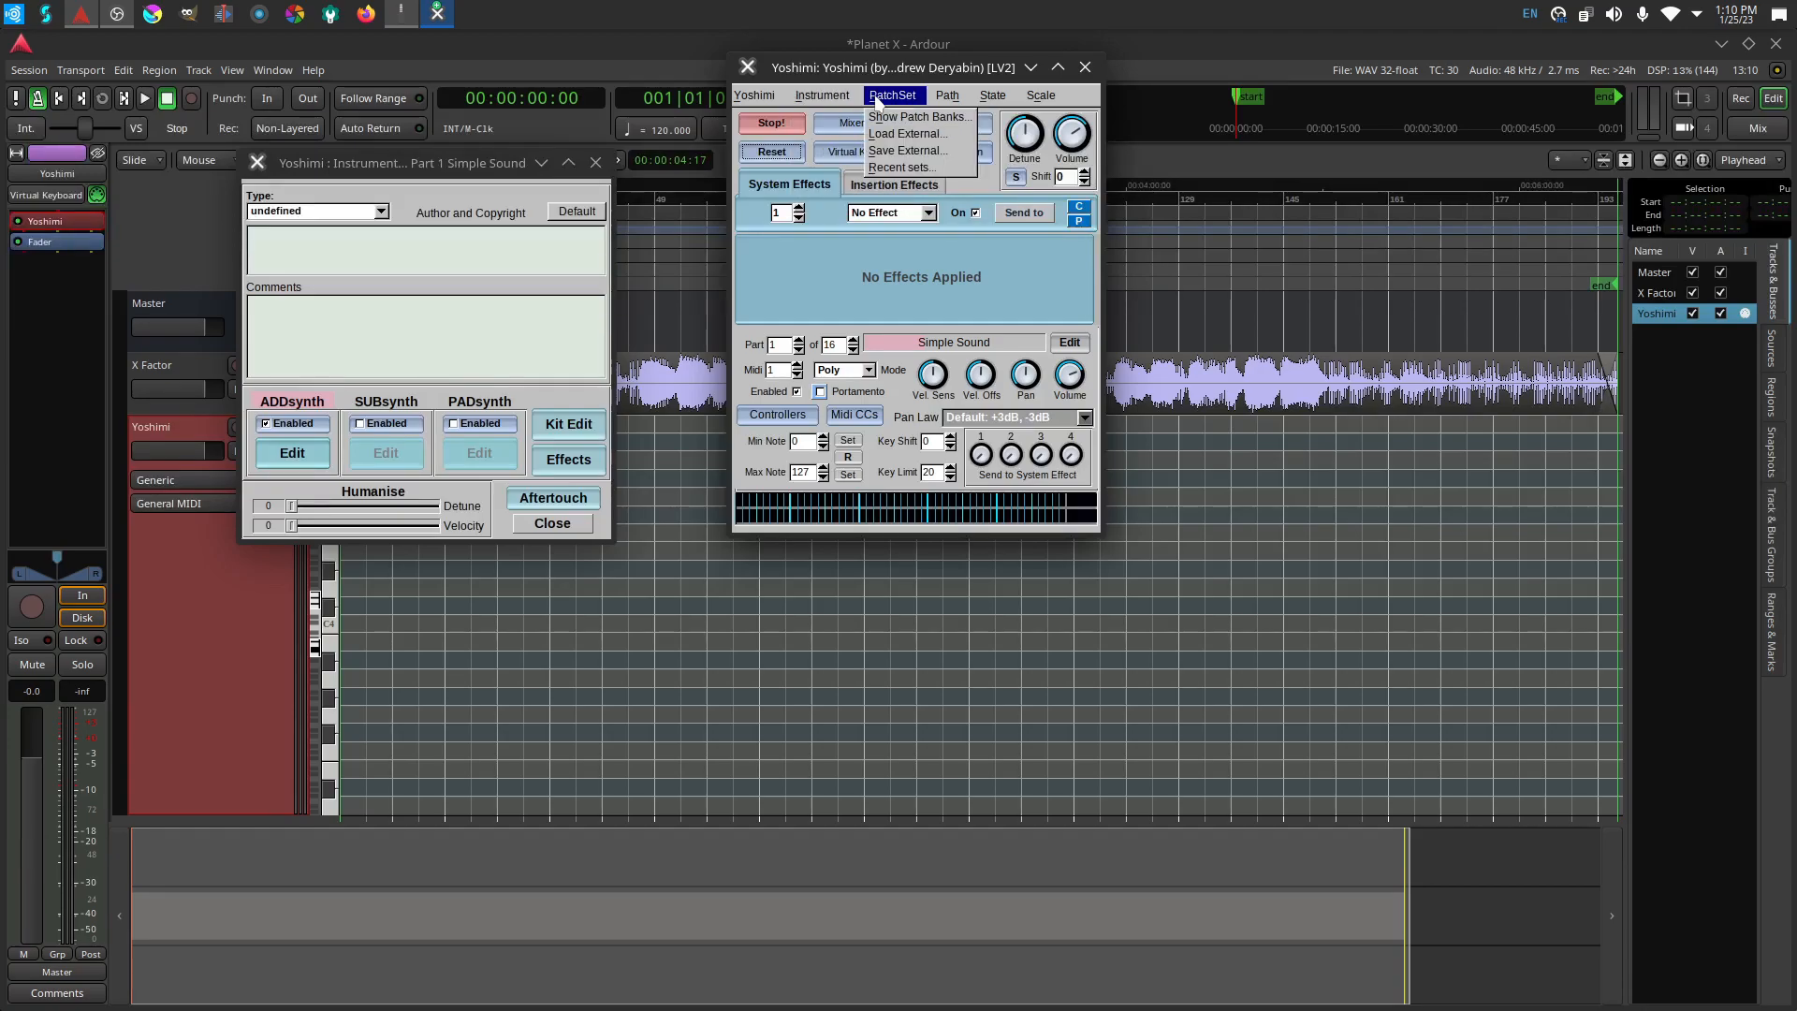
click(917, 116)
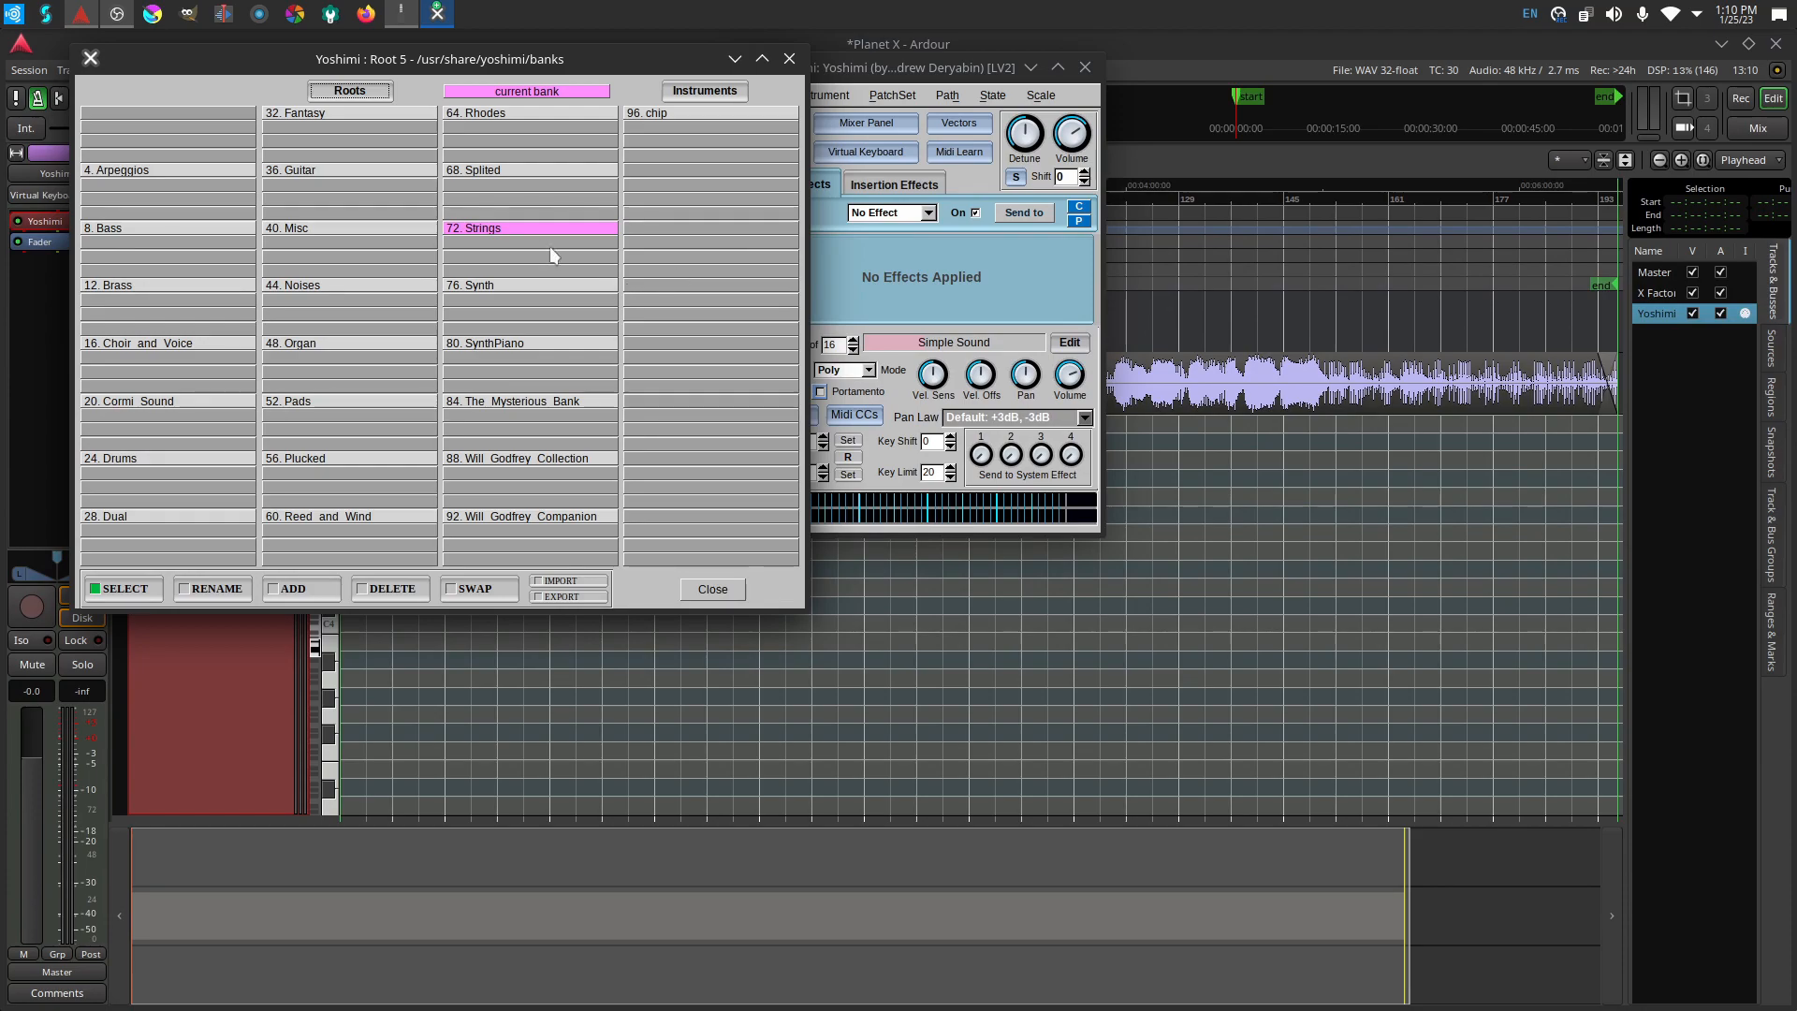
double_click(475, 226)
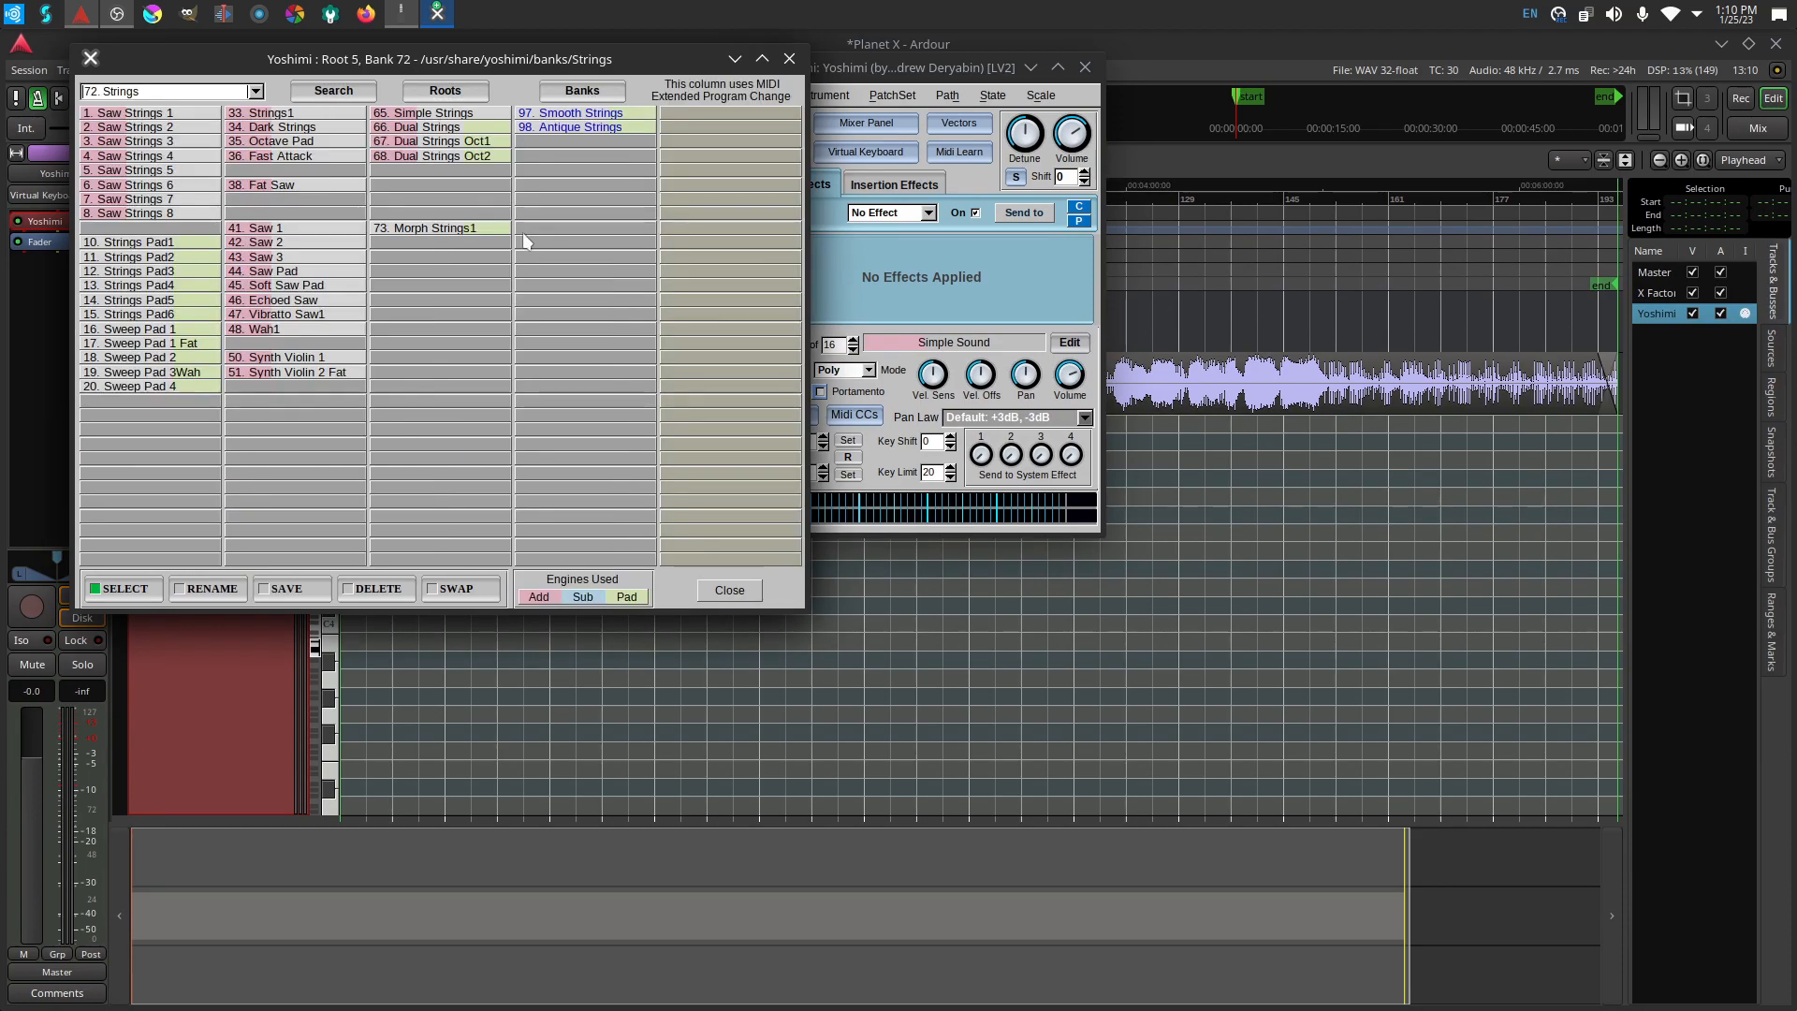
click(429, 226)
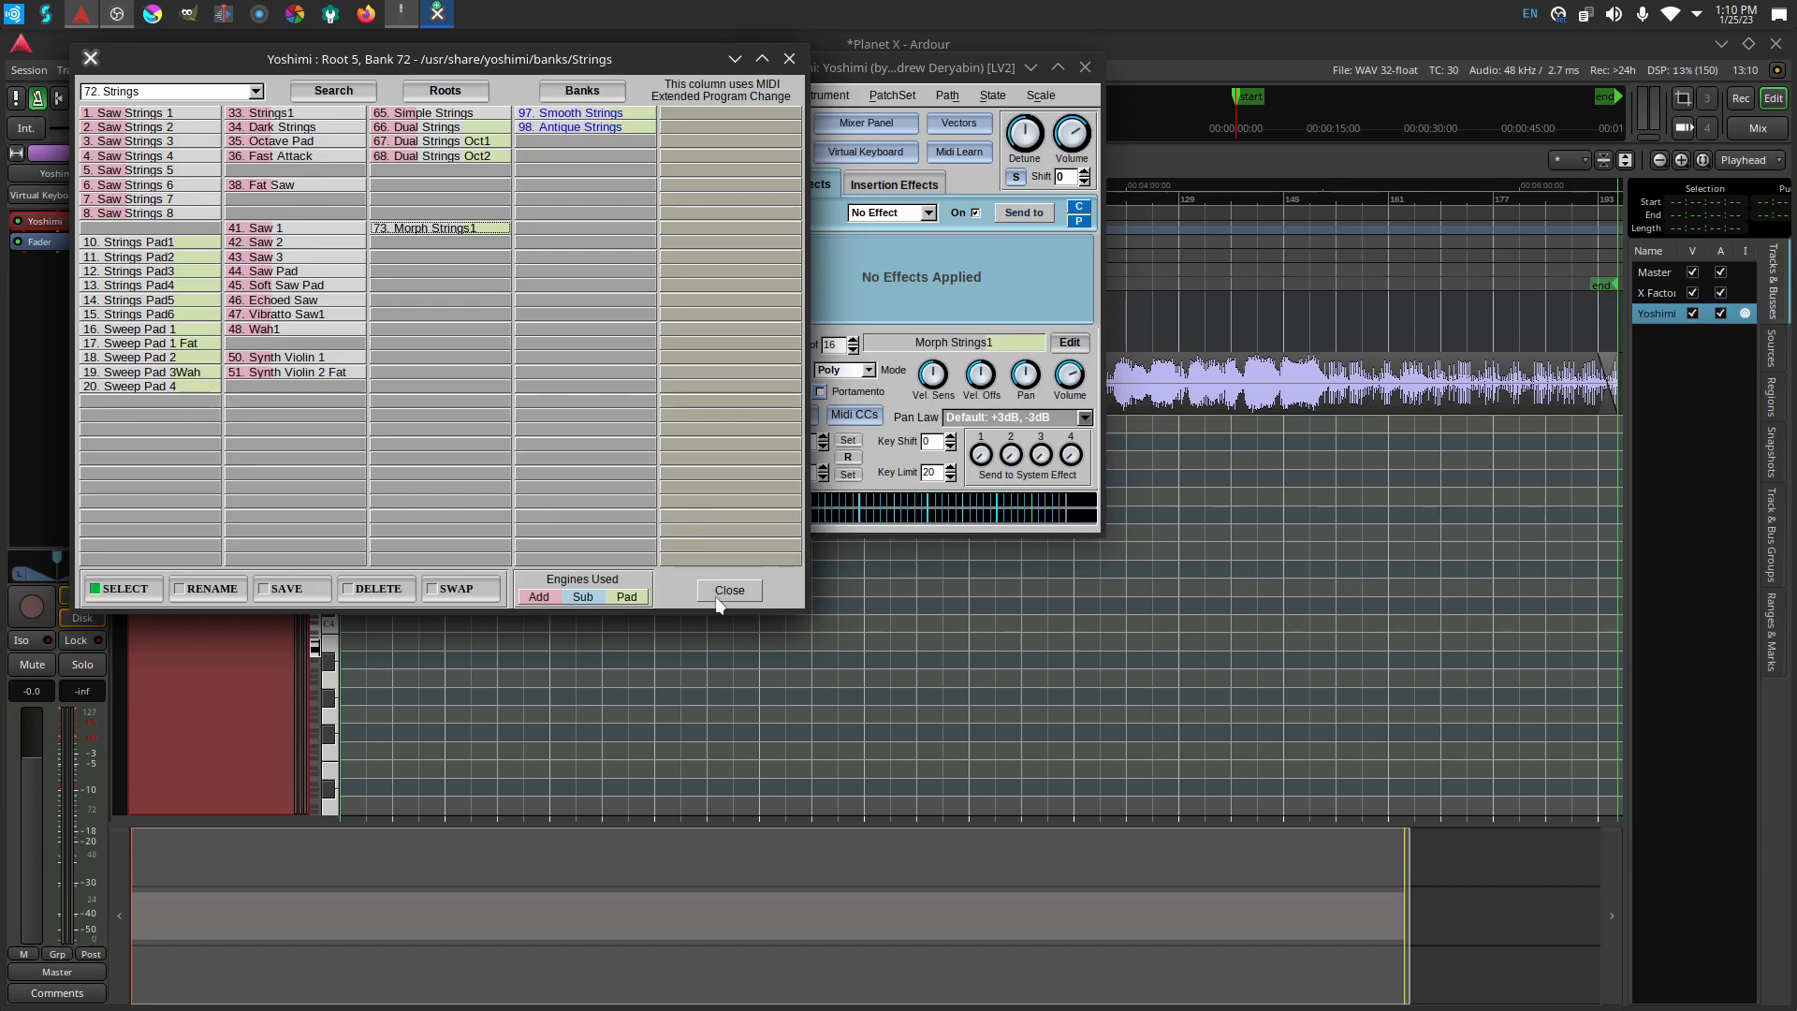
click(729, 589)
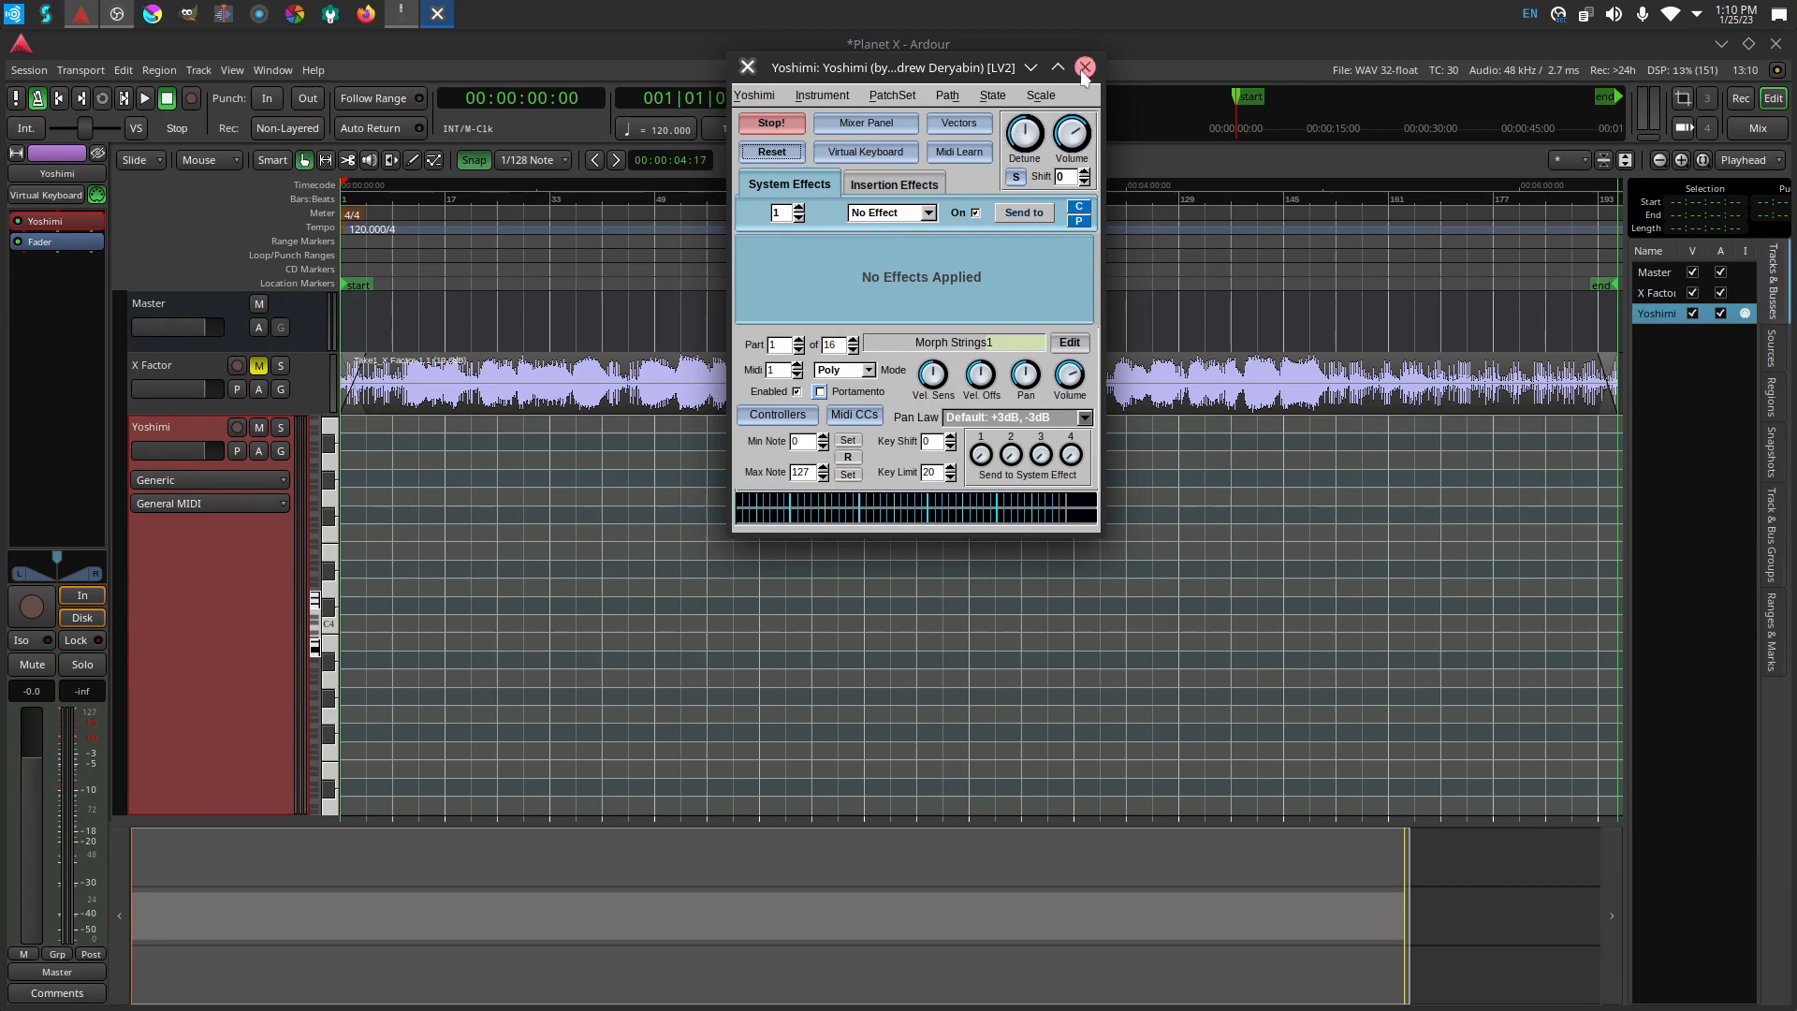
Close the Yoshimi synth window, then play and stop the session from the start twice.
click(1083, 67)
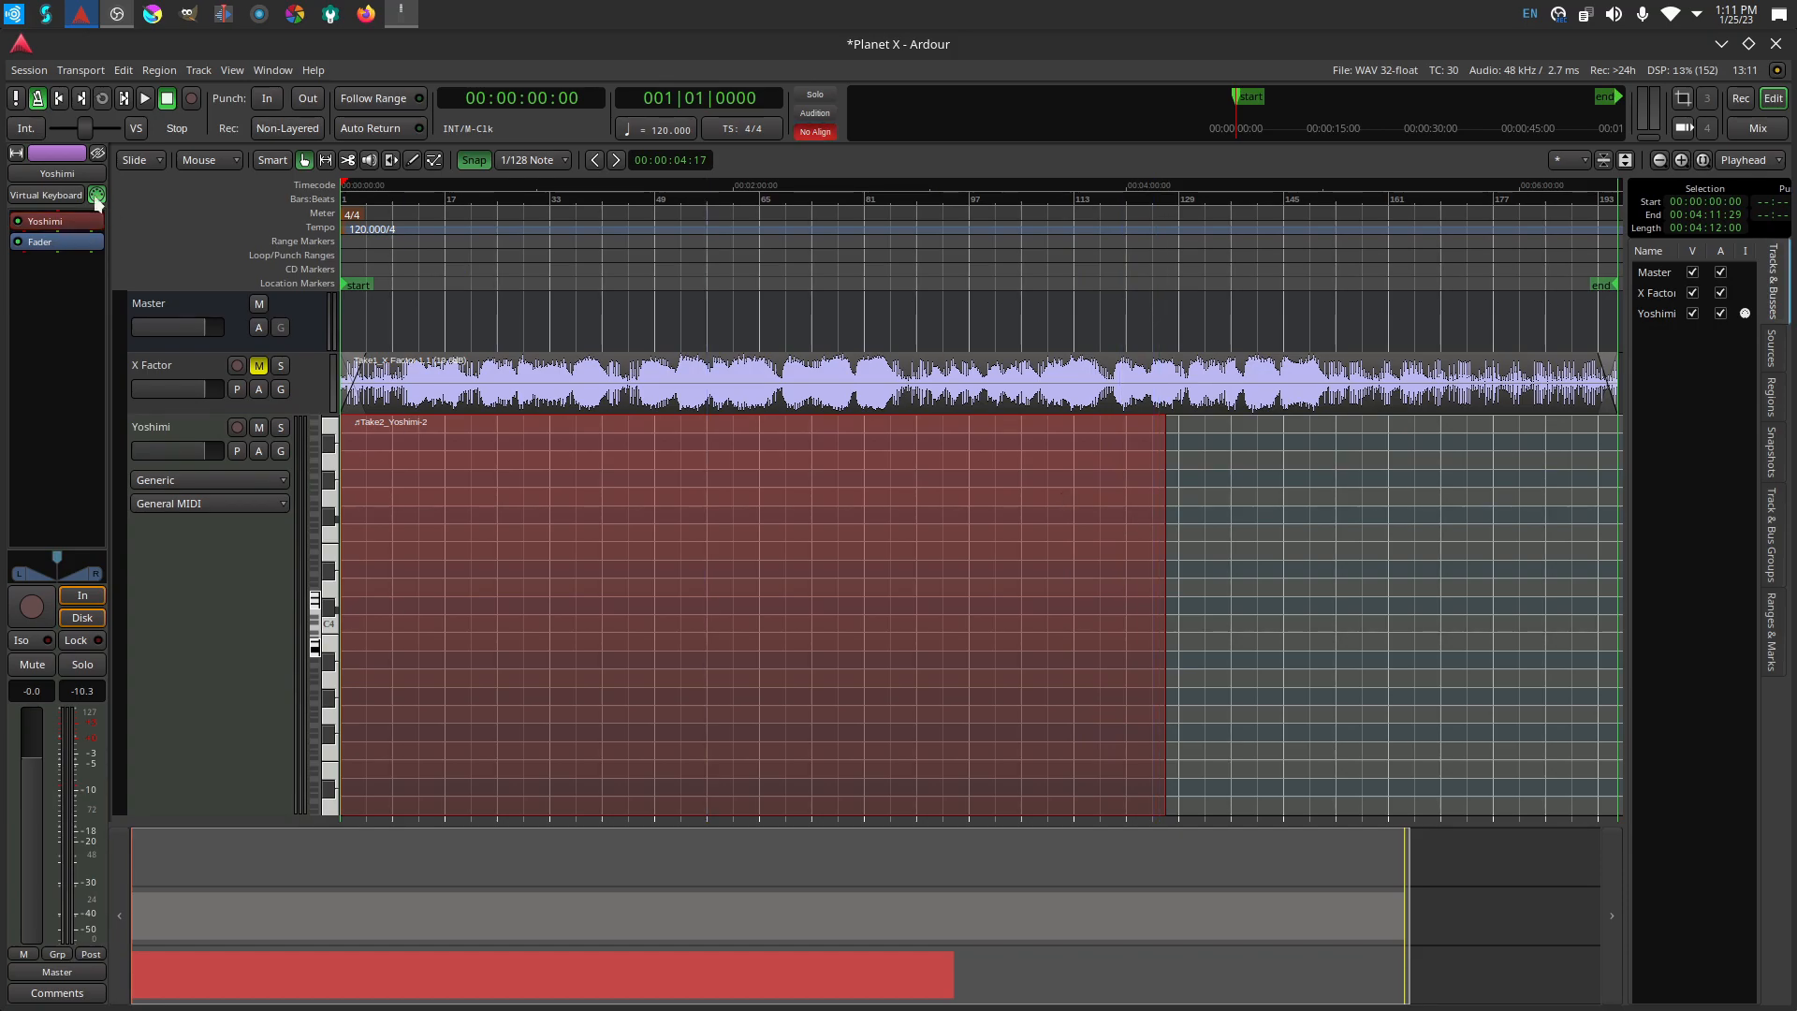
click(143, 97)
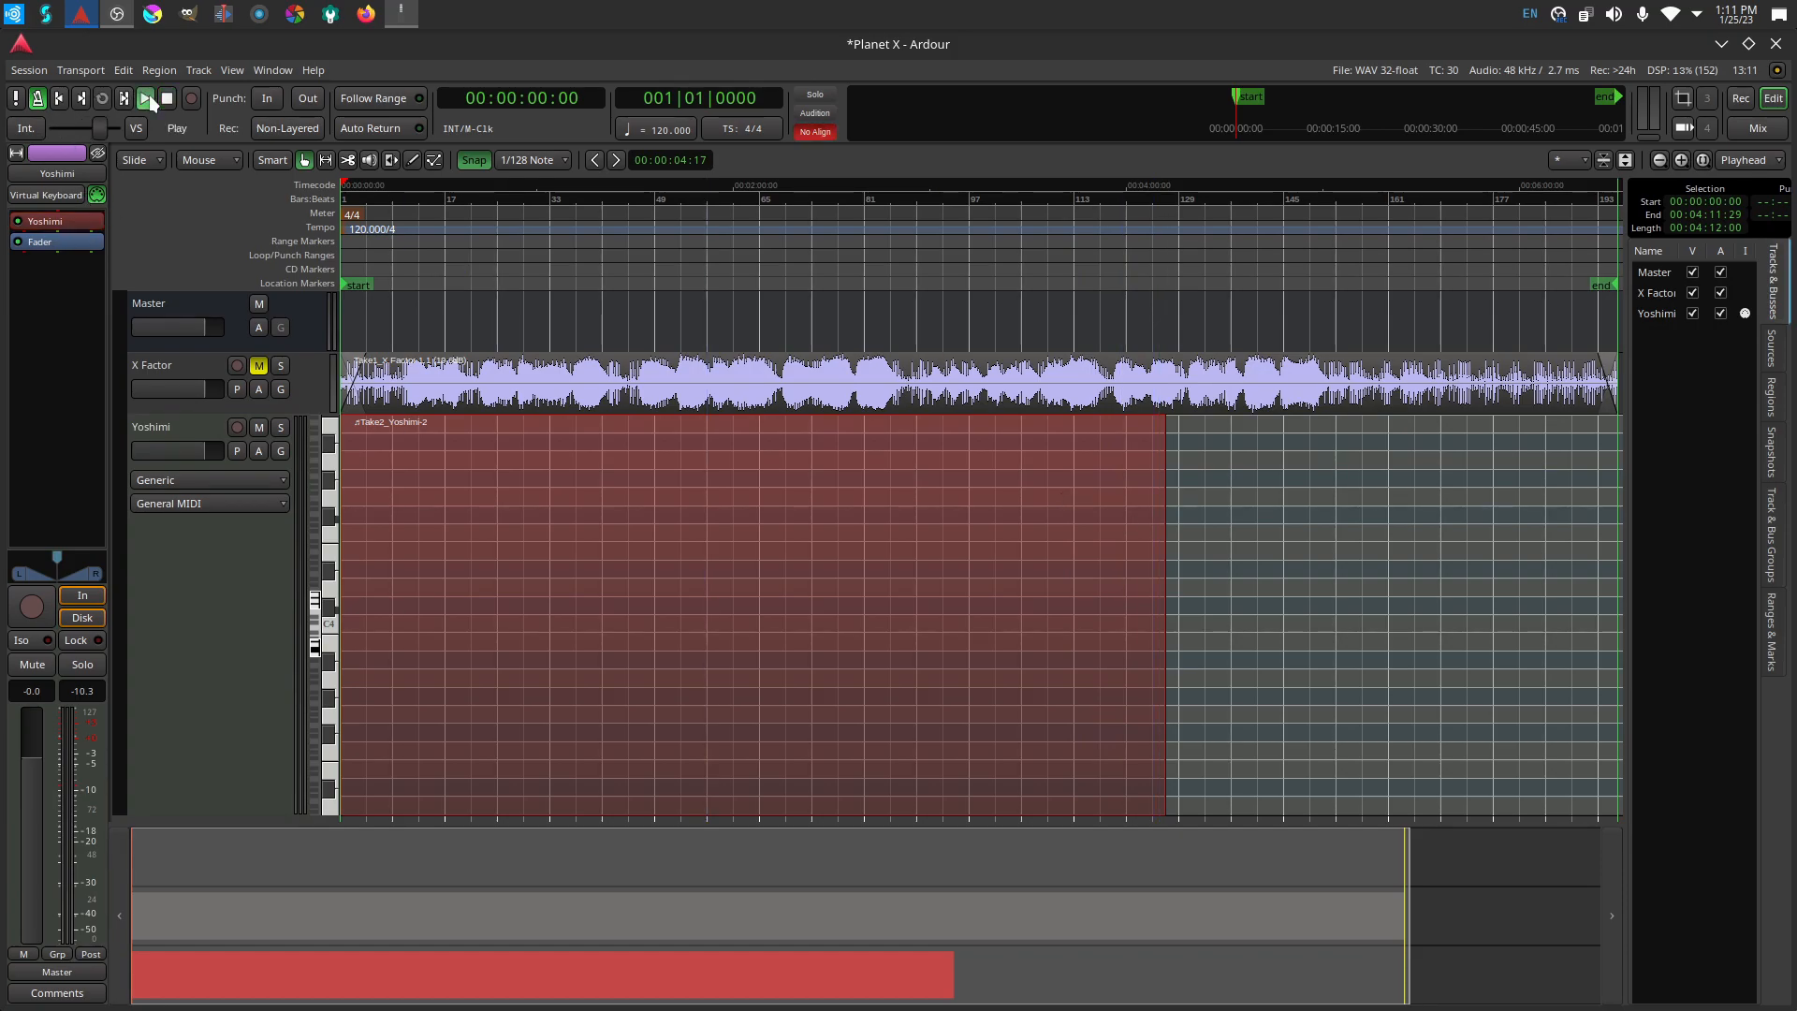
click(144, 98)
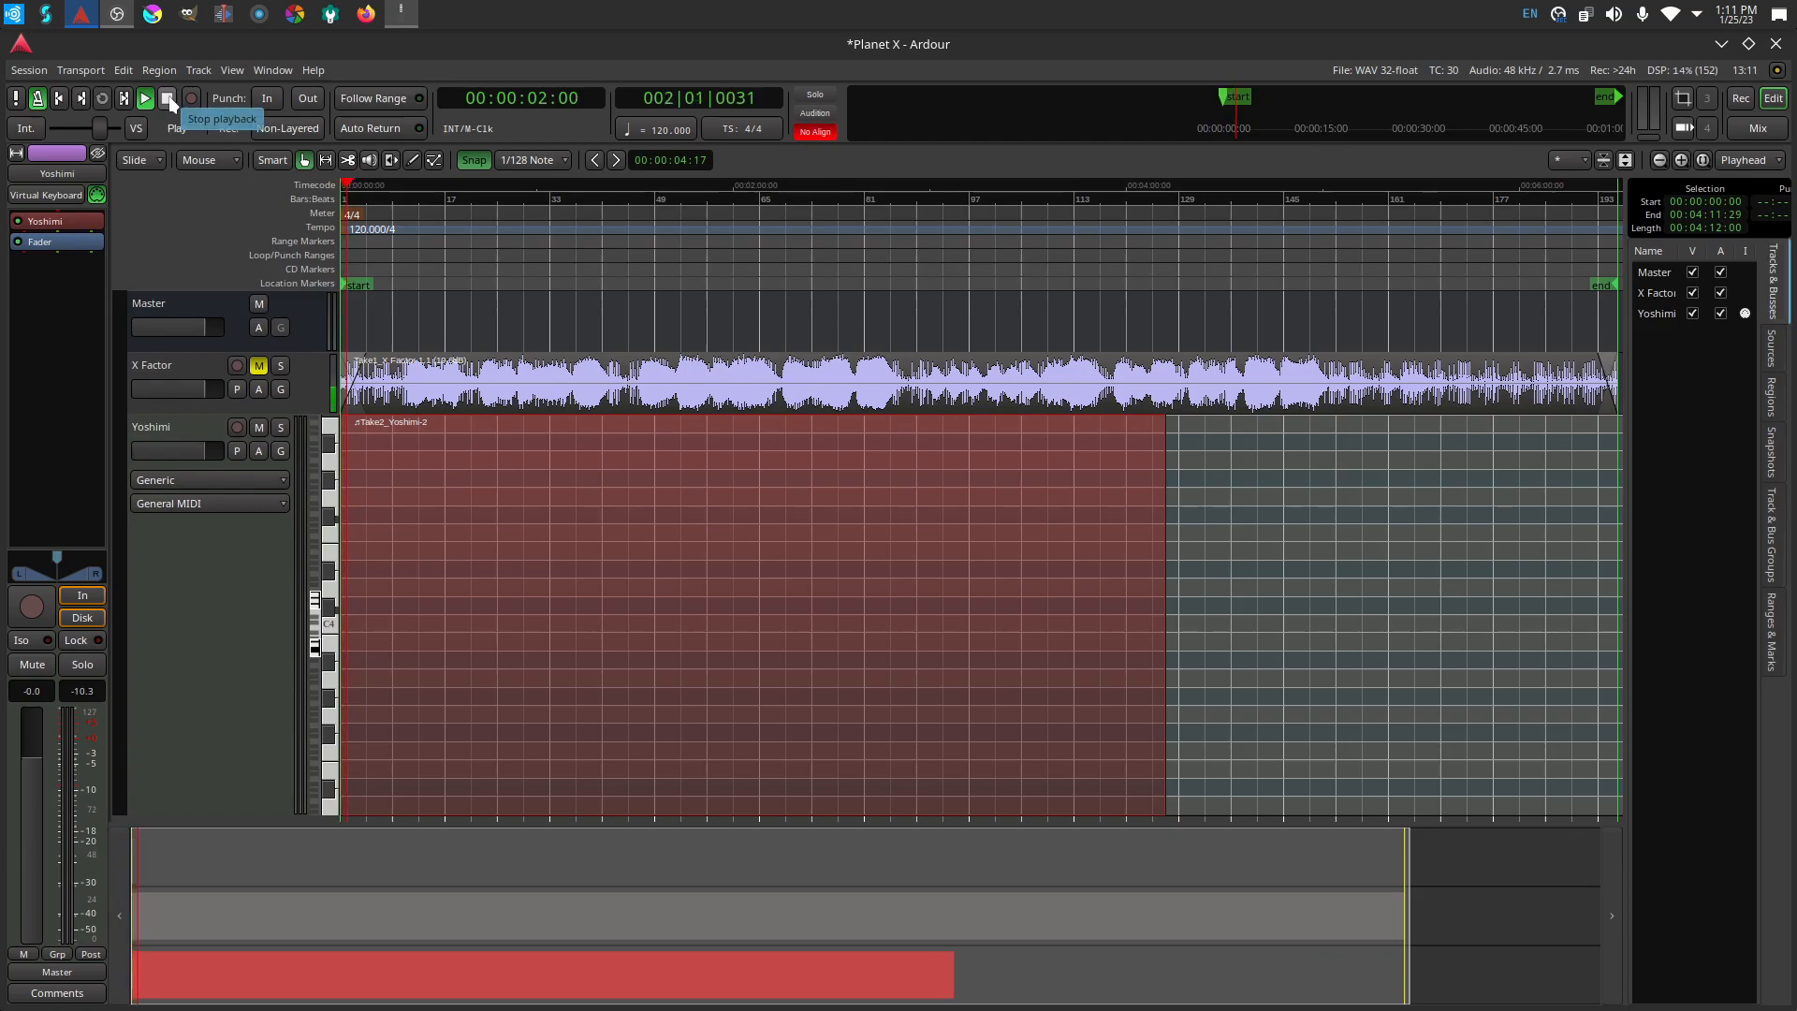
click(168, 97)
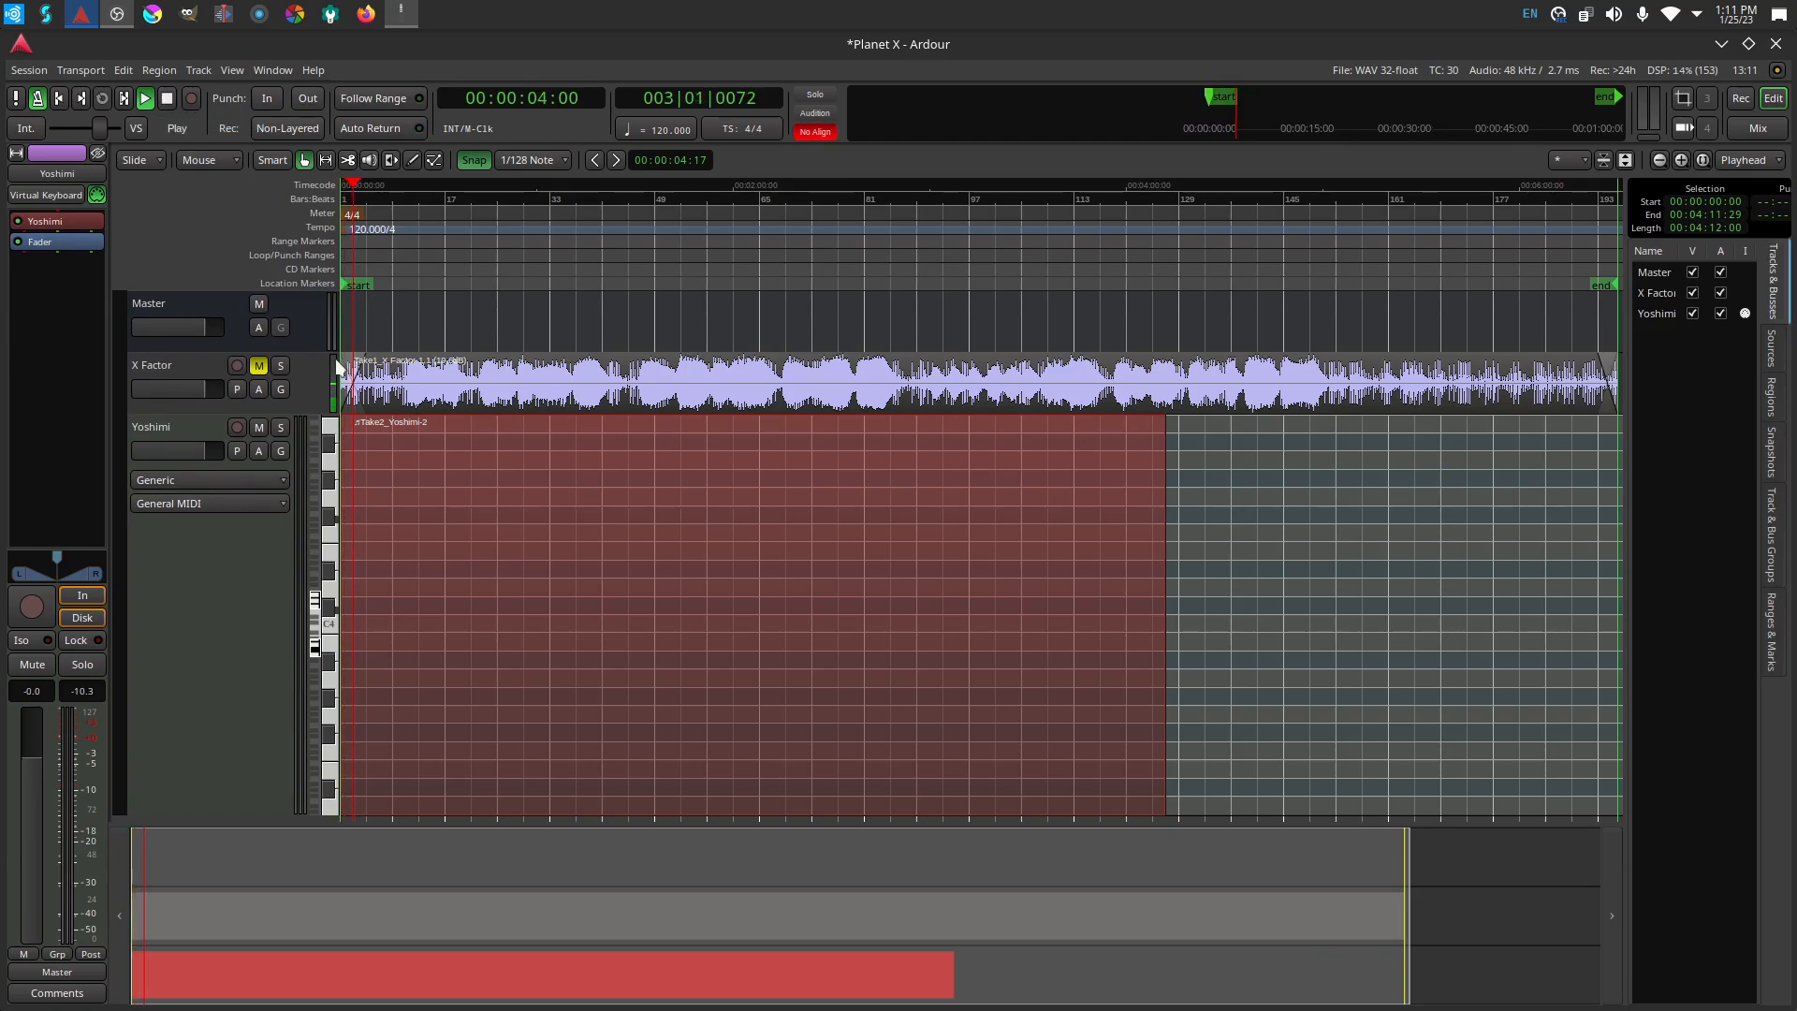
click(143, 98)
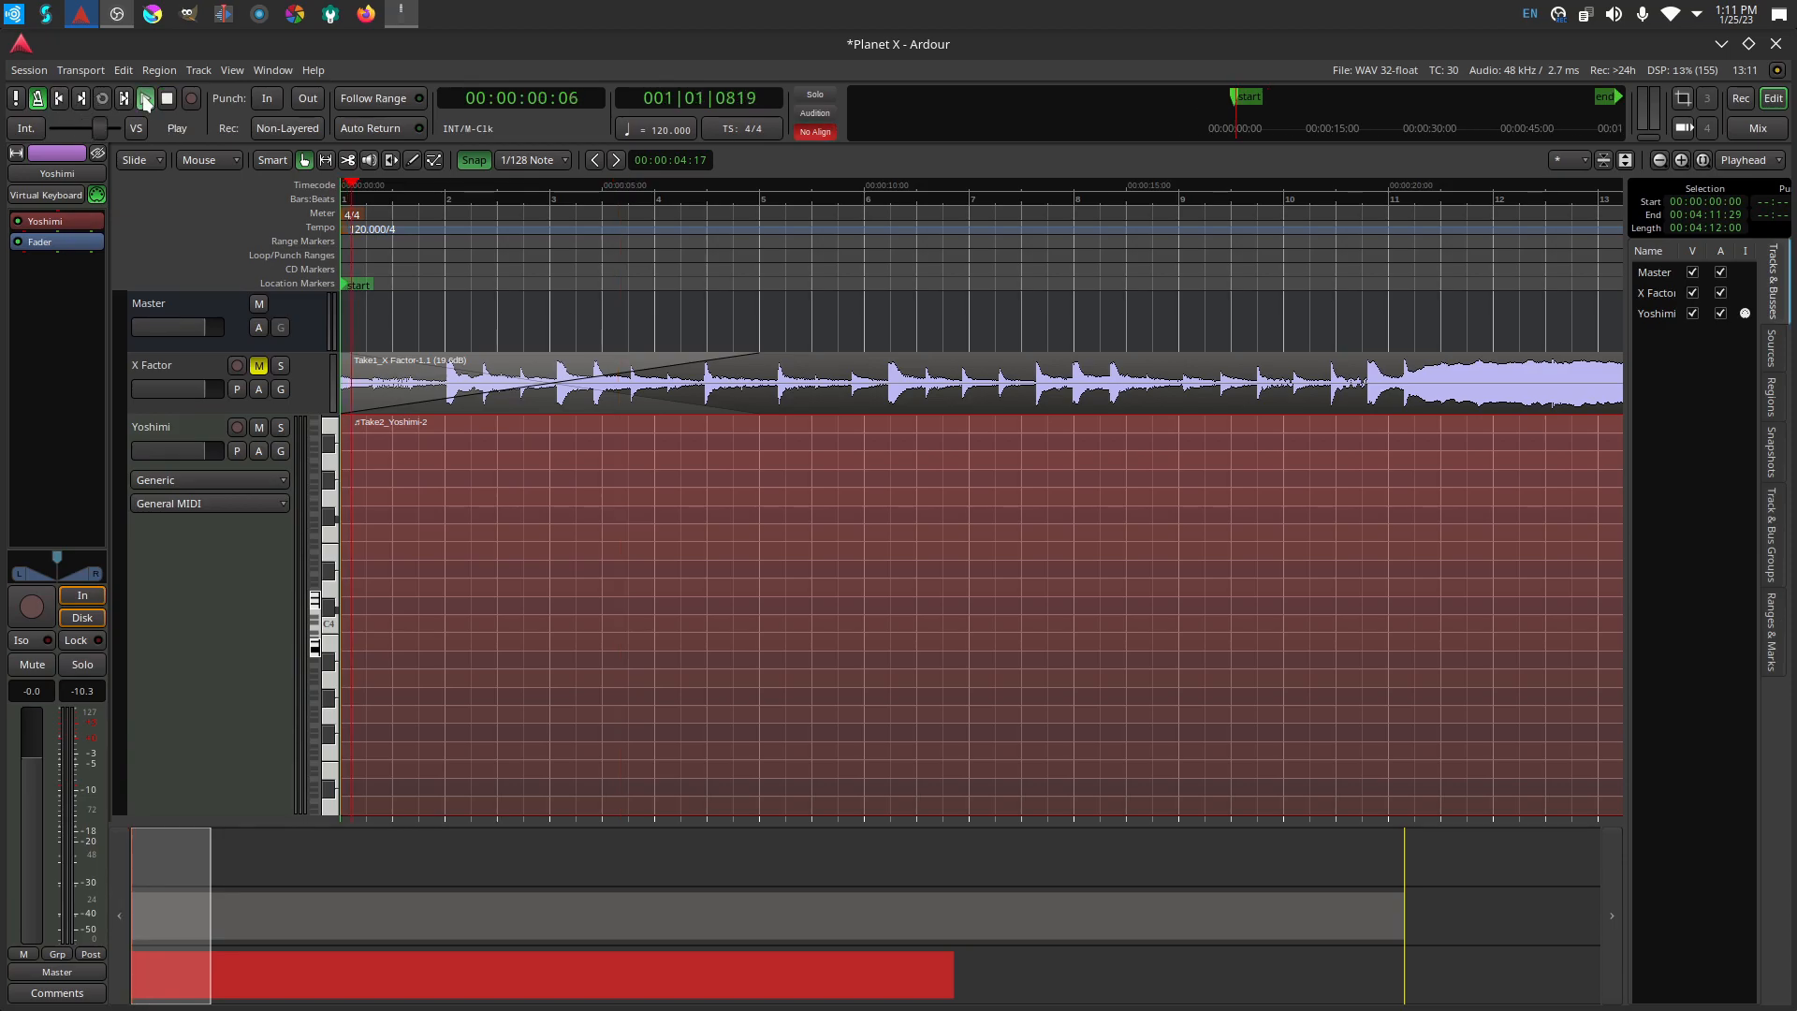
click(143, 97)
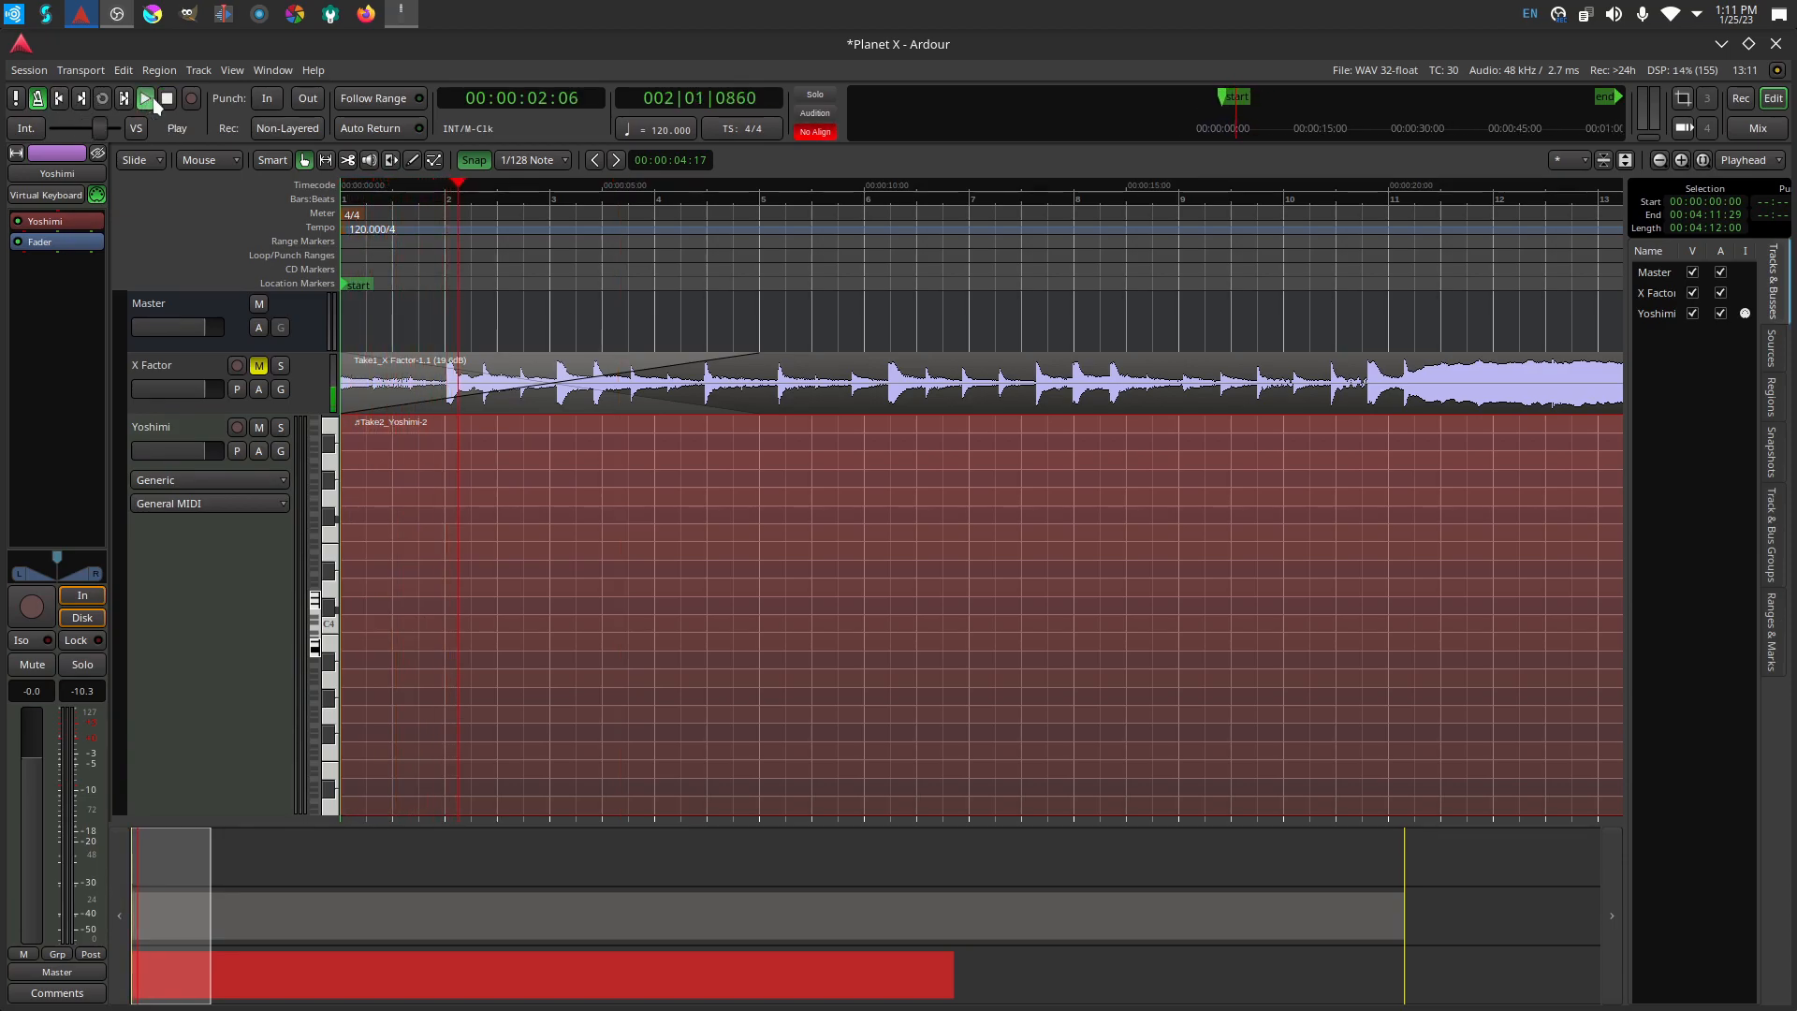
mouse_move(166, 97)
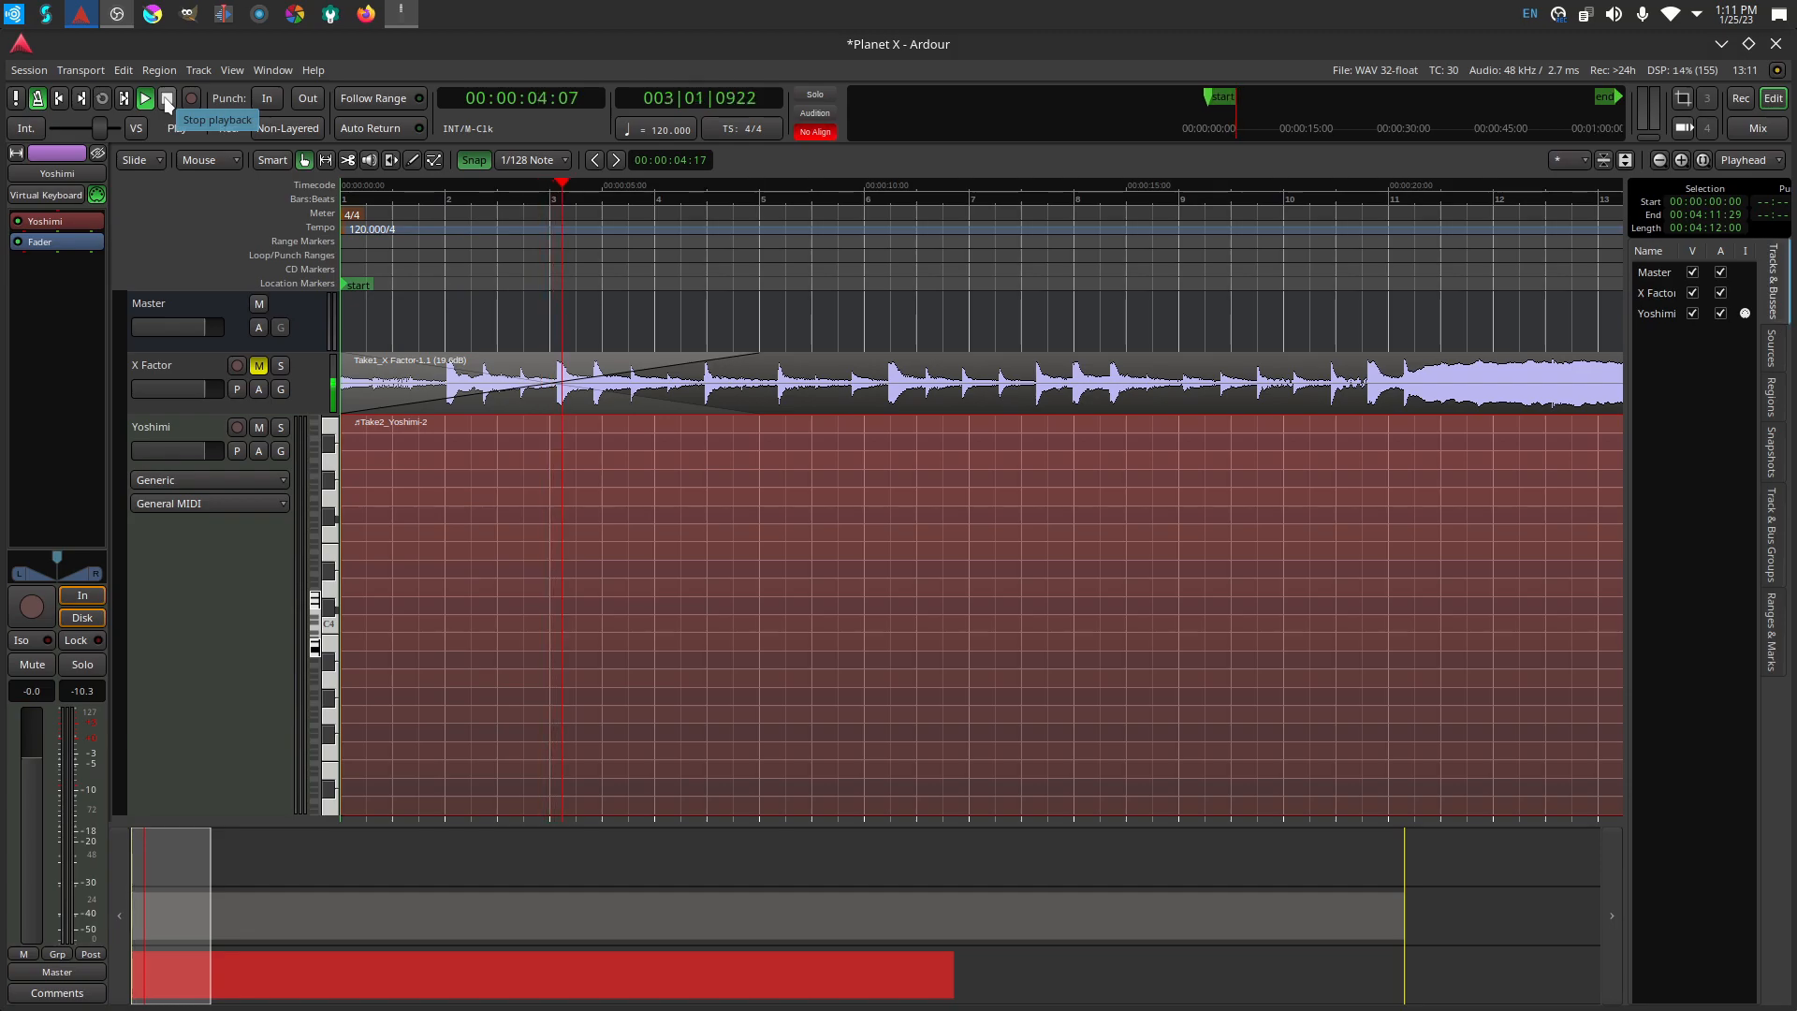
click(166, 97)
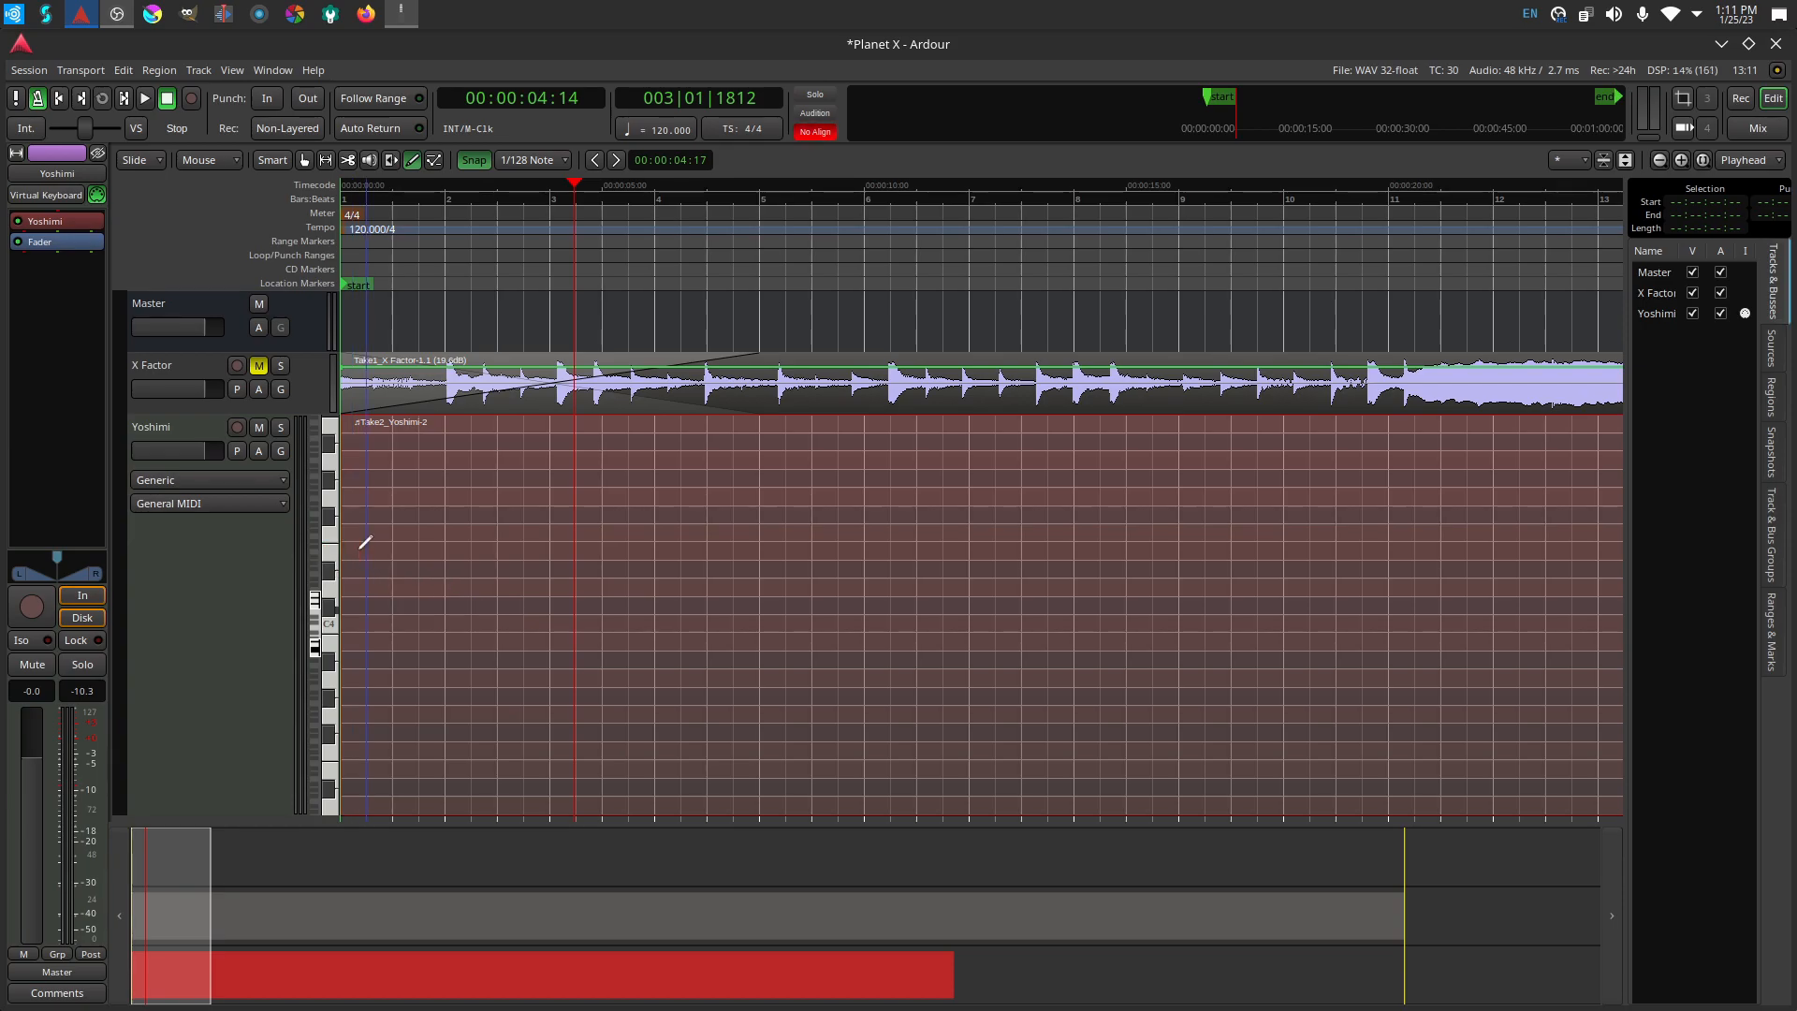
Draw an E4 note from the session start and resize its end to bar 3.
drag(358, 550, 521, 550)
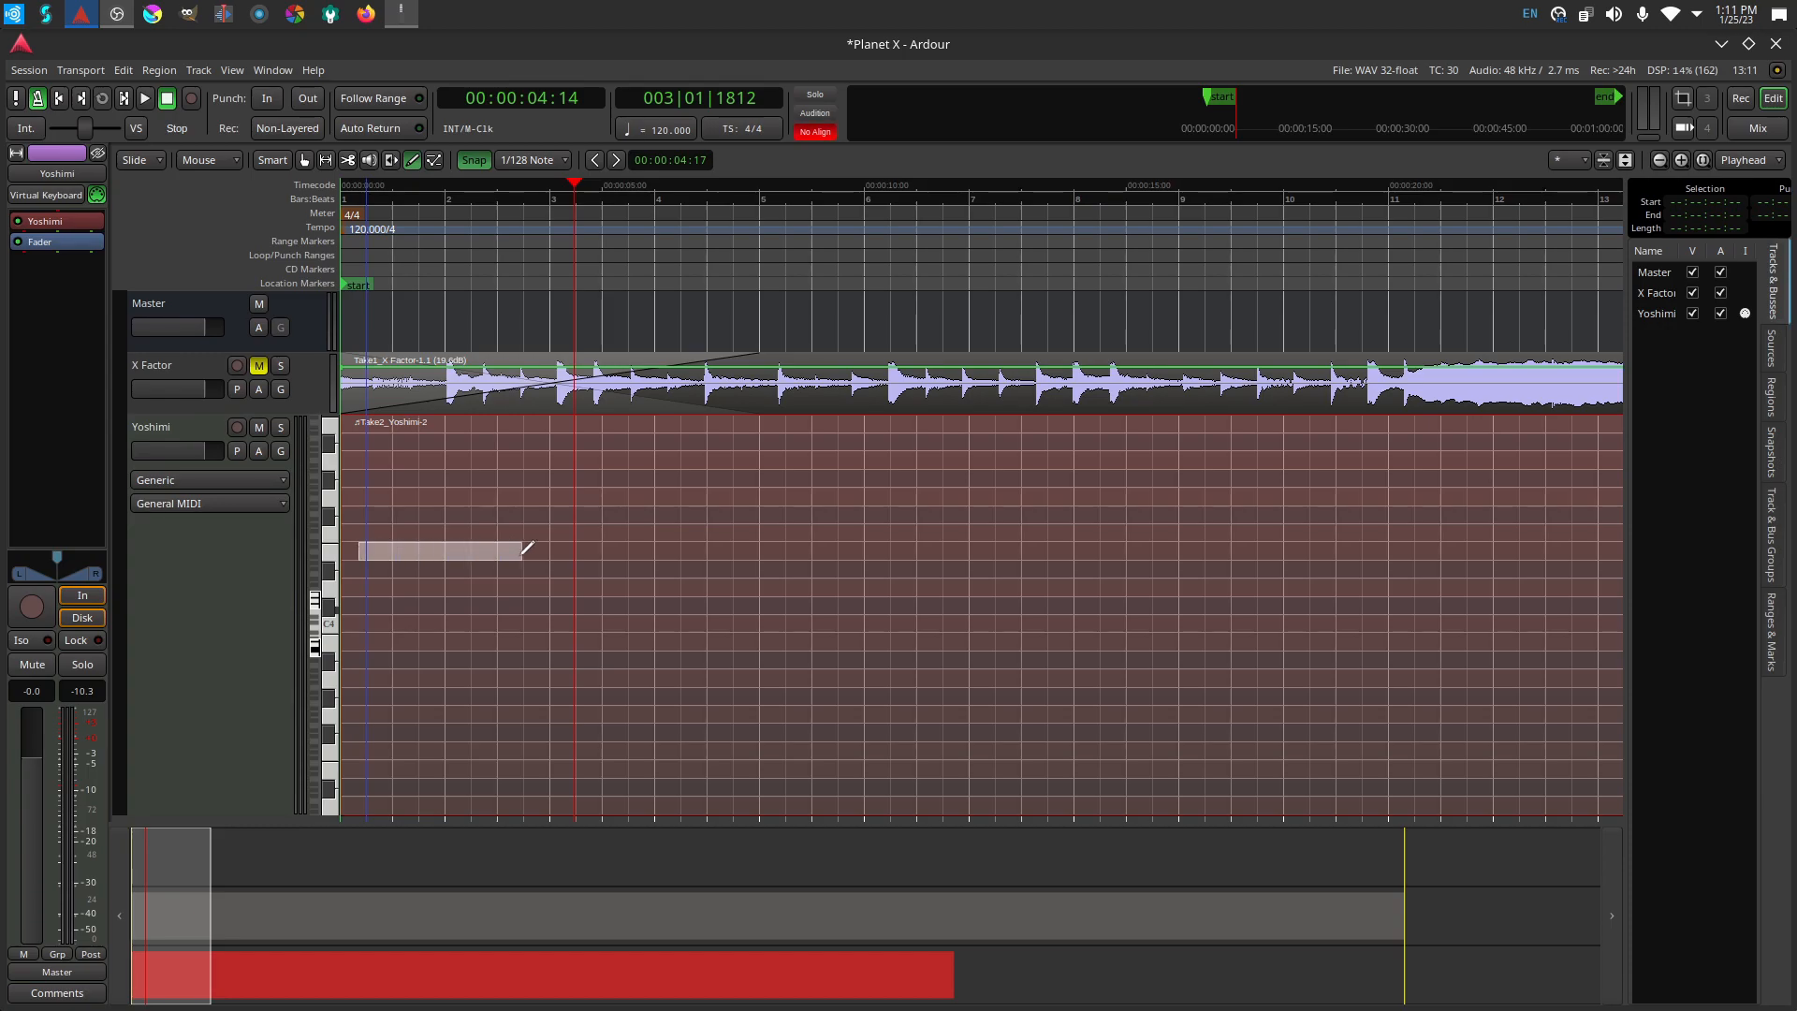
click(441, 550)
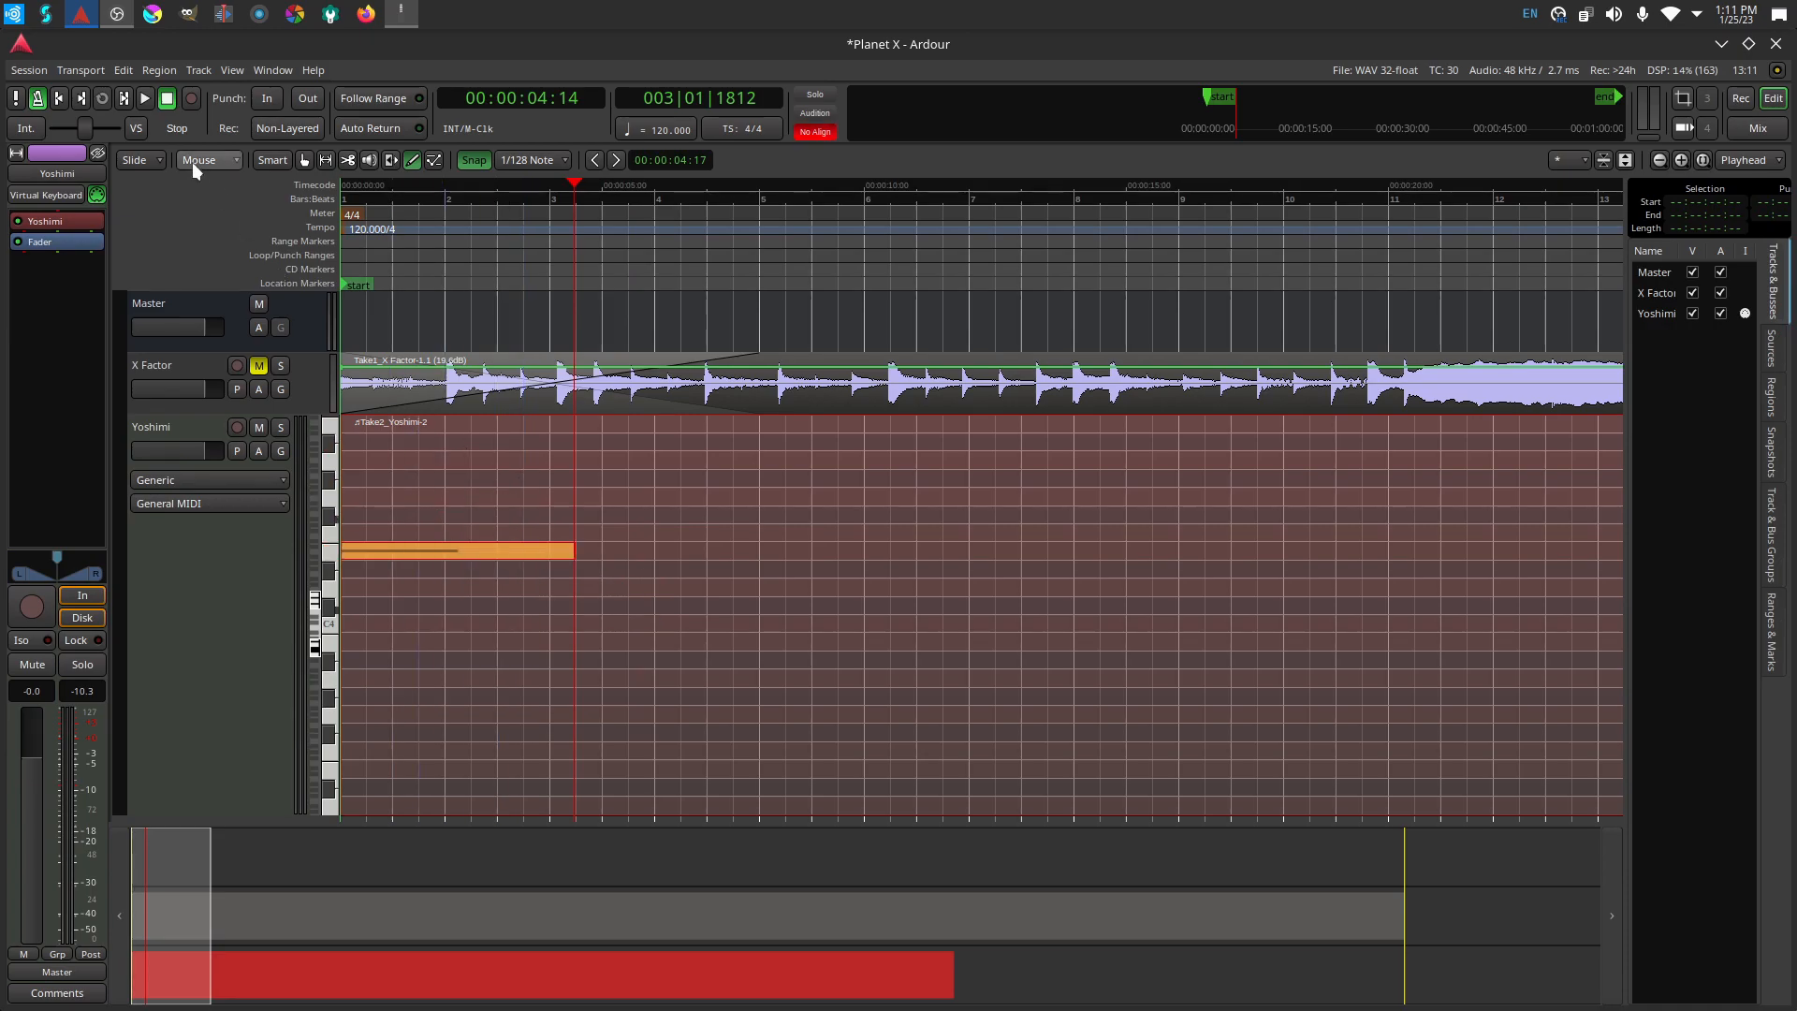
mouse_move(57, 97)
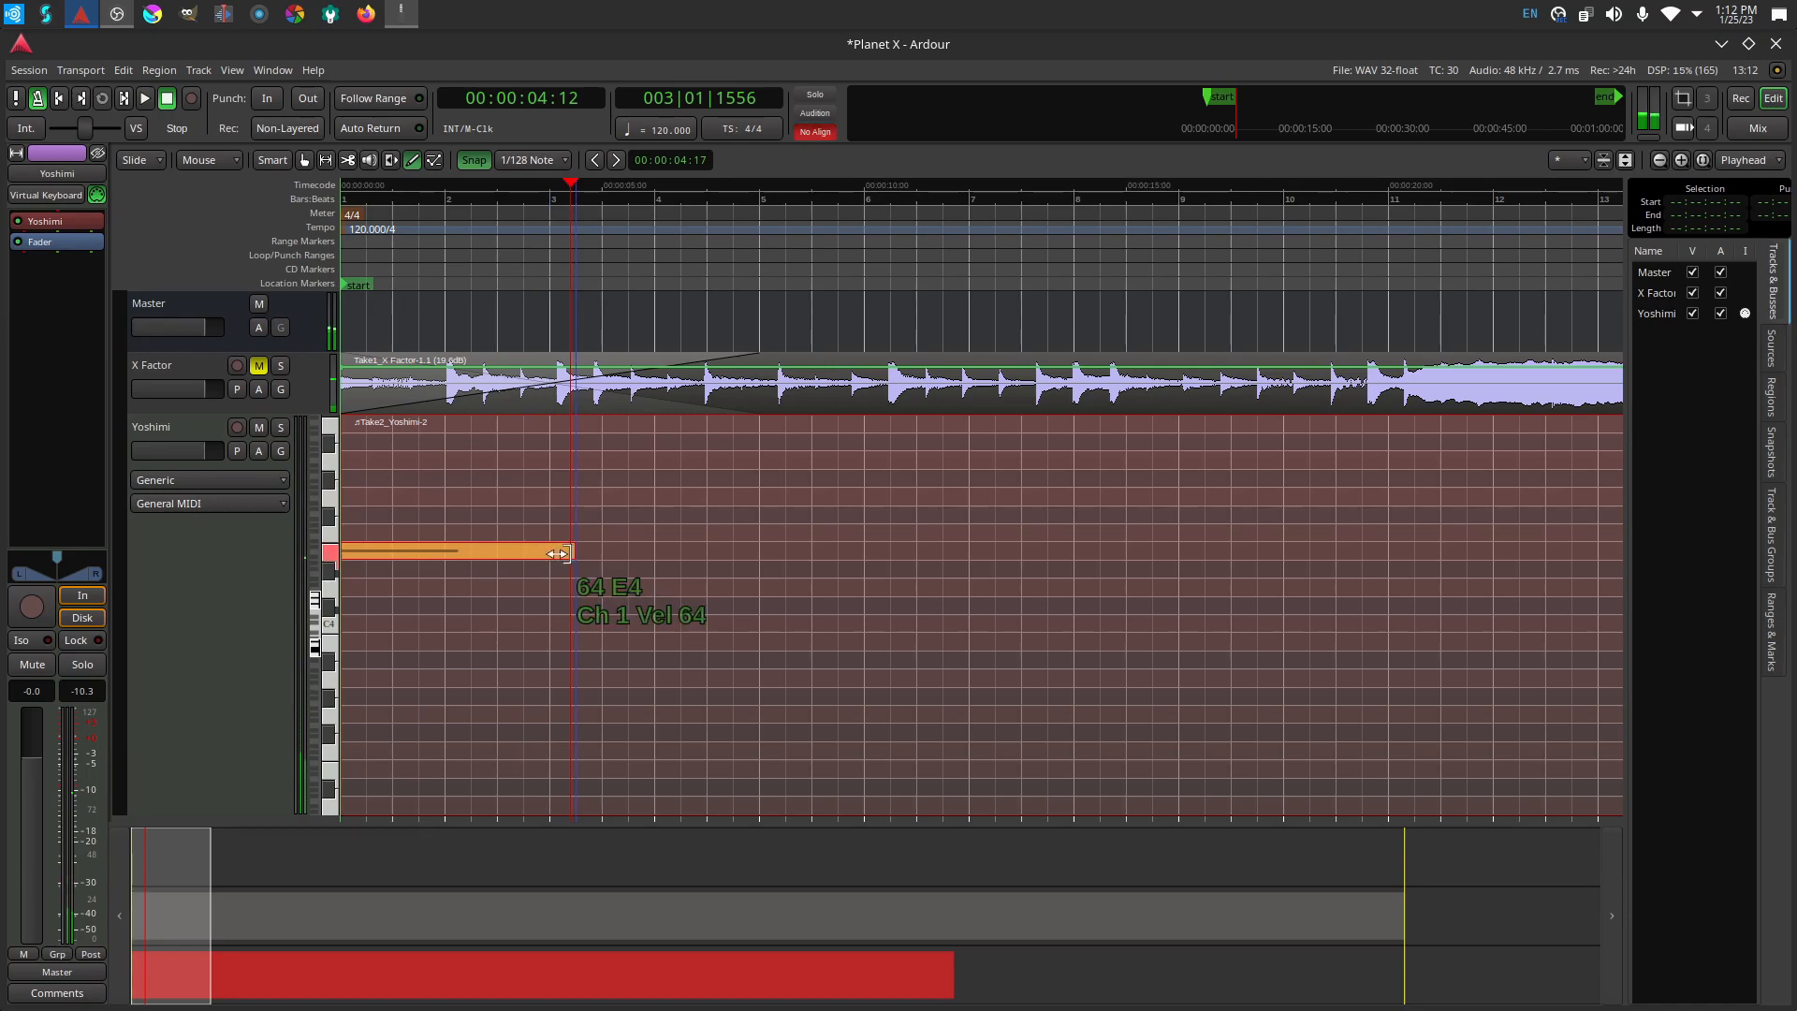
drag(561, 553, 548, 556)
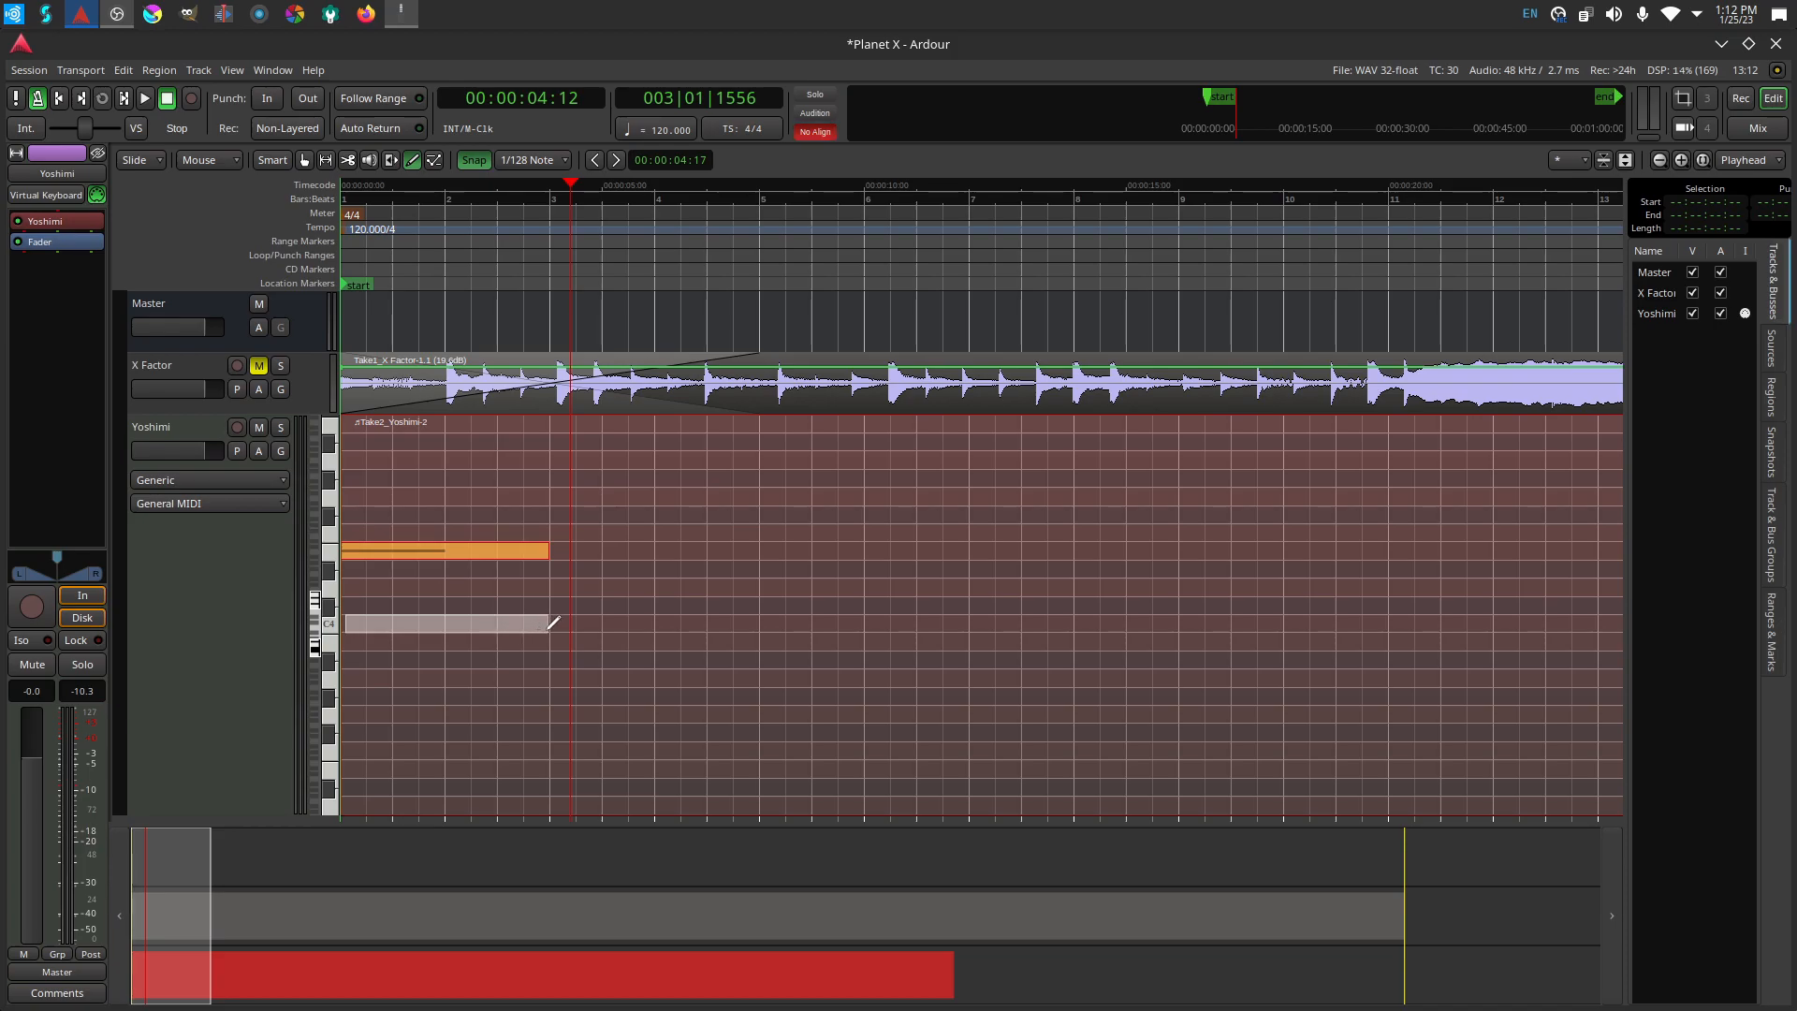
Extend the C4 note to end at bar 3, then play both notes from the start.
click(447, 623)
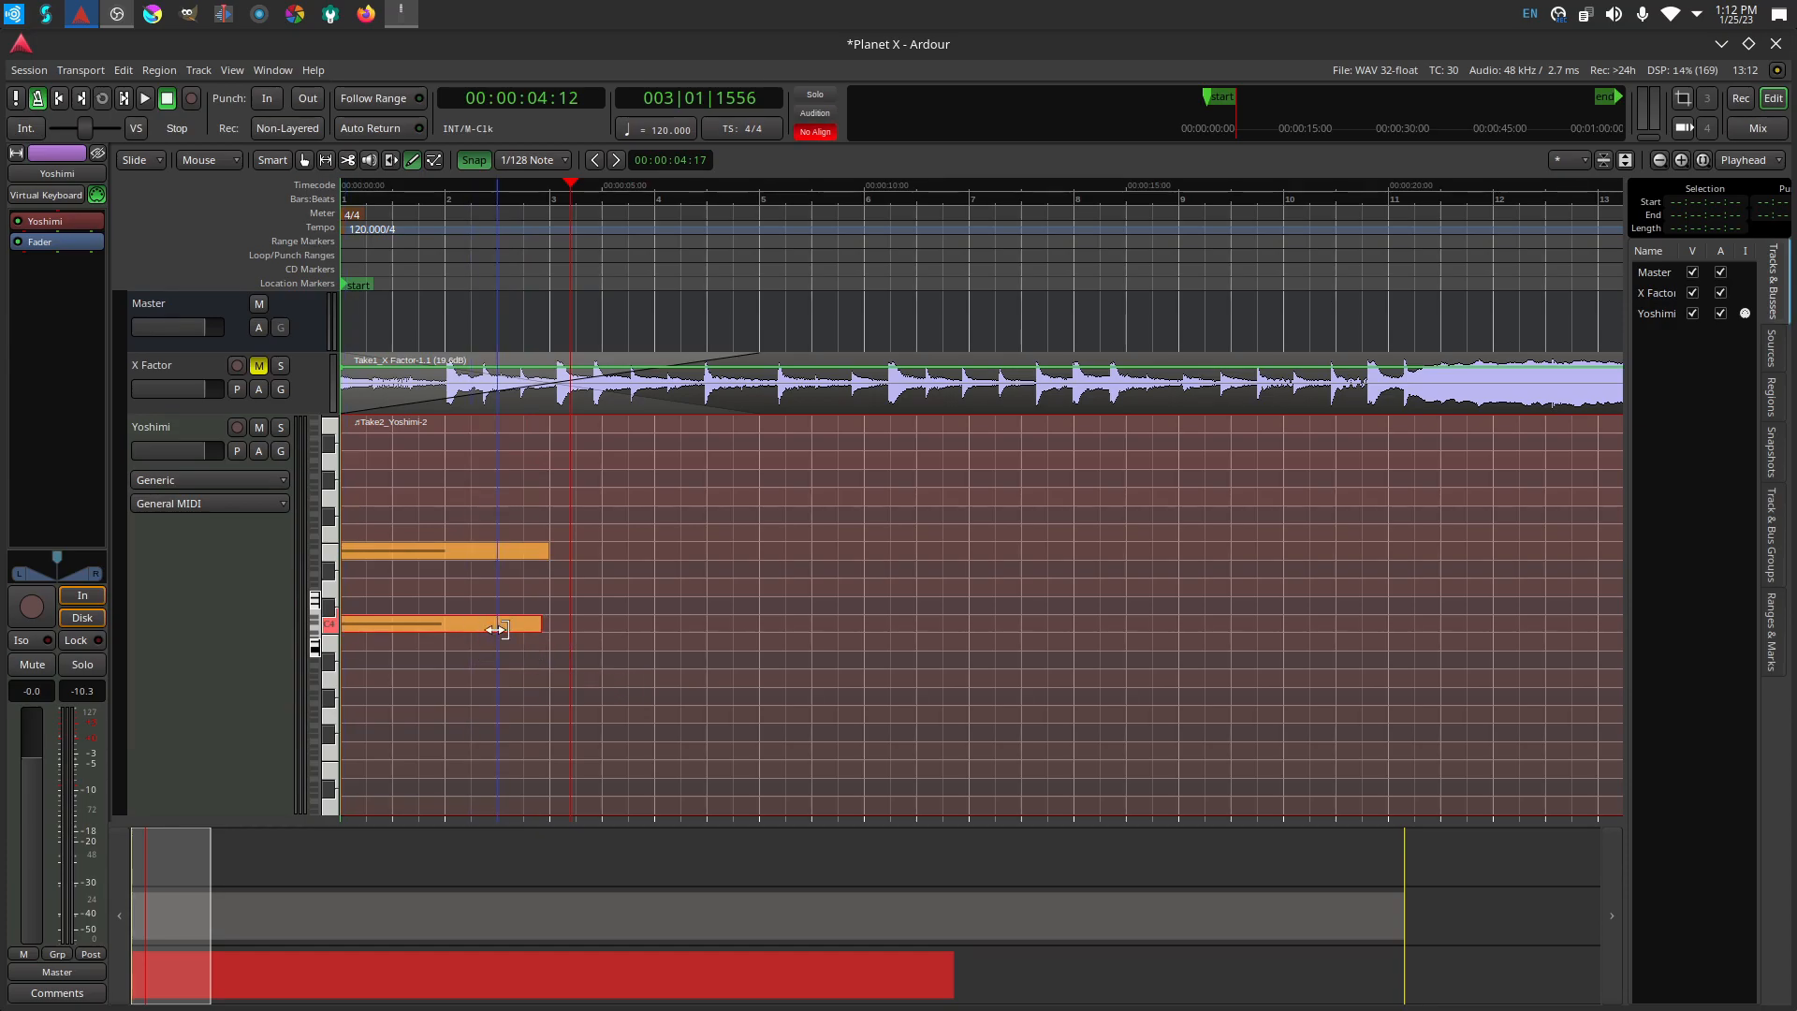
drag(501, 623, 541, 623)
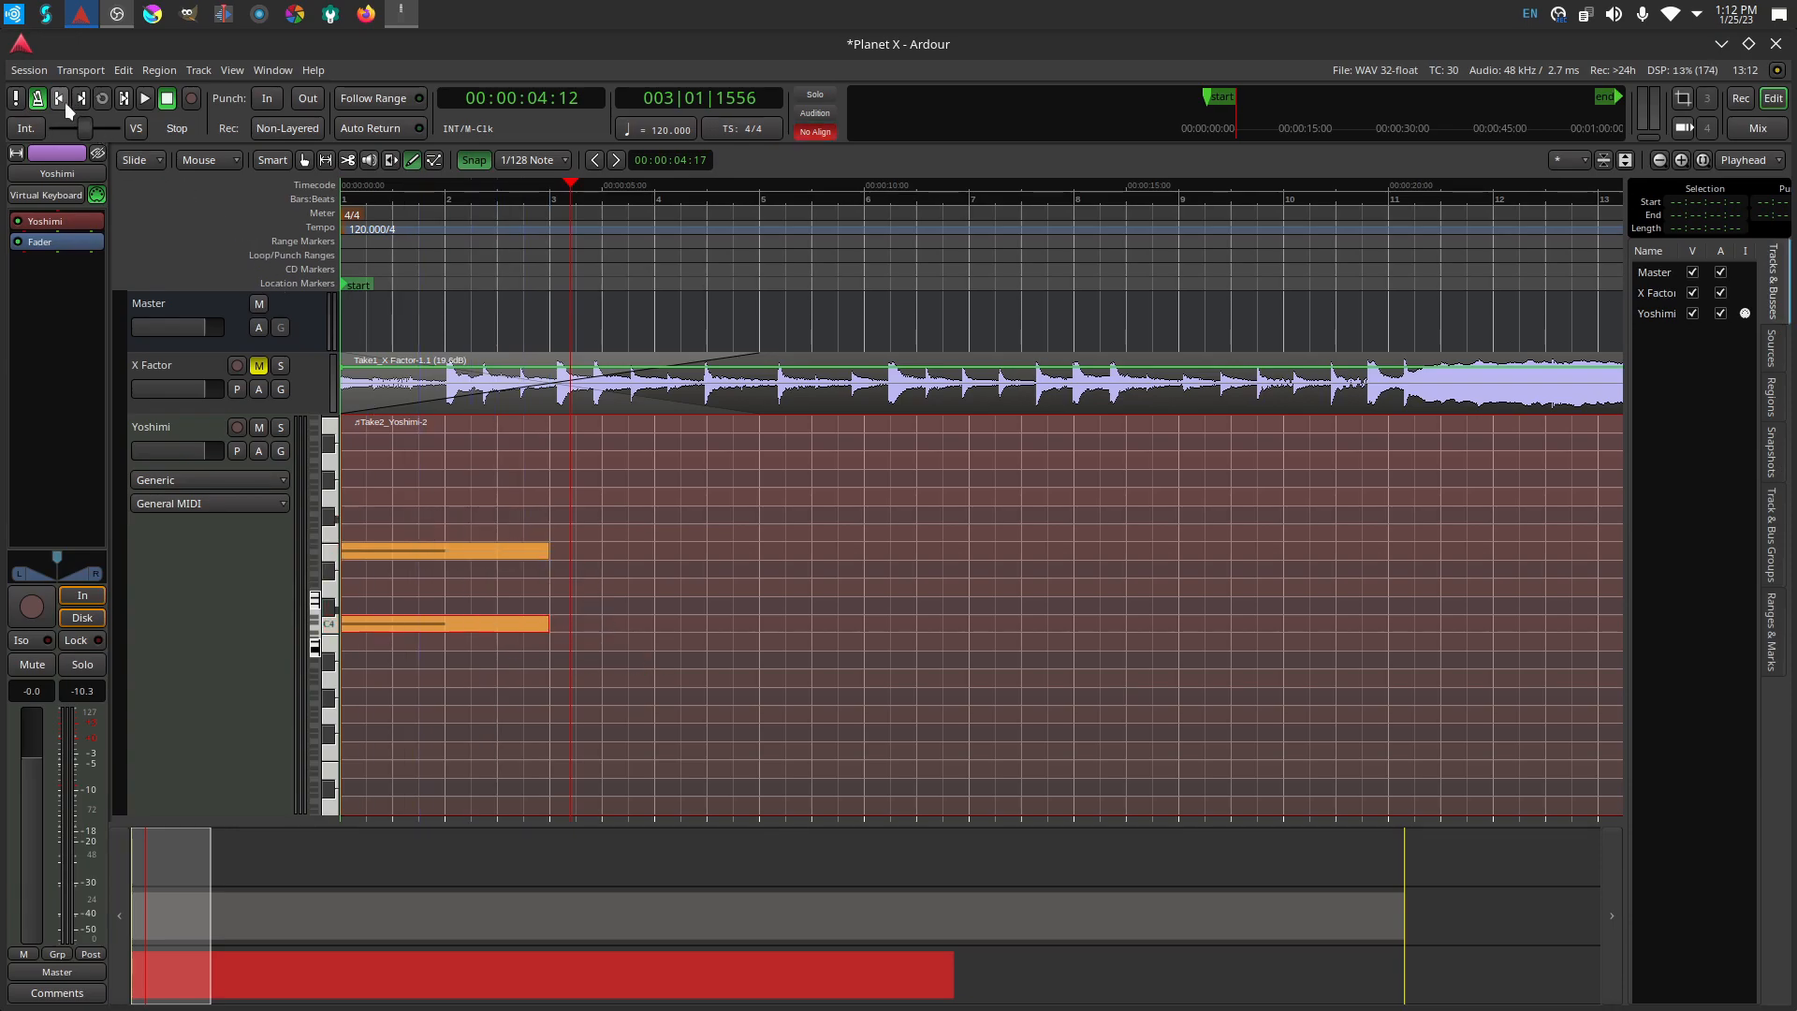
click(144, 97)
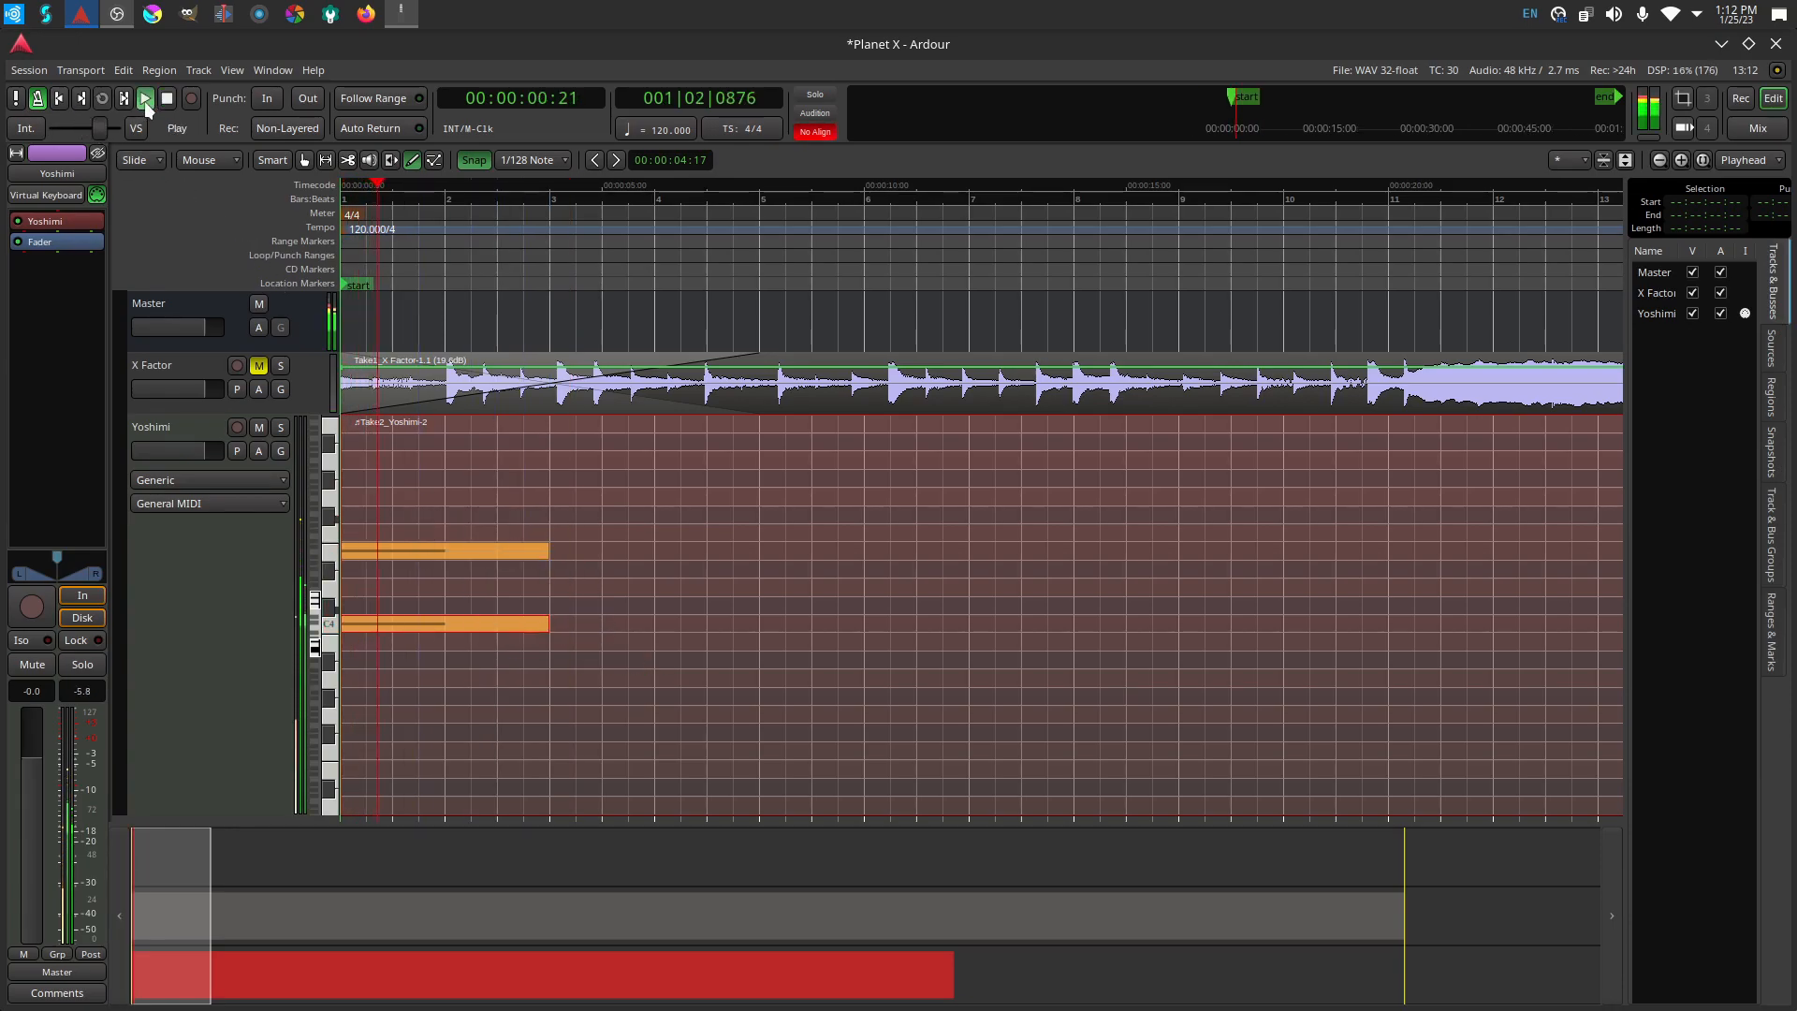
click(143, 98)
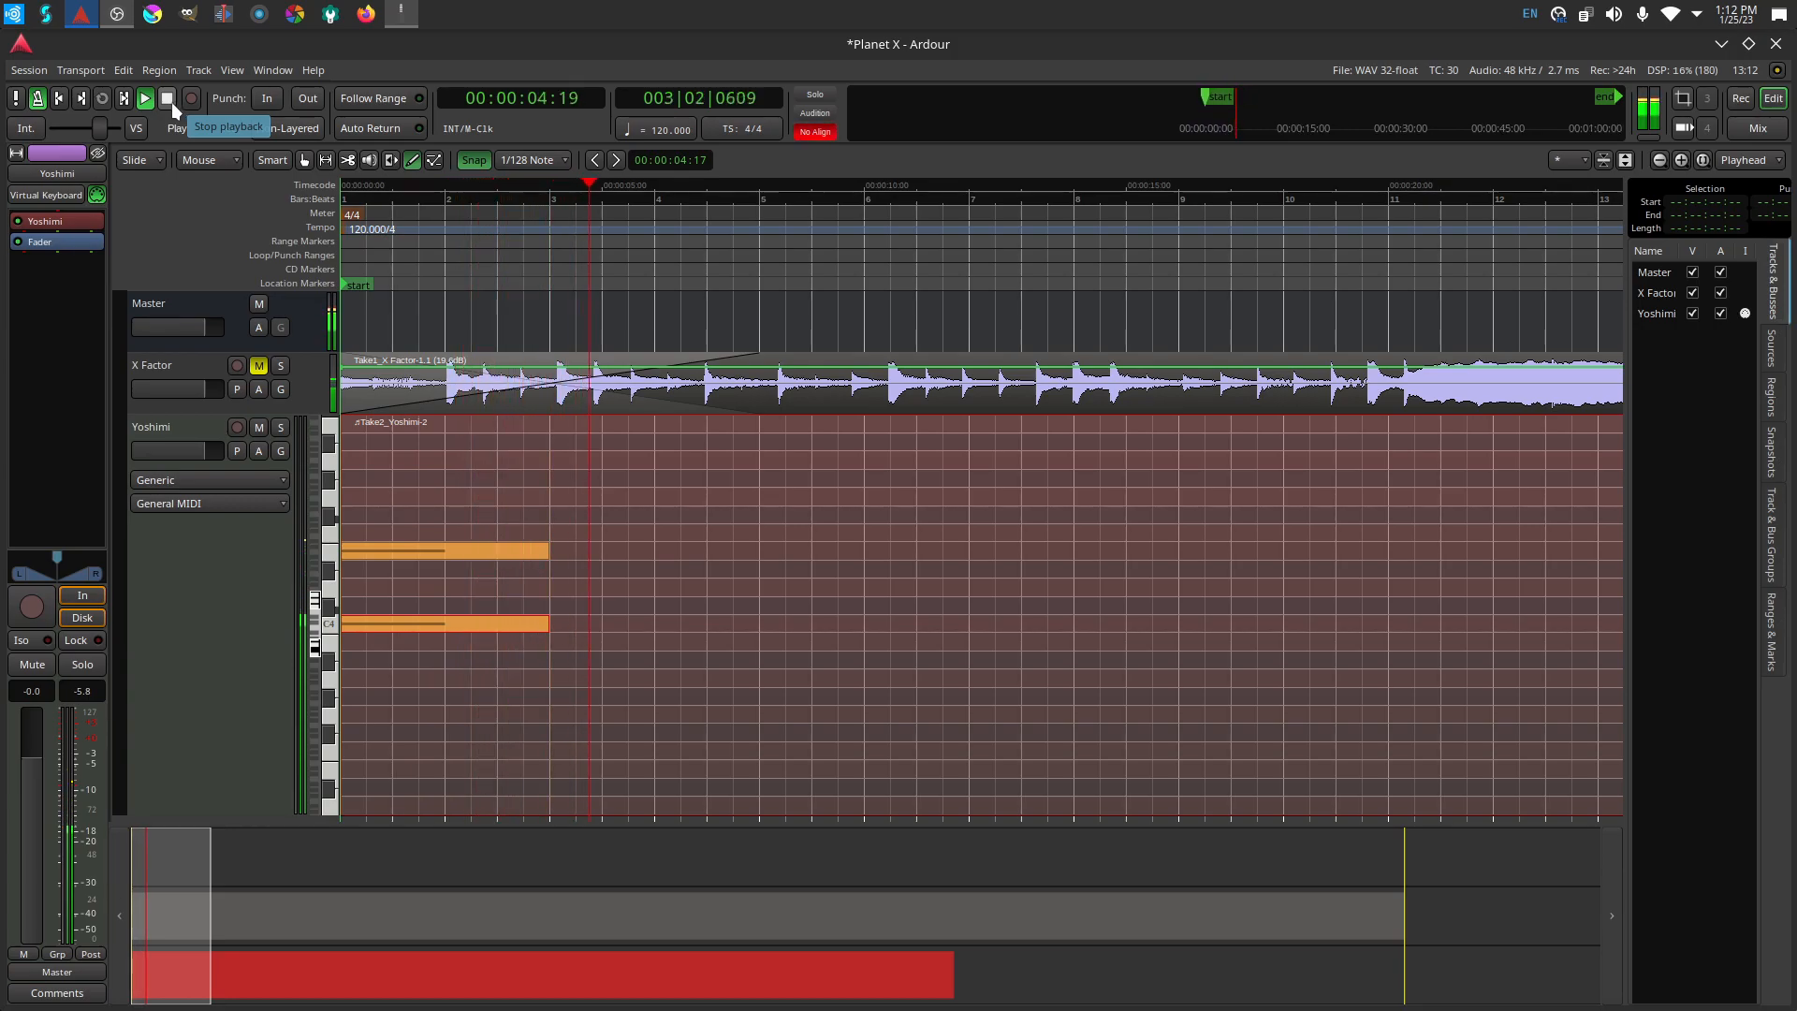
click(144, 97)
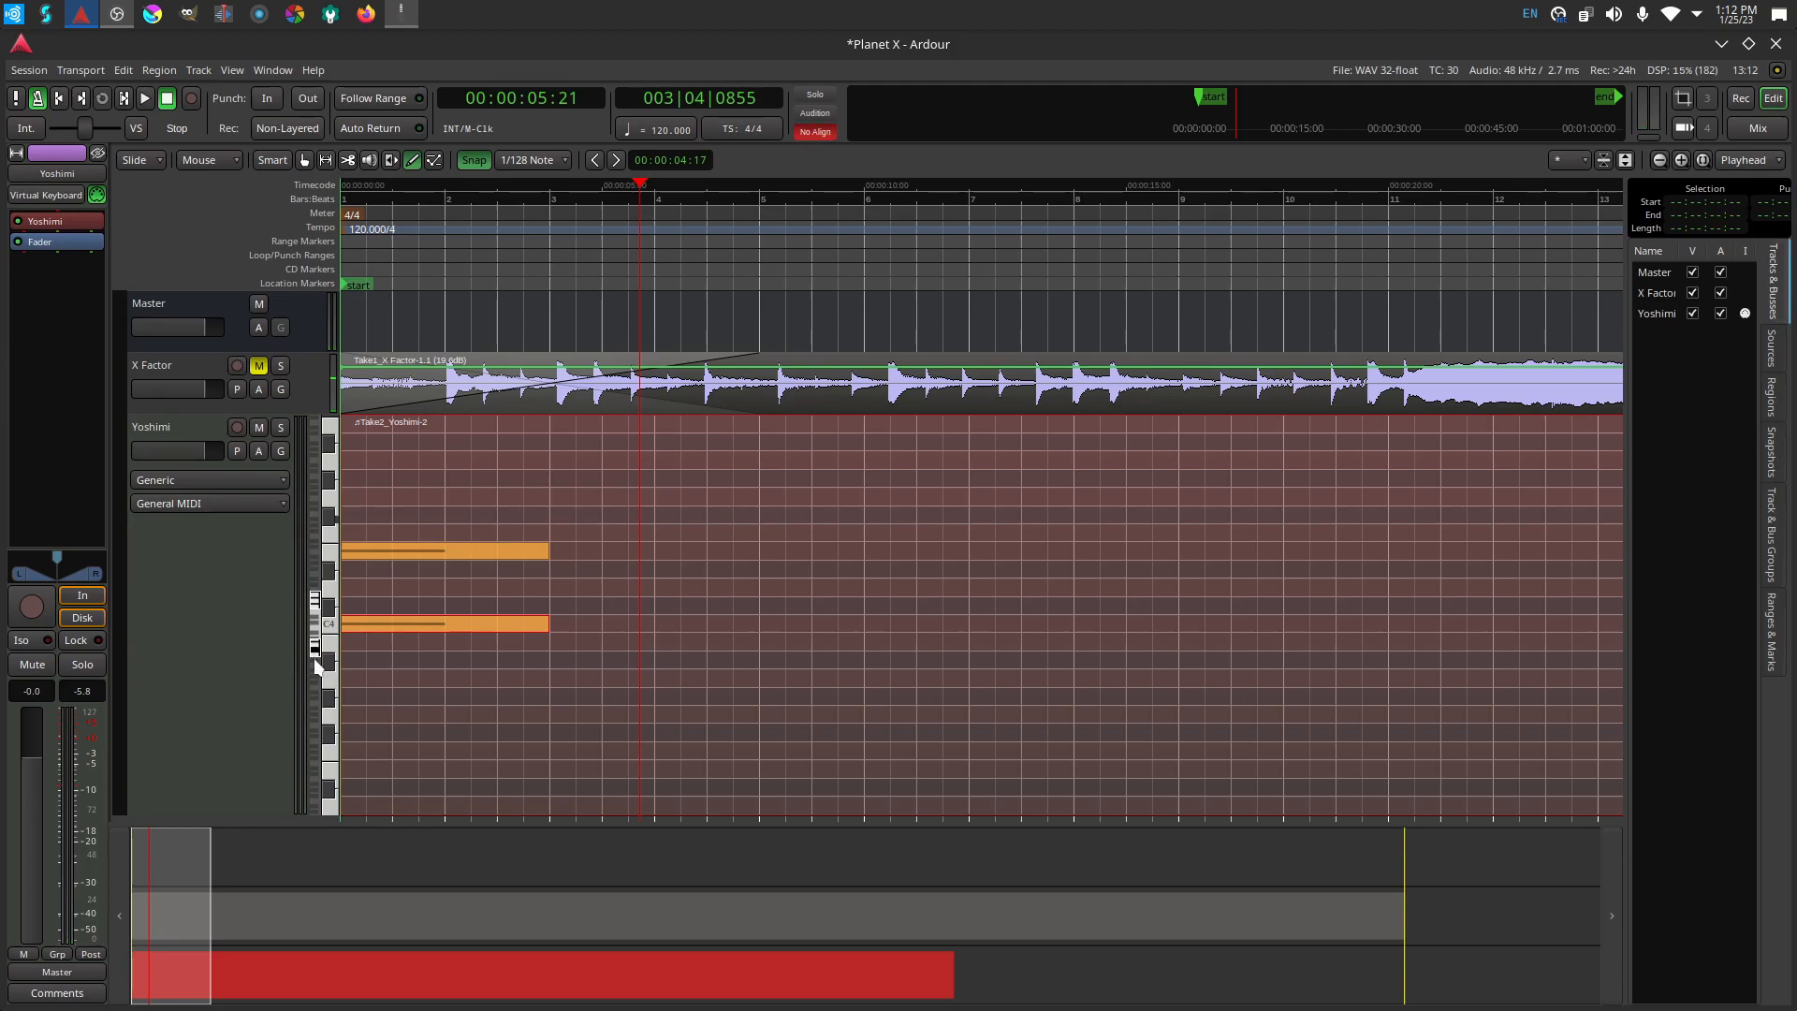
mouse_move(318, 662)
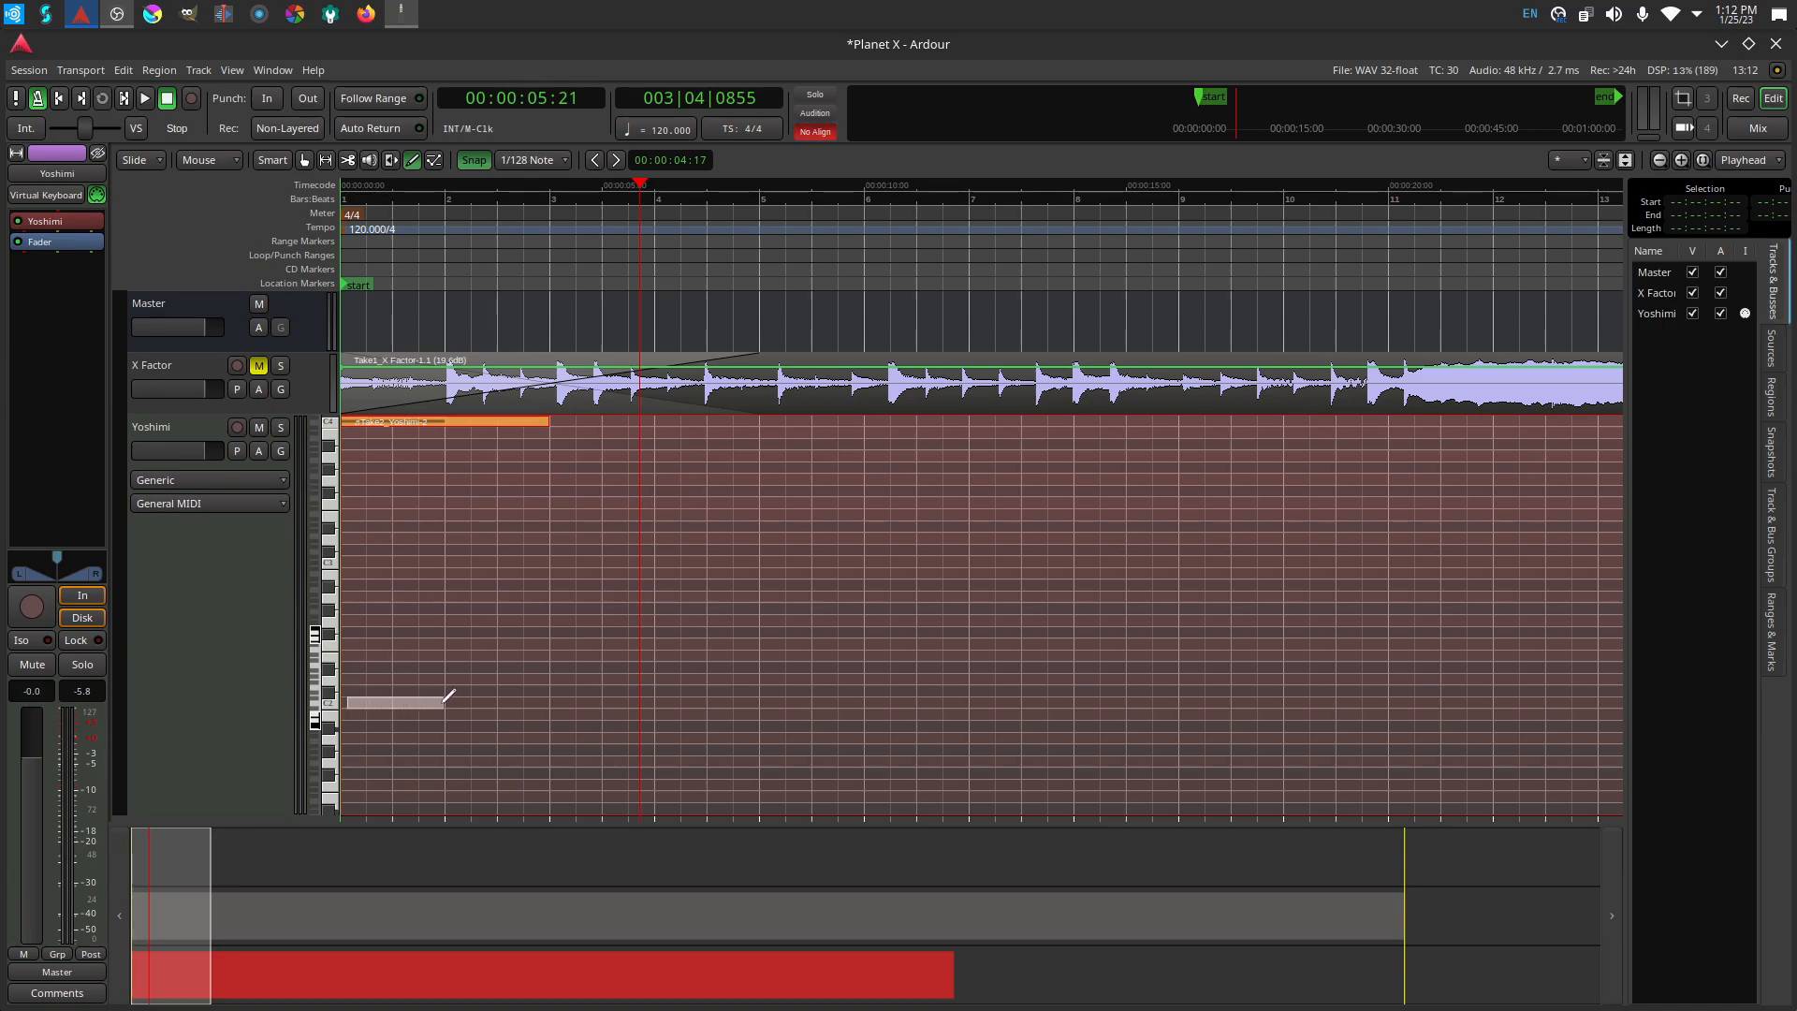
Draw a C2 note up to bar 3 and return to Internal Edit mode.
drag(447, 700, 562, 700)
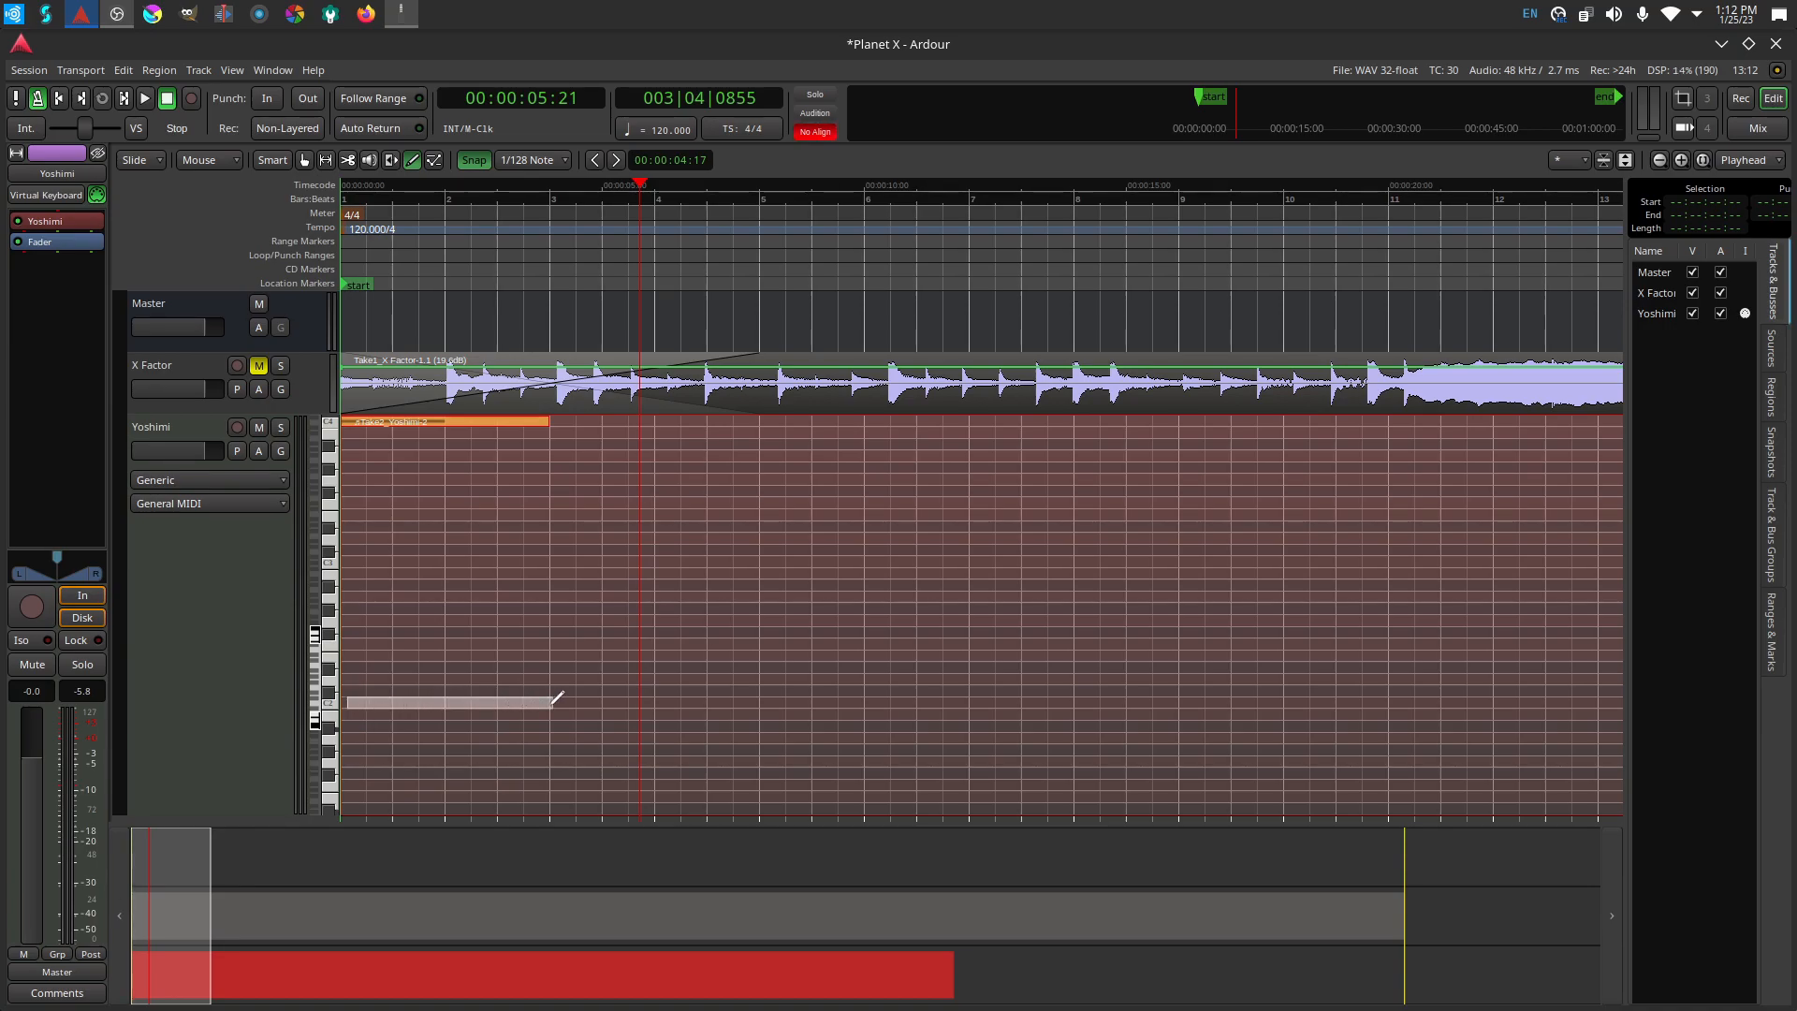
click(447, 702)
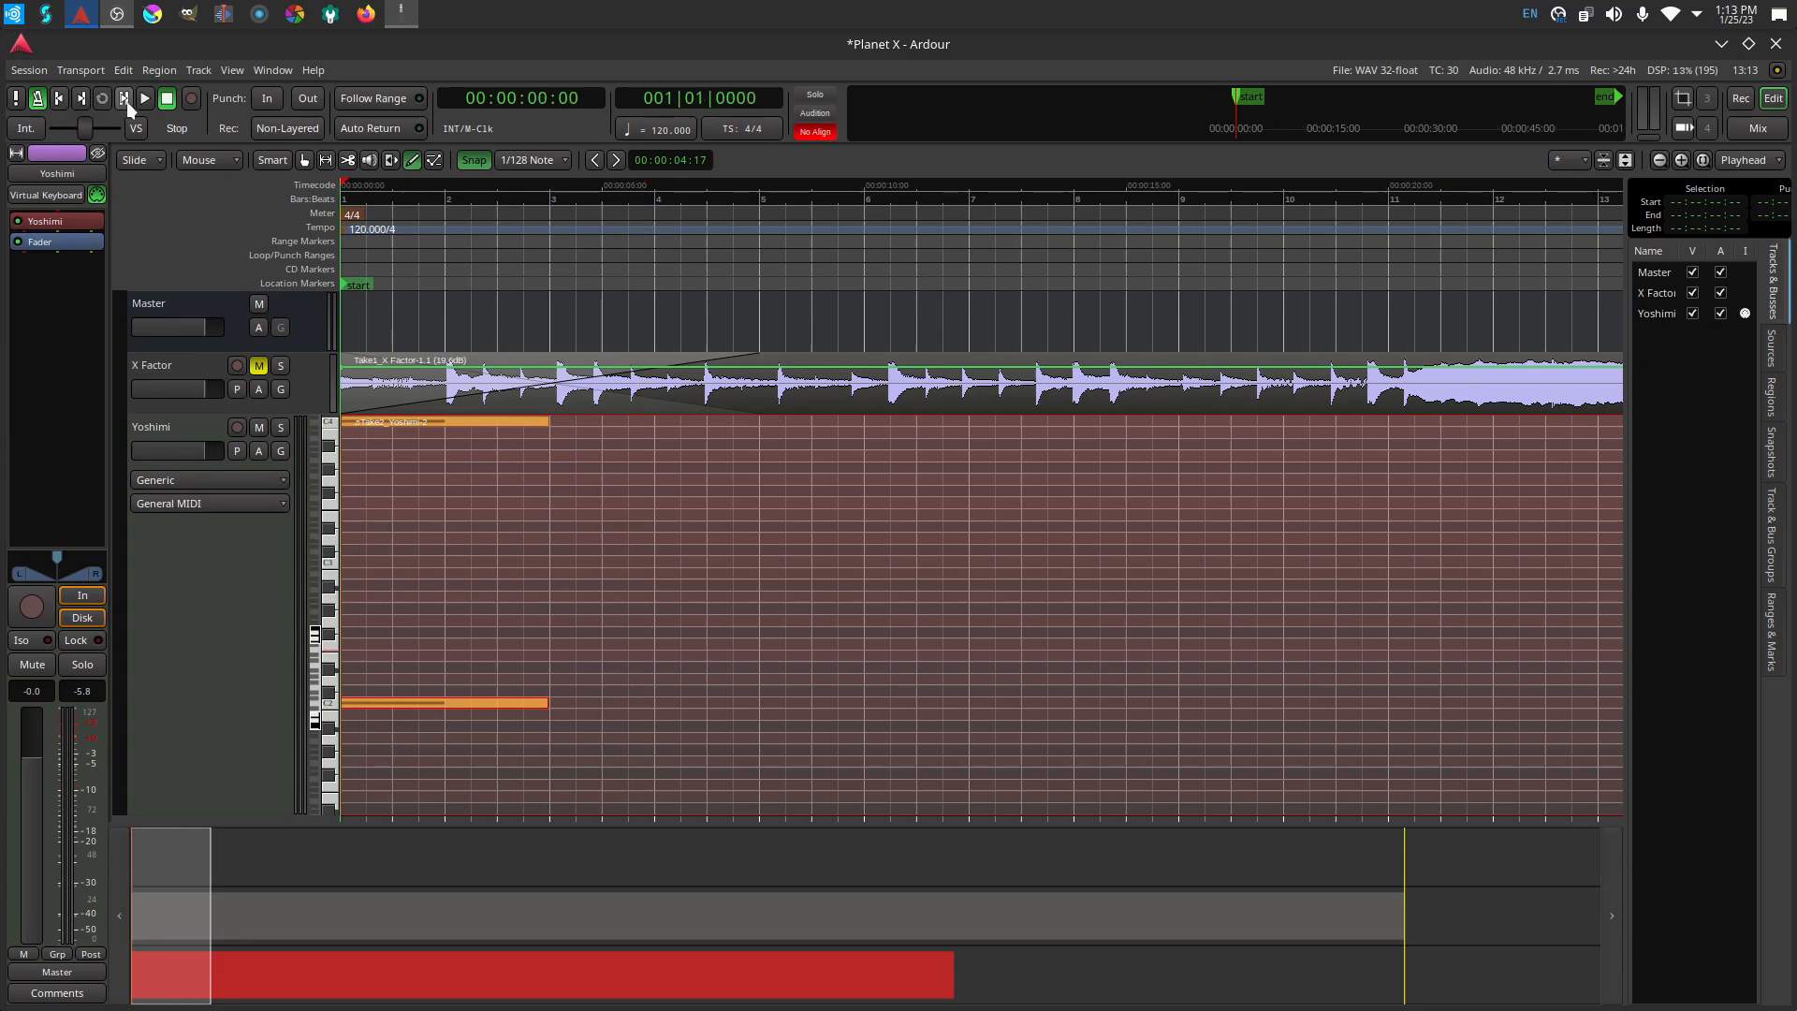
Play the three-note Yoshimi chord from the session start.
click(143, 98)
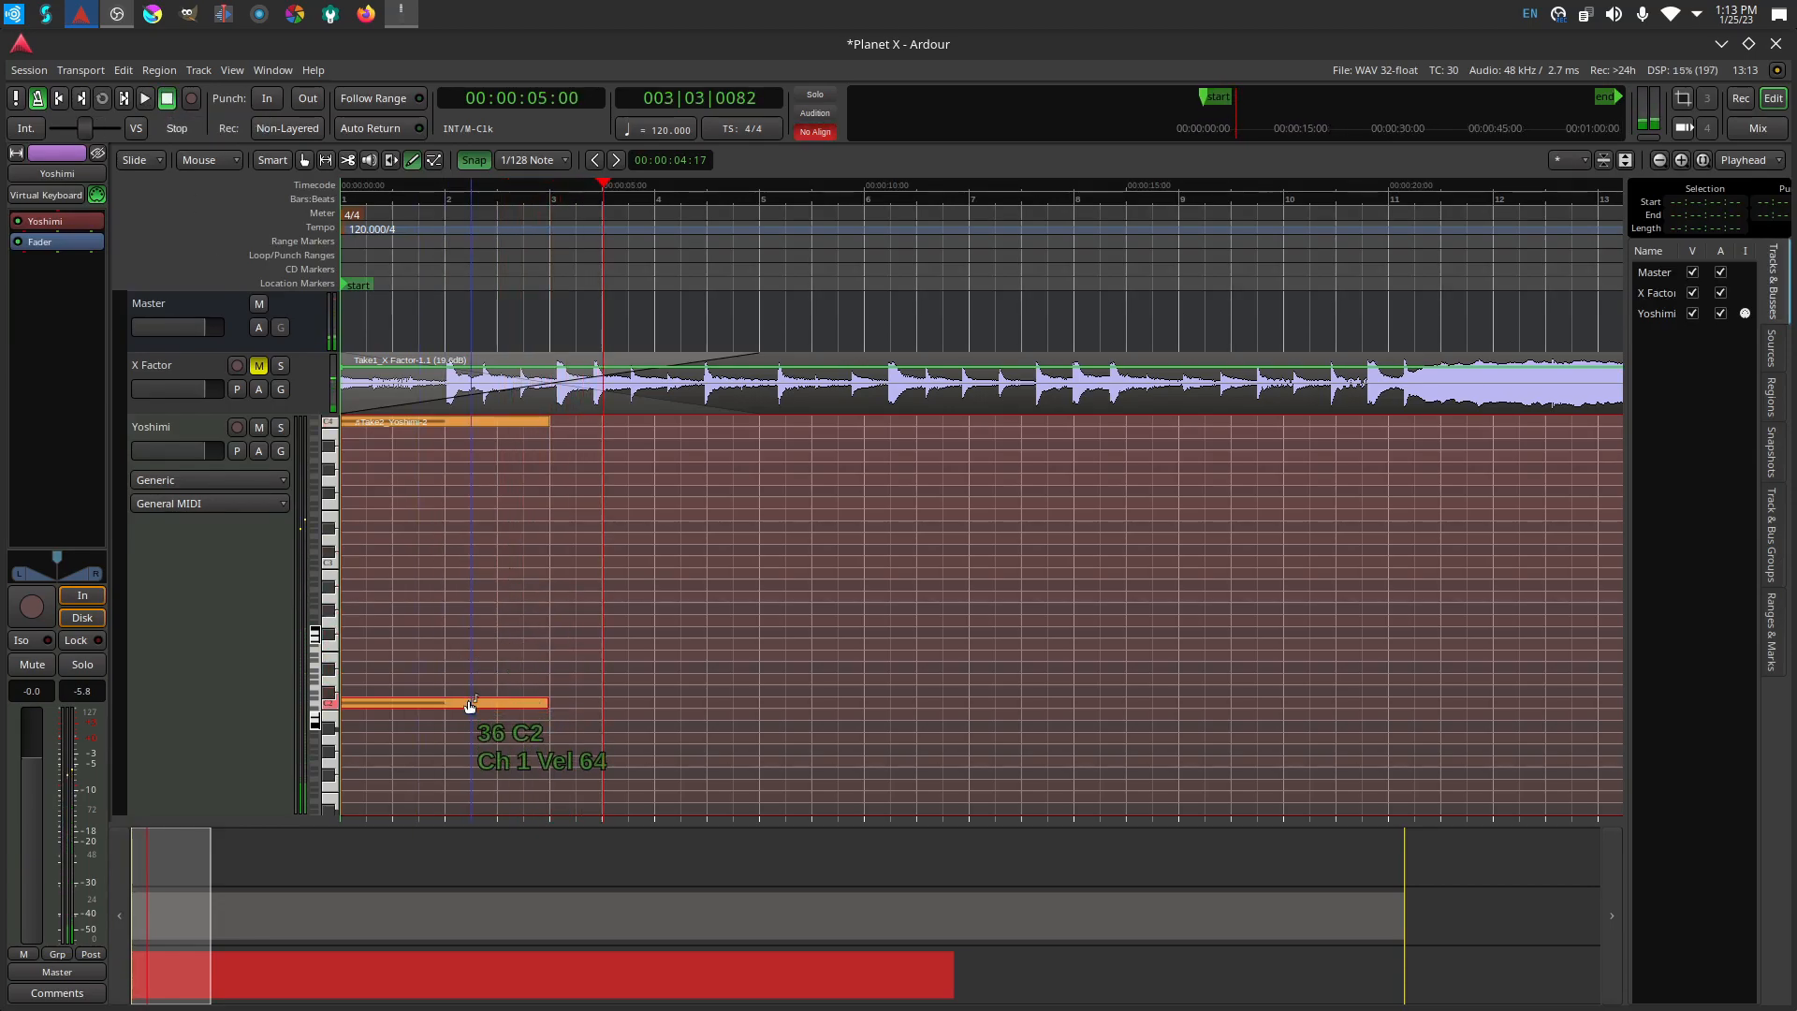
Open the C2 note's Edit dialog (pitch 36, velocity 64) and apply it.
right_click(467, 703)
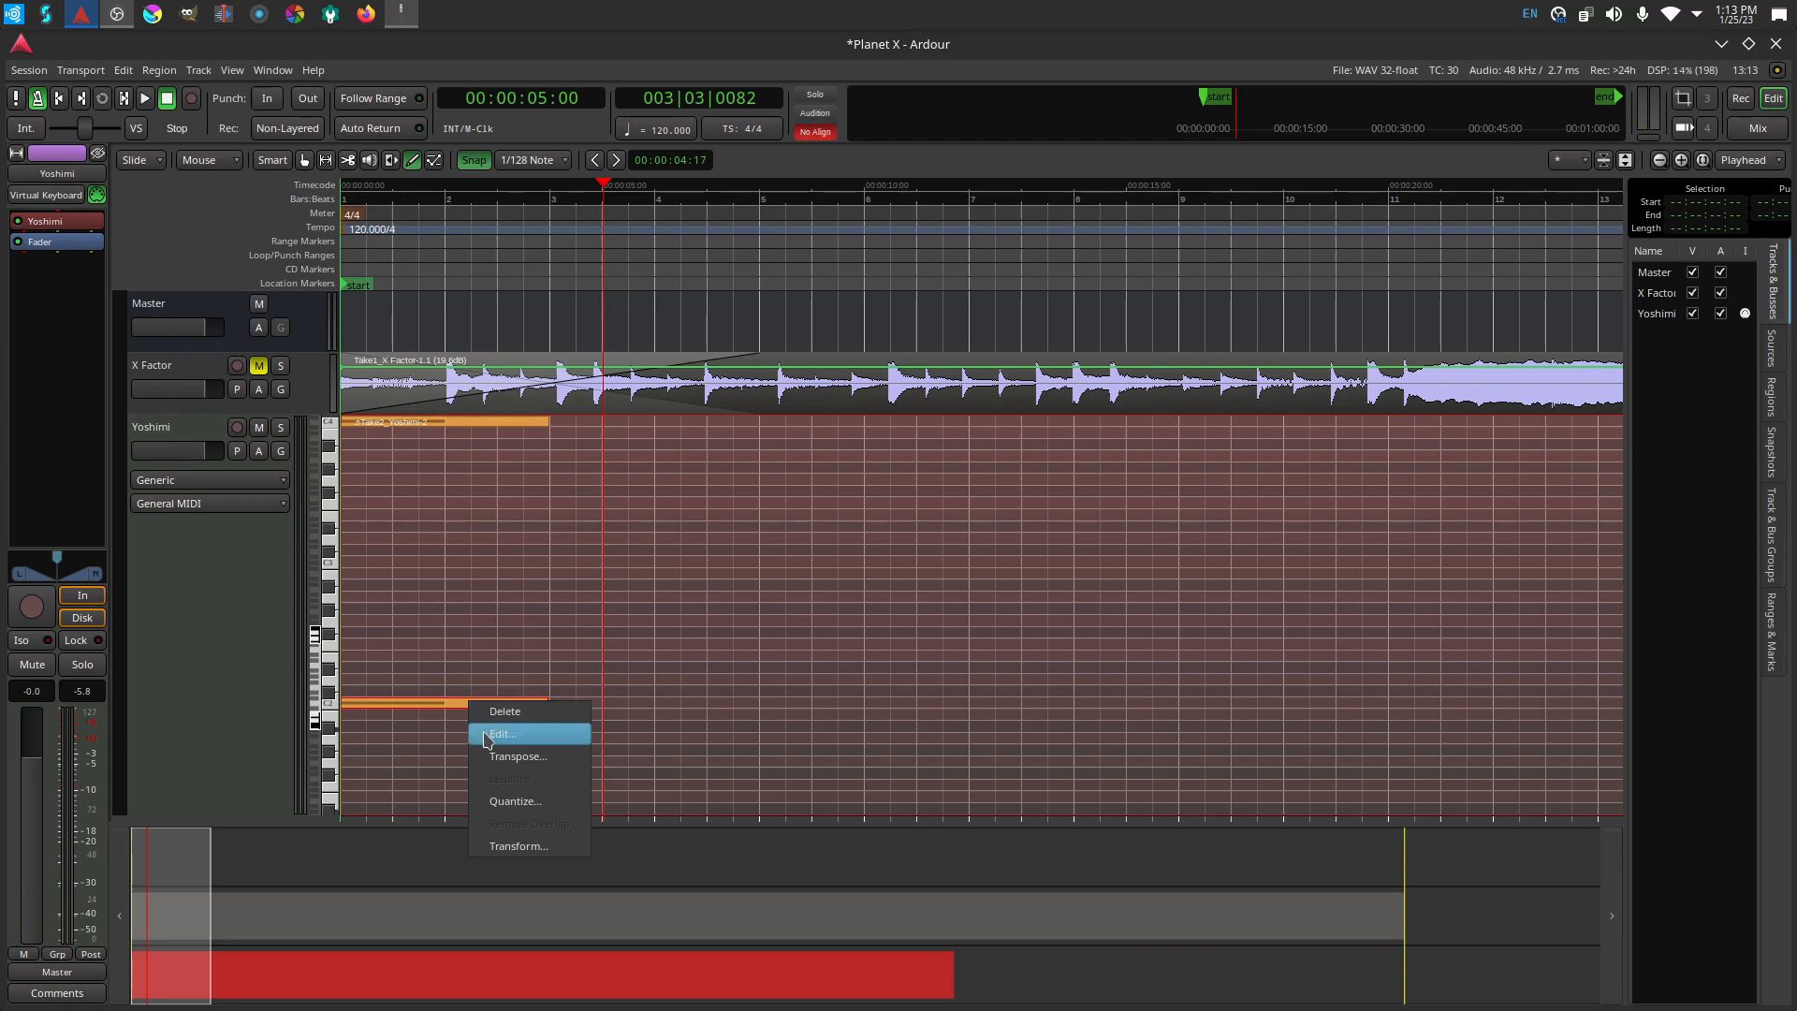
click(500, 733)
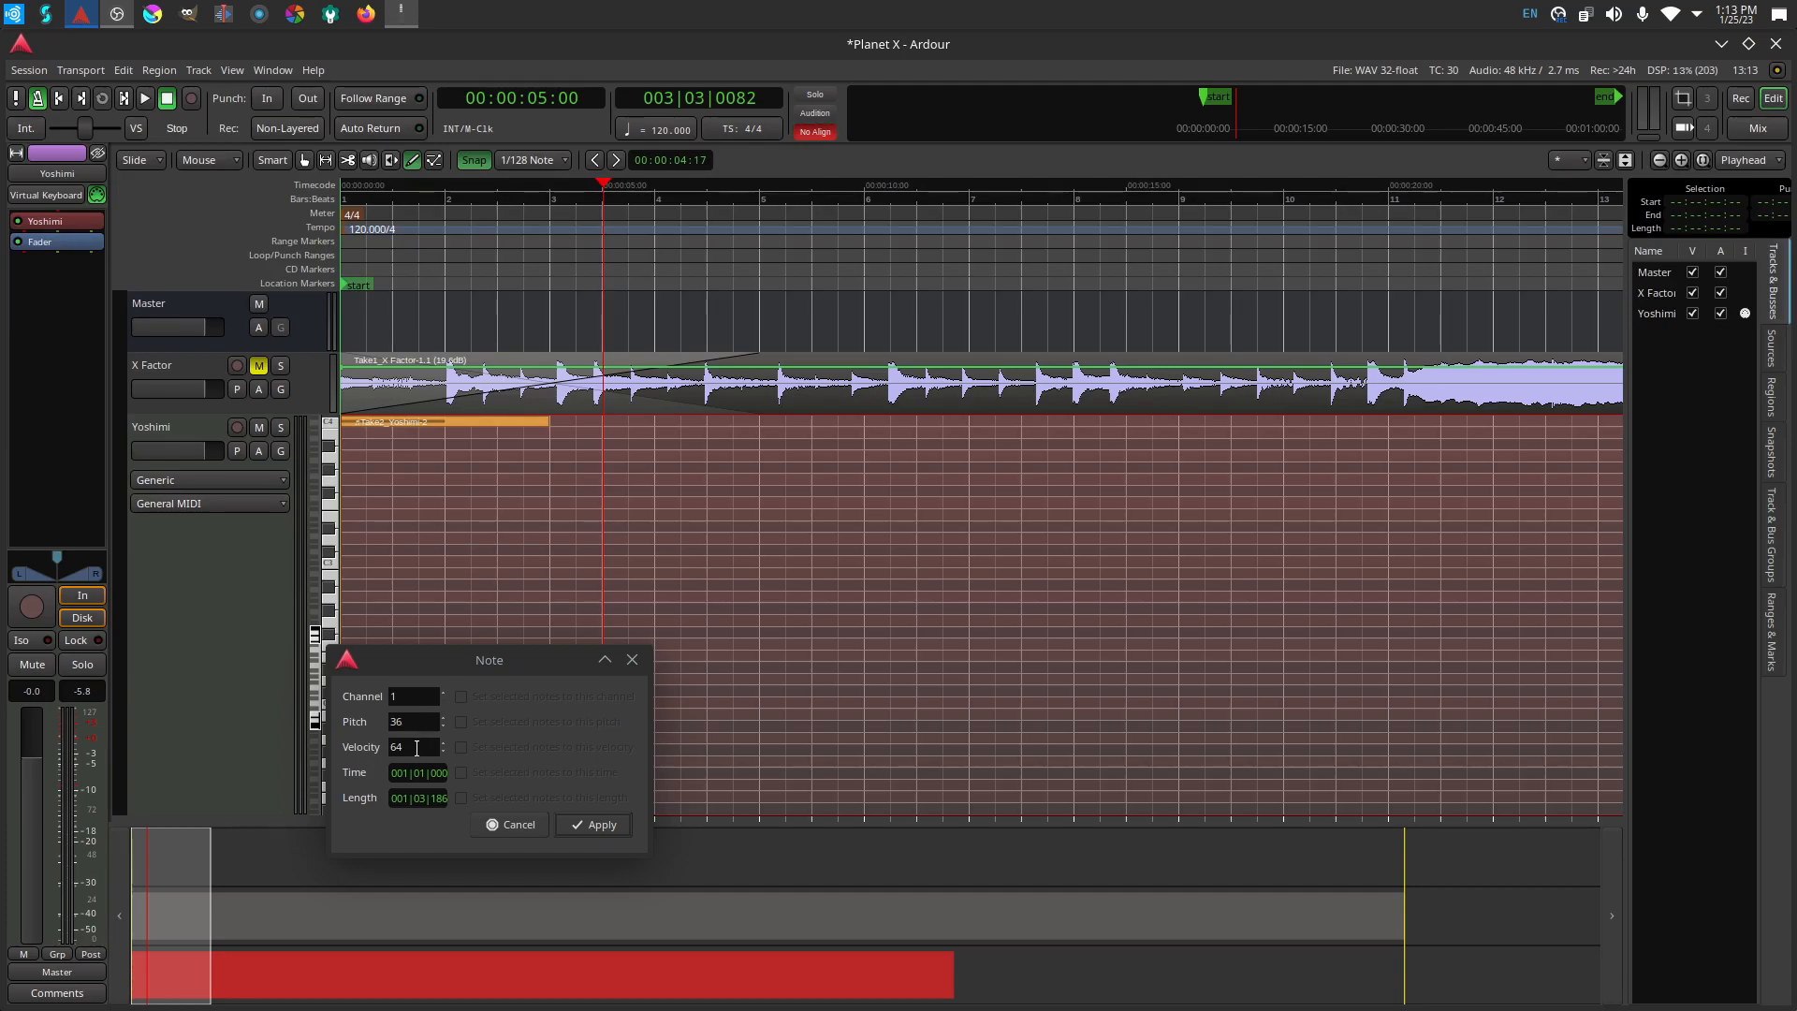
click(592, 823)
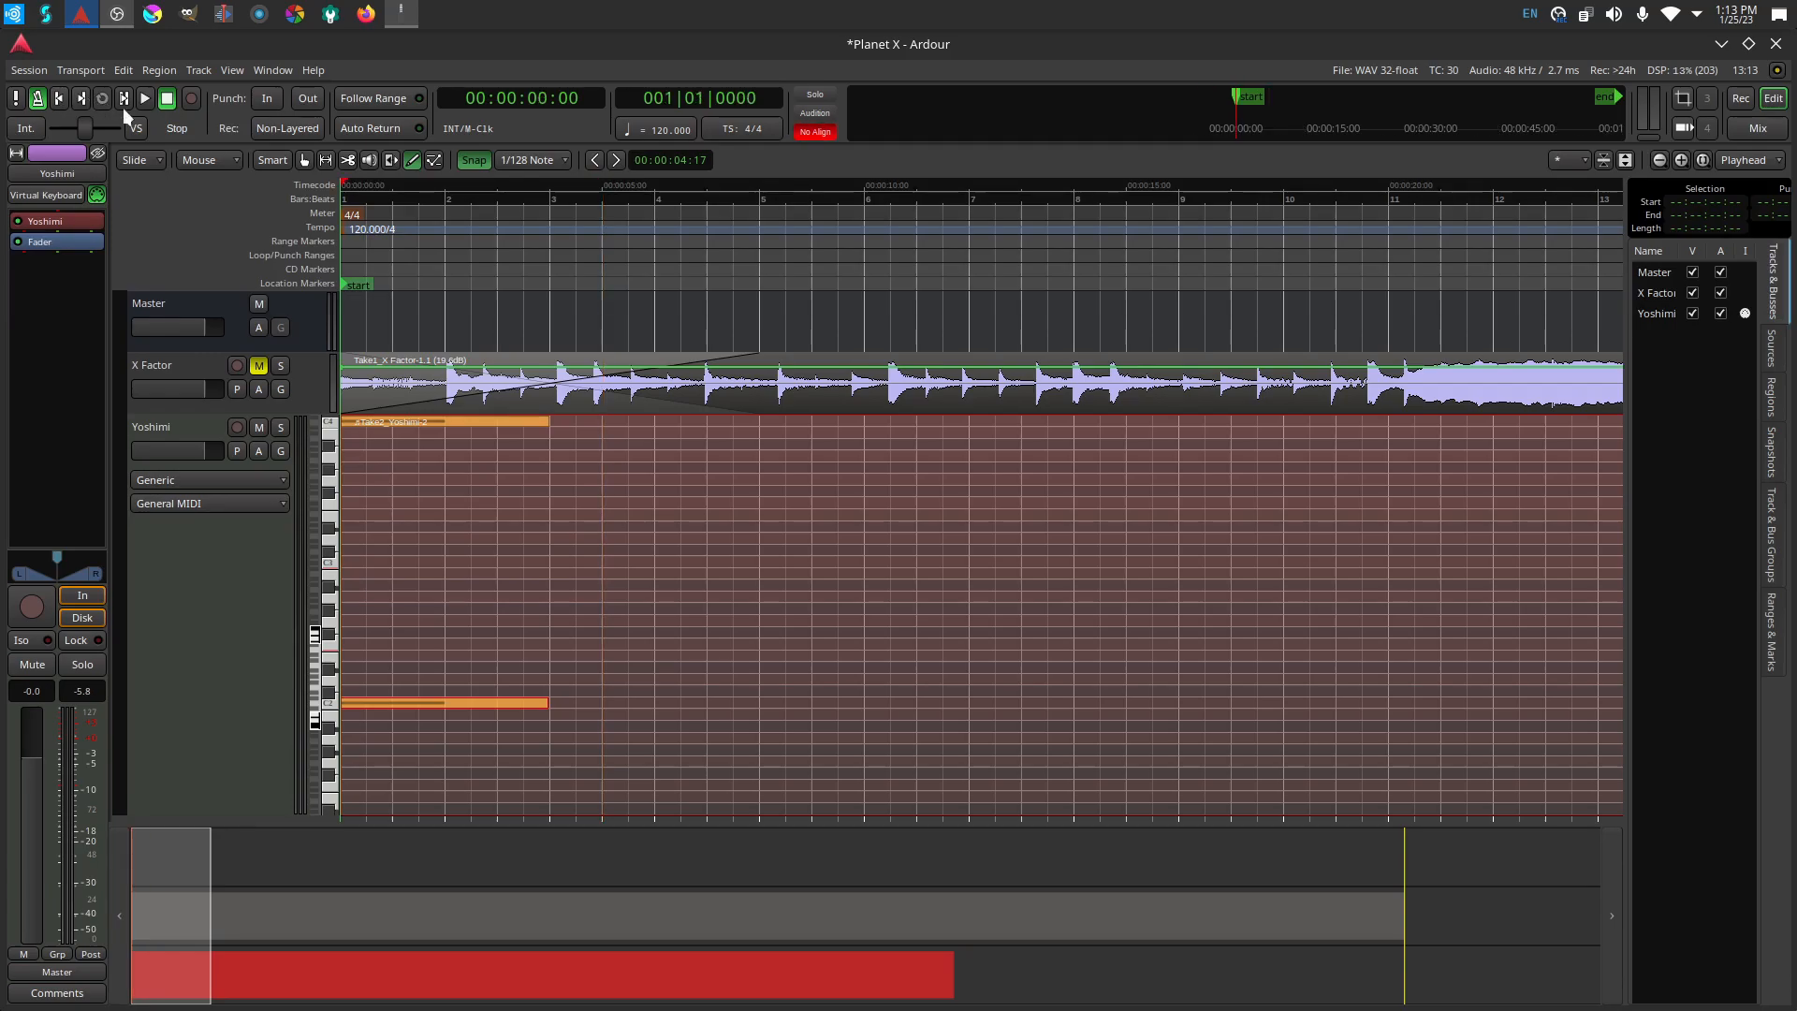
Rewind to the session start and play and stop the Yoshimi chord twice.
click(258, 364)
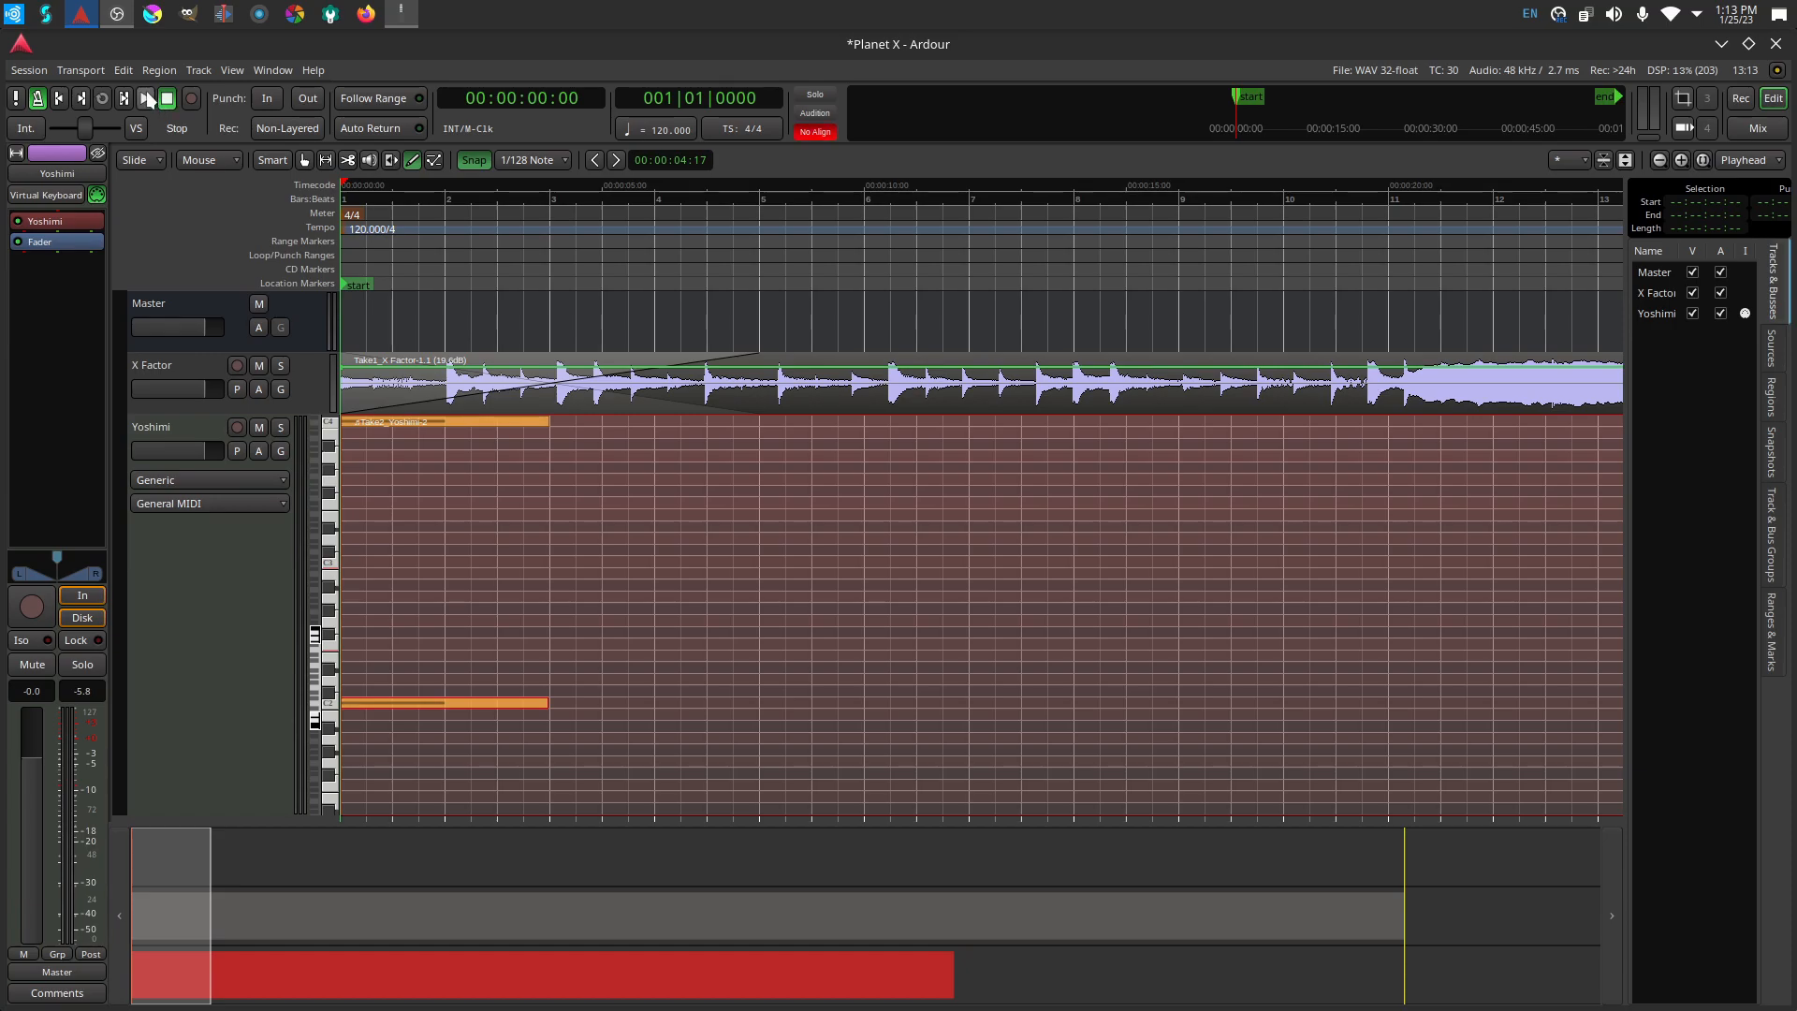
click(145, 97)
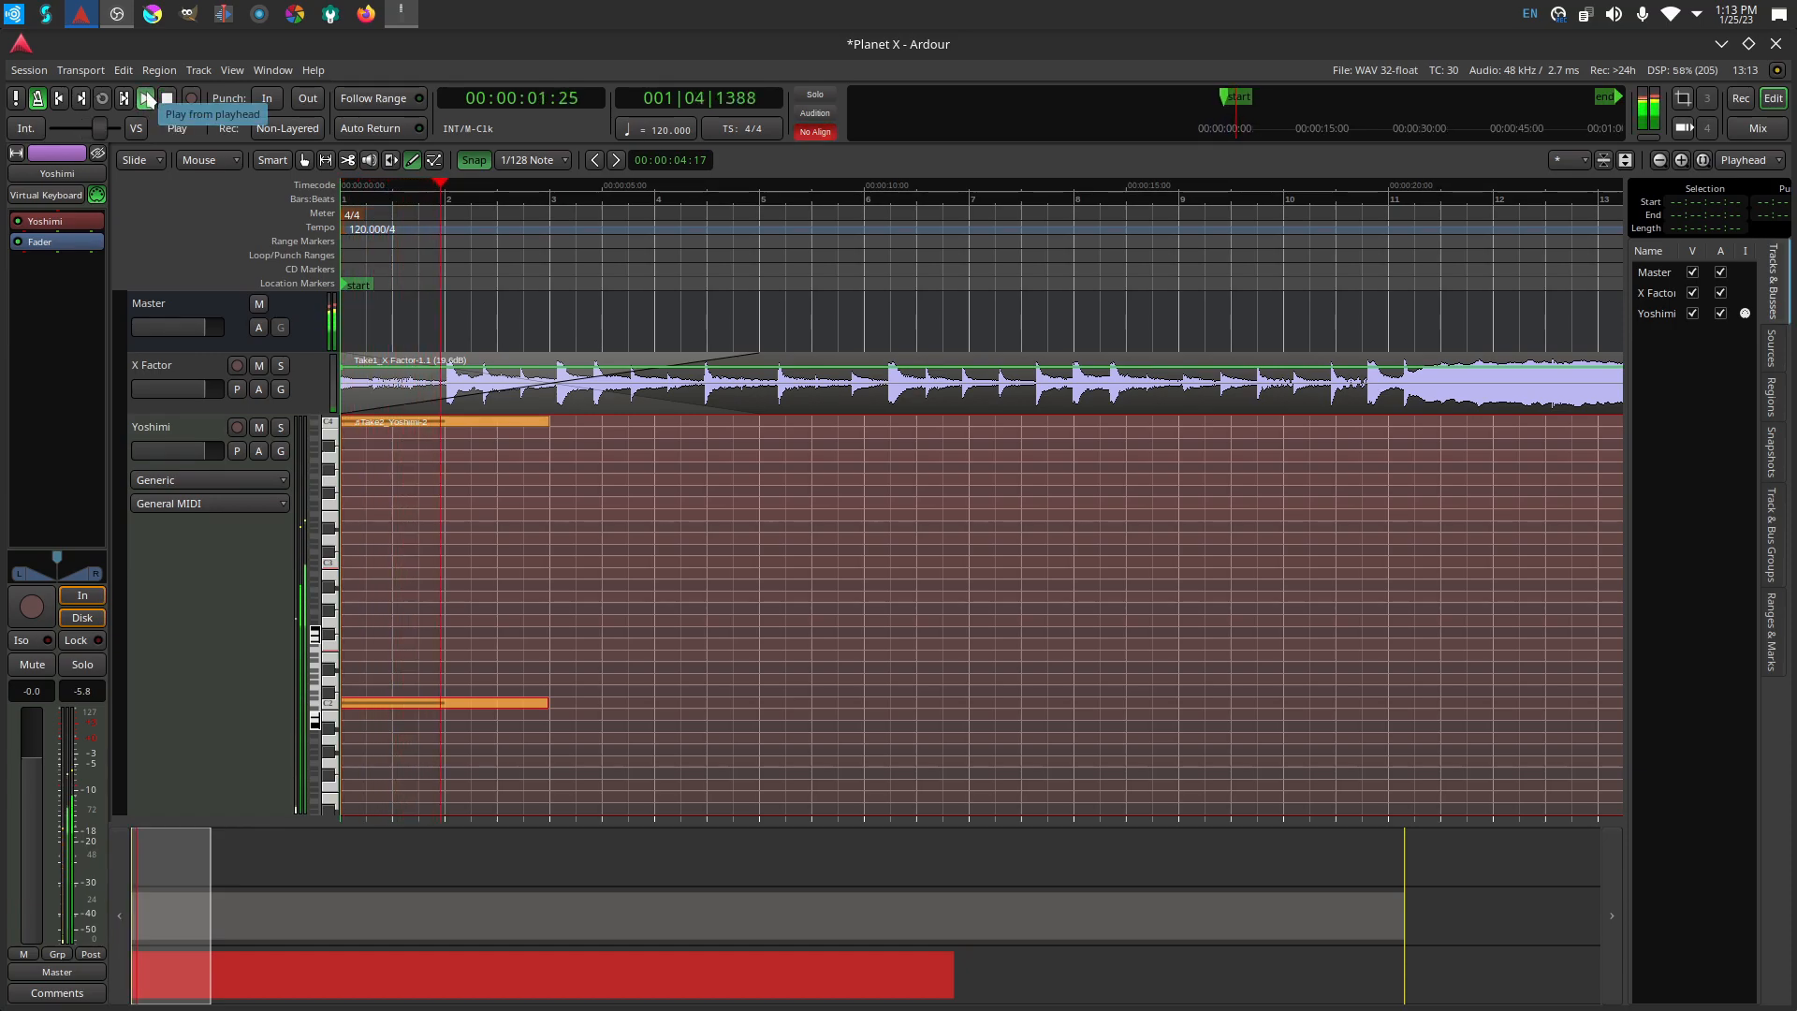
click(146, 97)
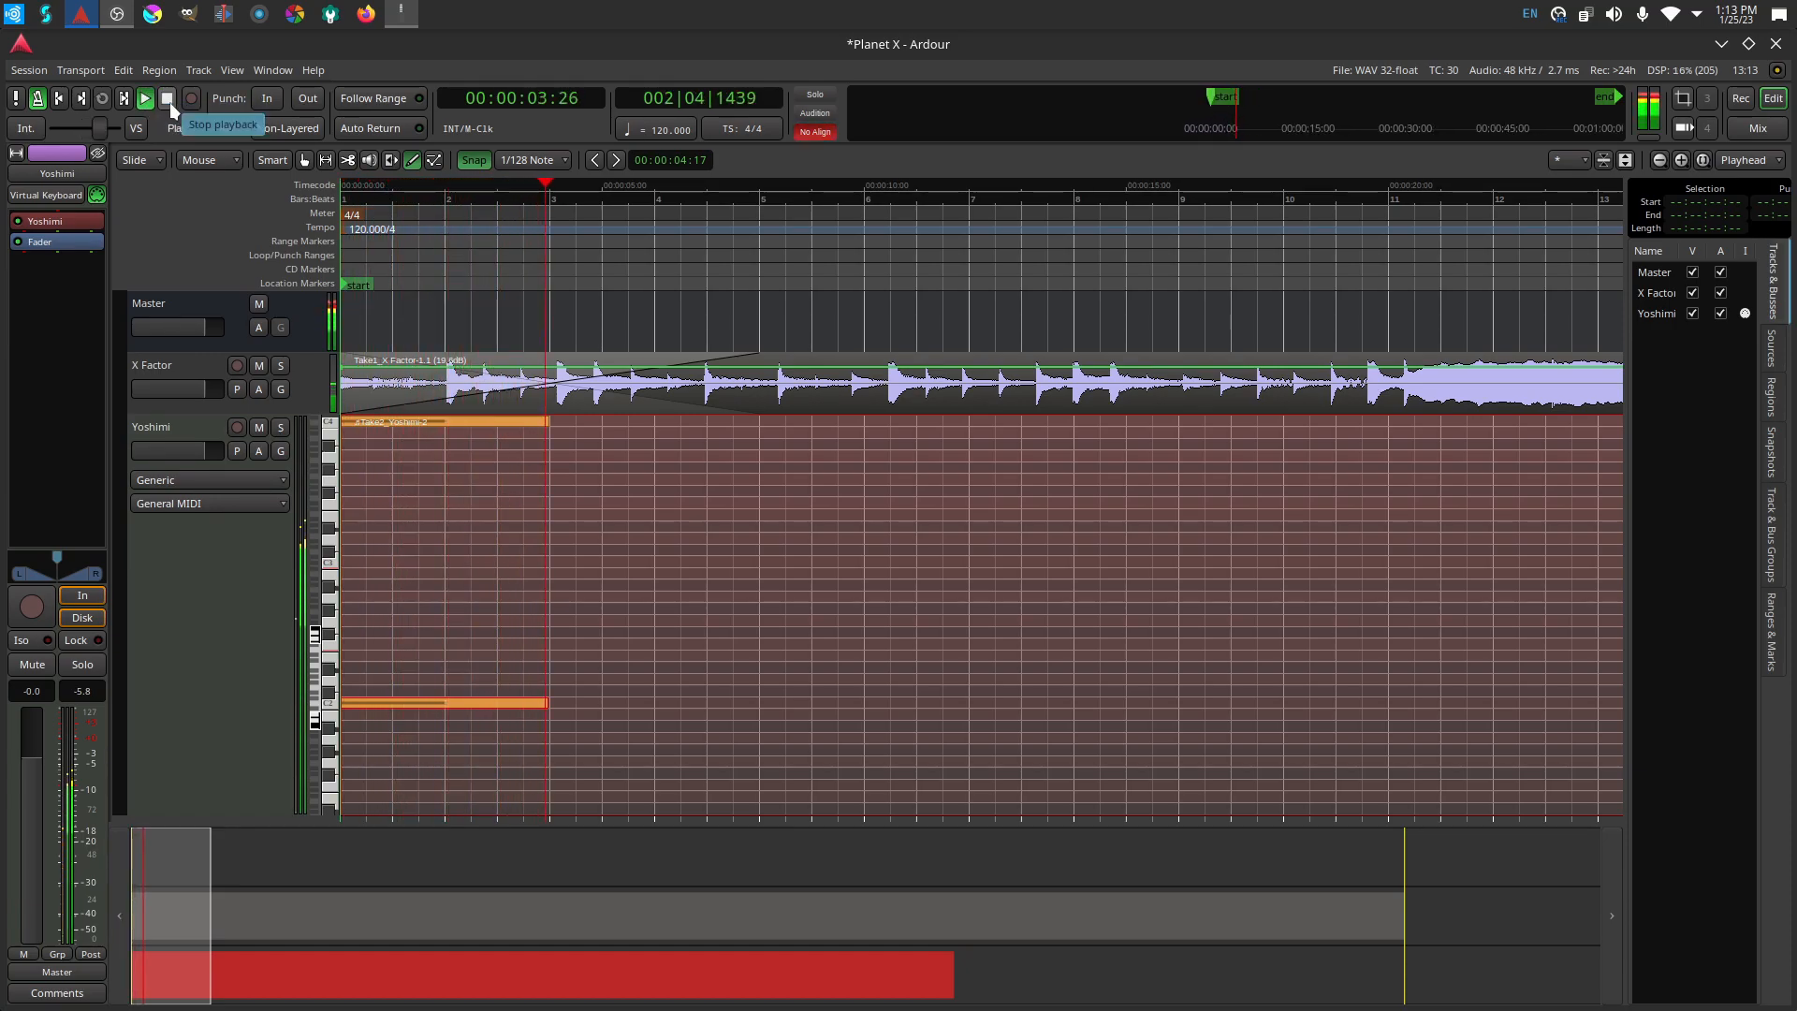
click(167, 97)
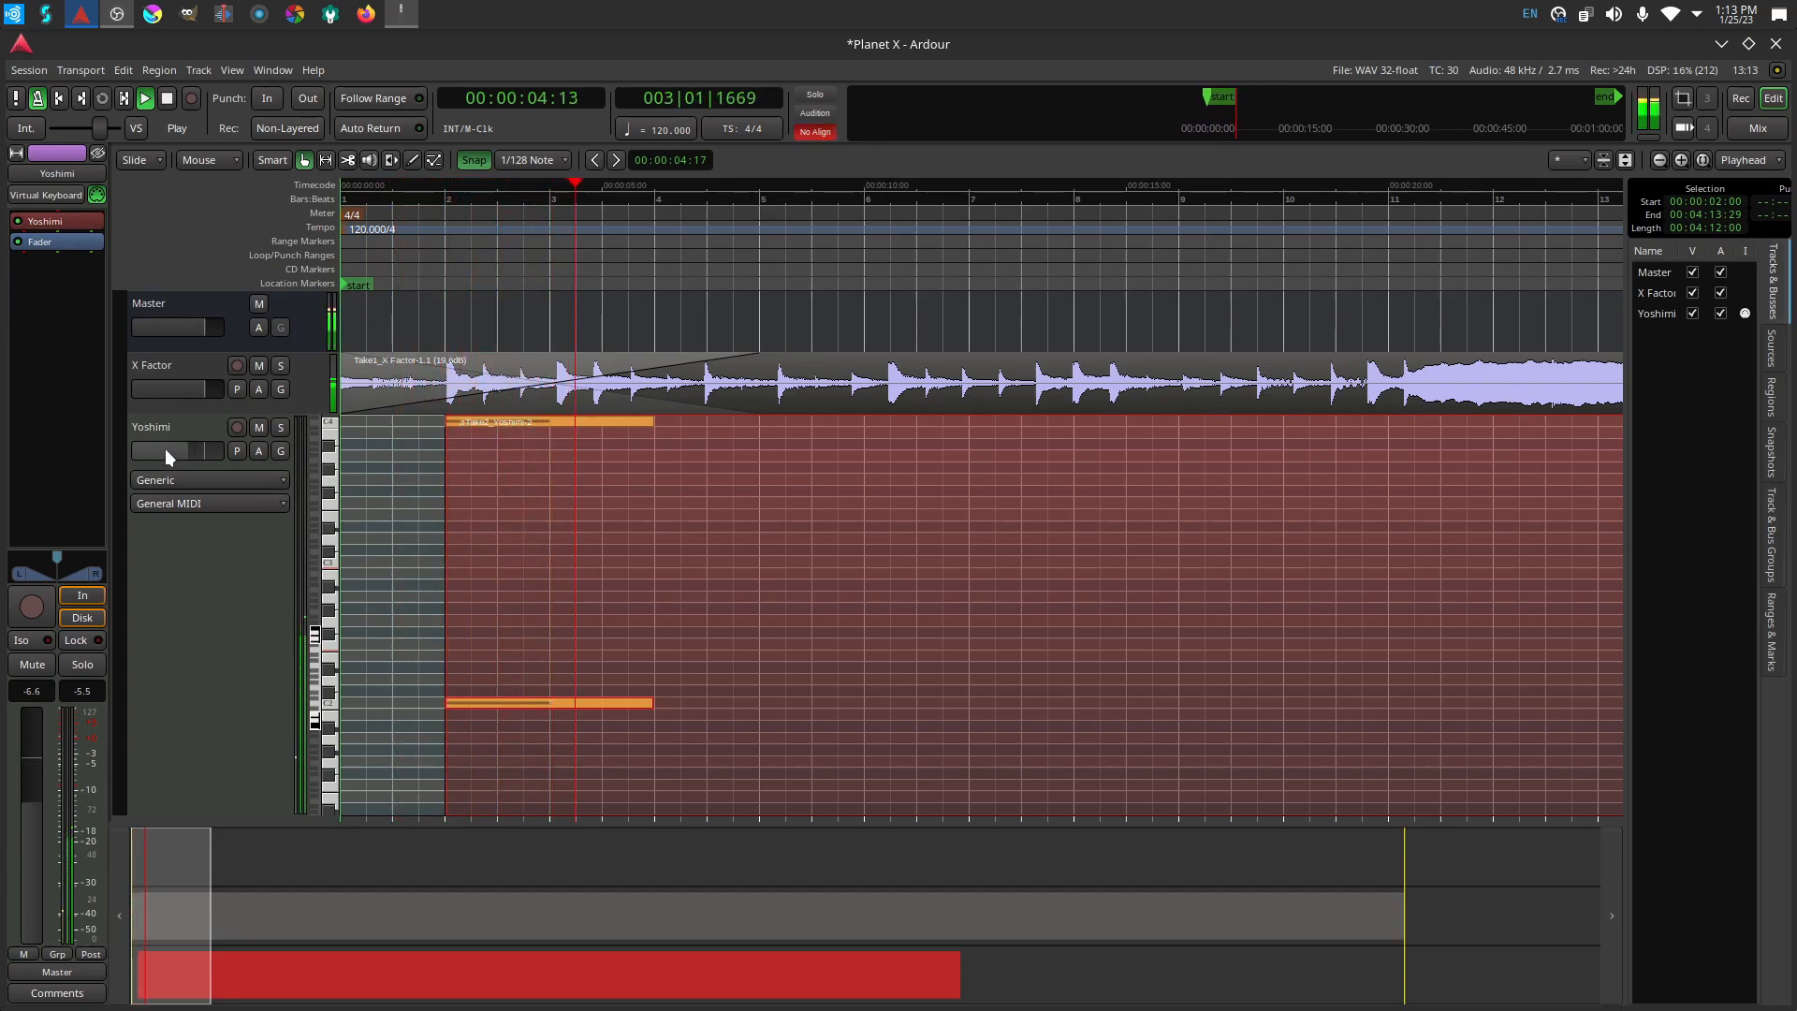
click(167, 97)
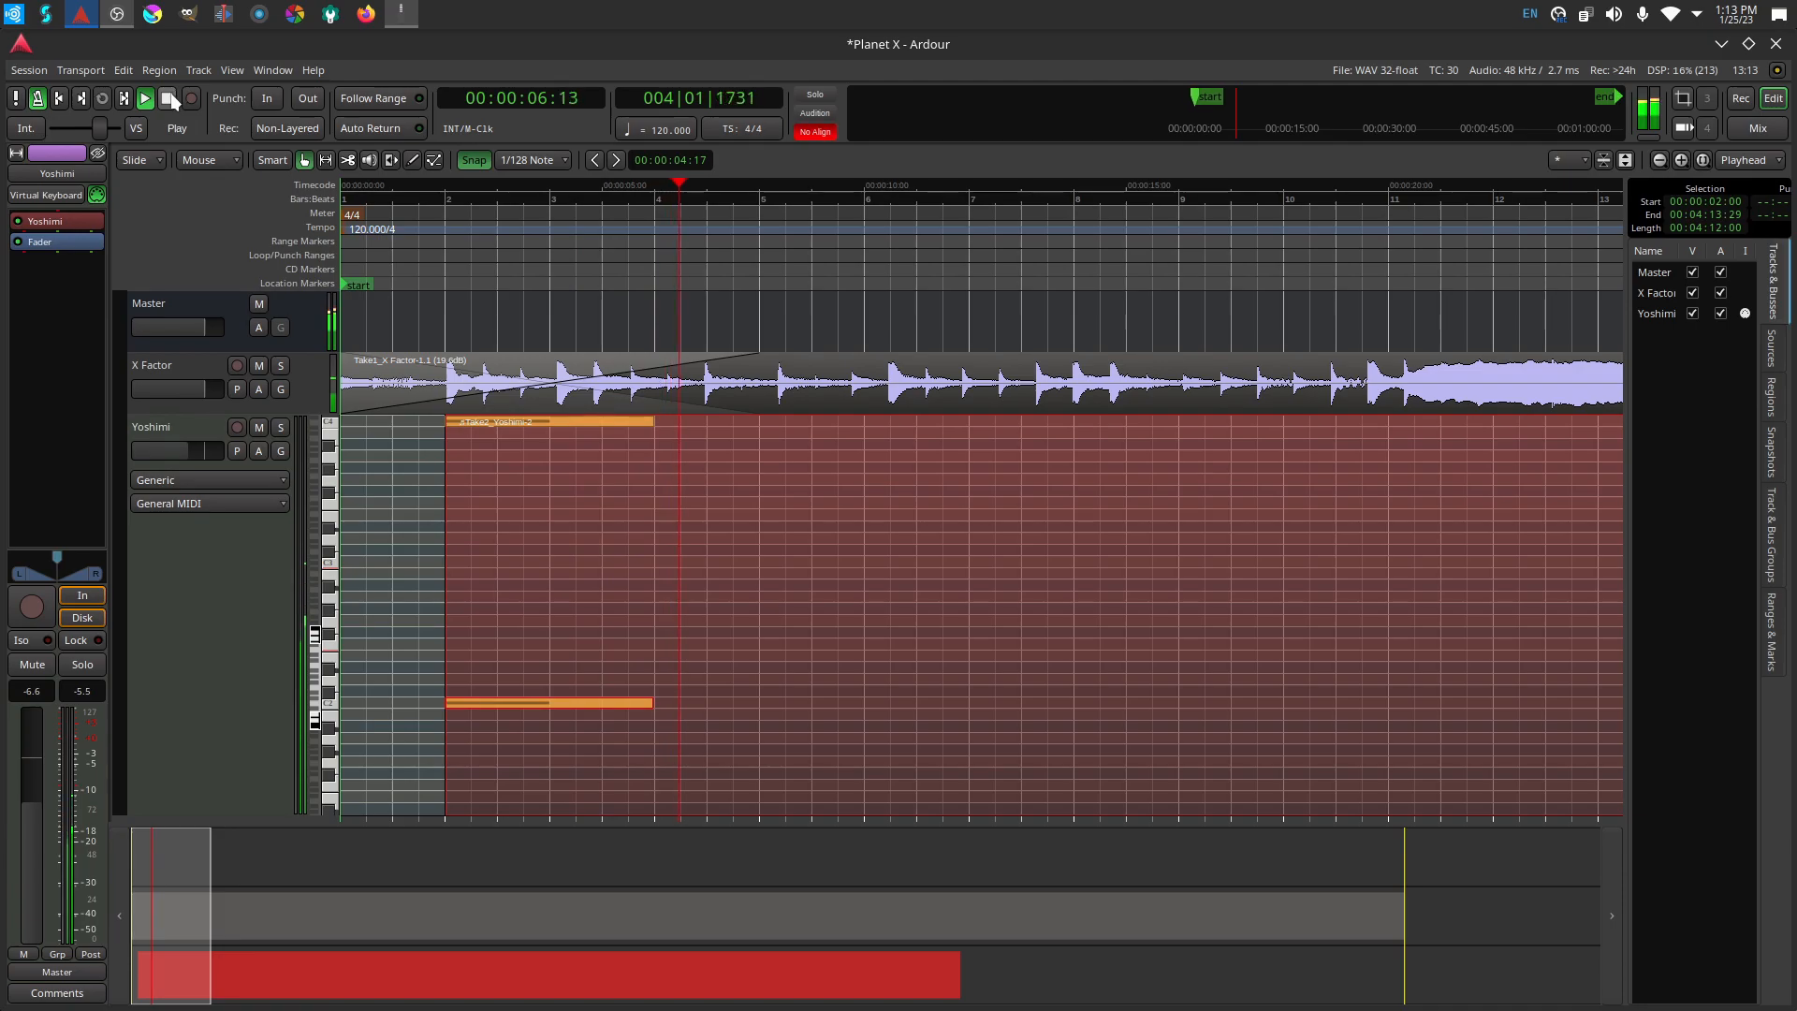
mouse_move(168, 97)
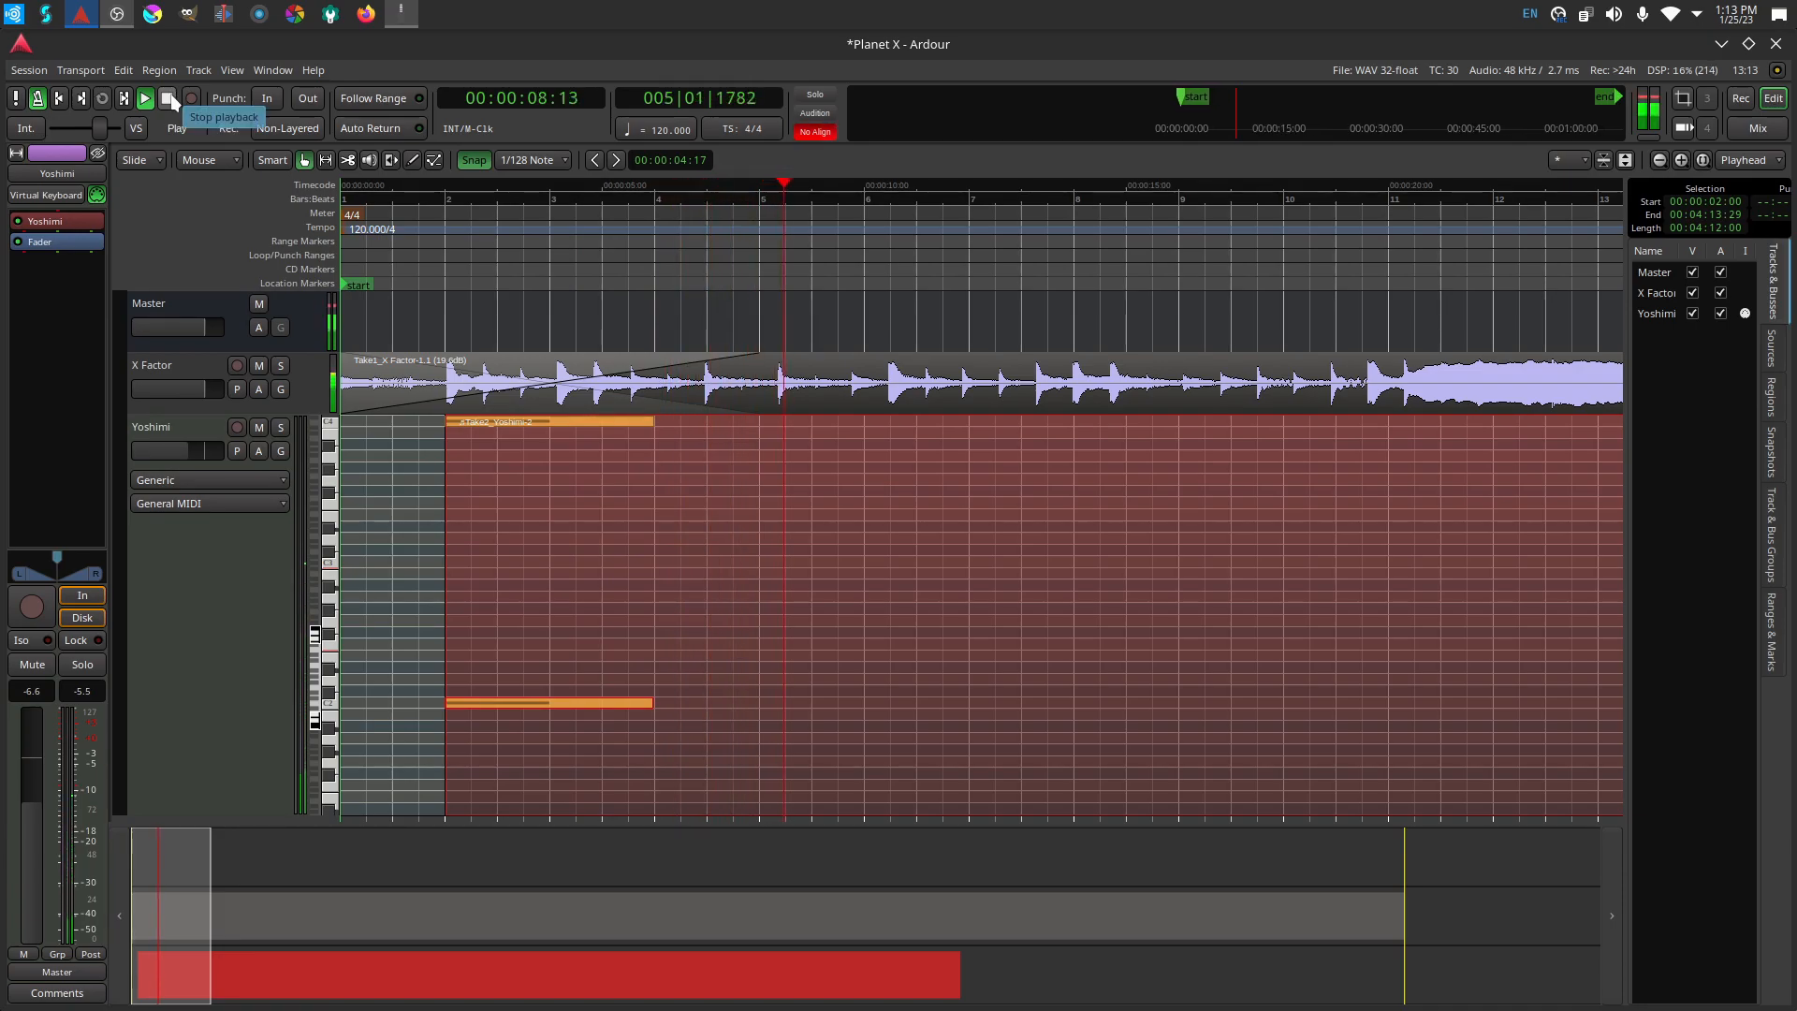
click(143, 97)
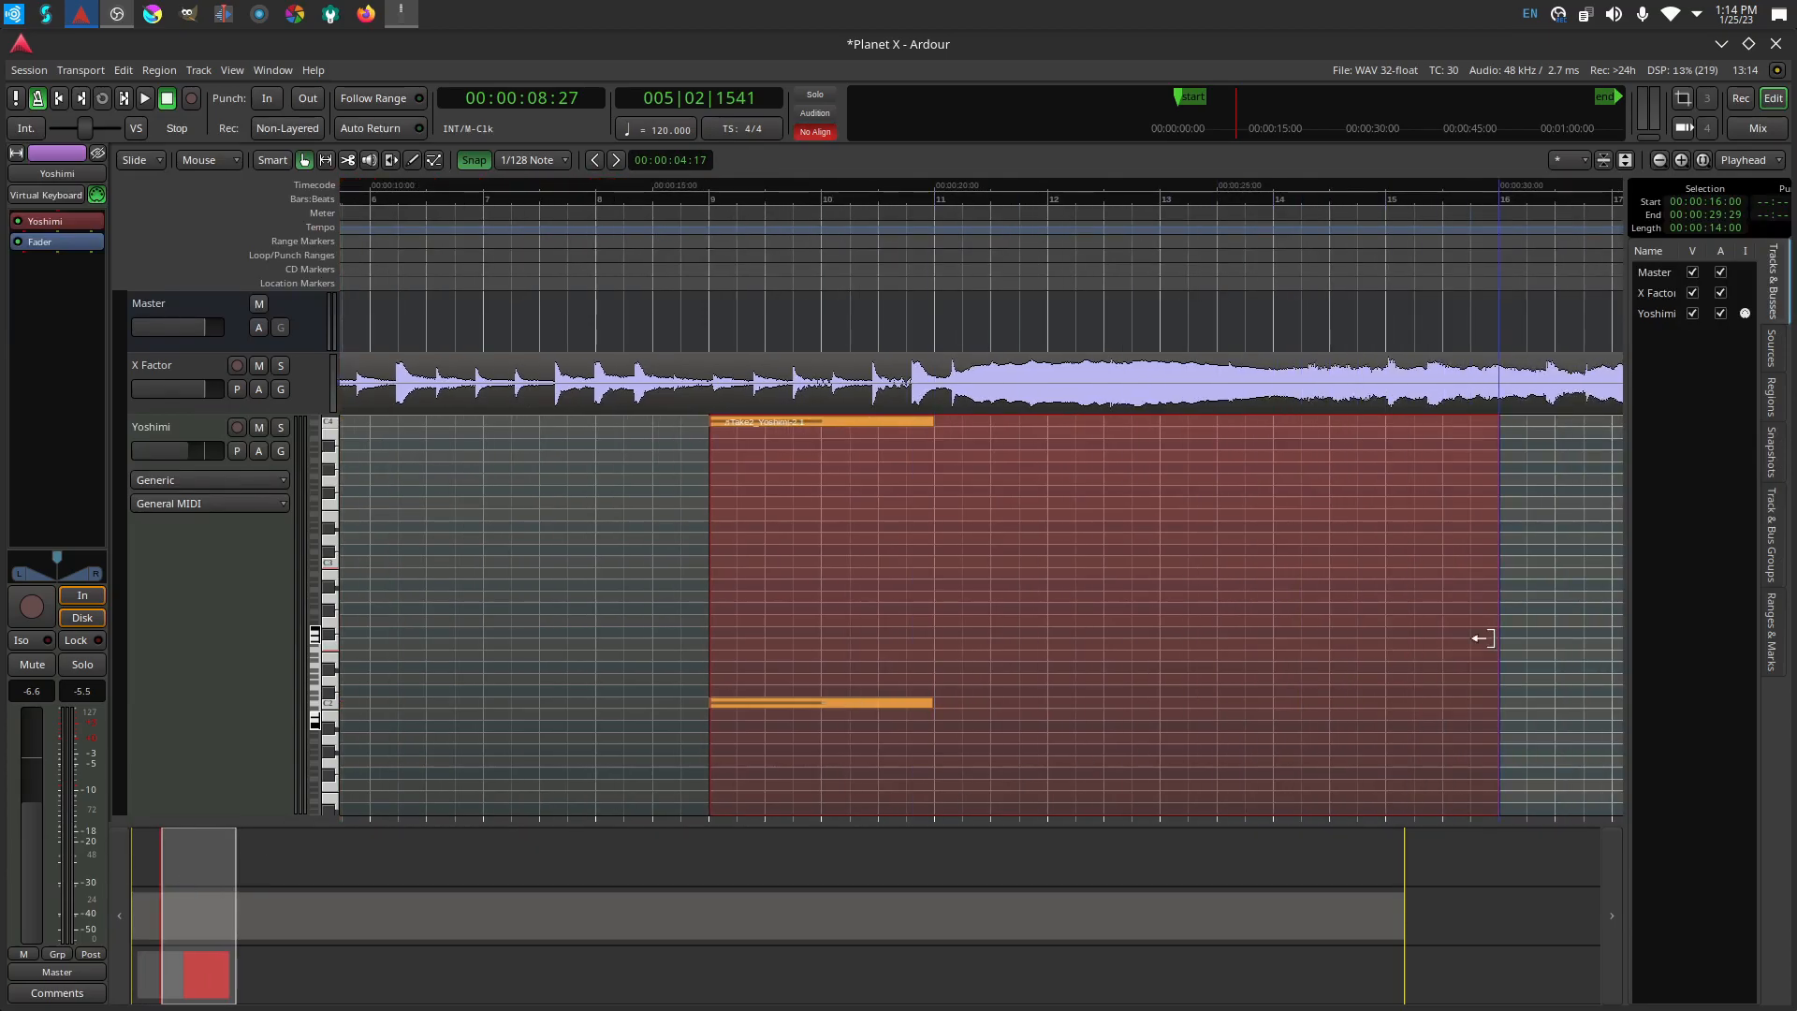
Ctrl-drag the chord region to make a copy starting at bar 2.
drag(1495, 638, 1103, 638)
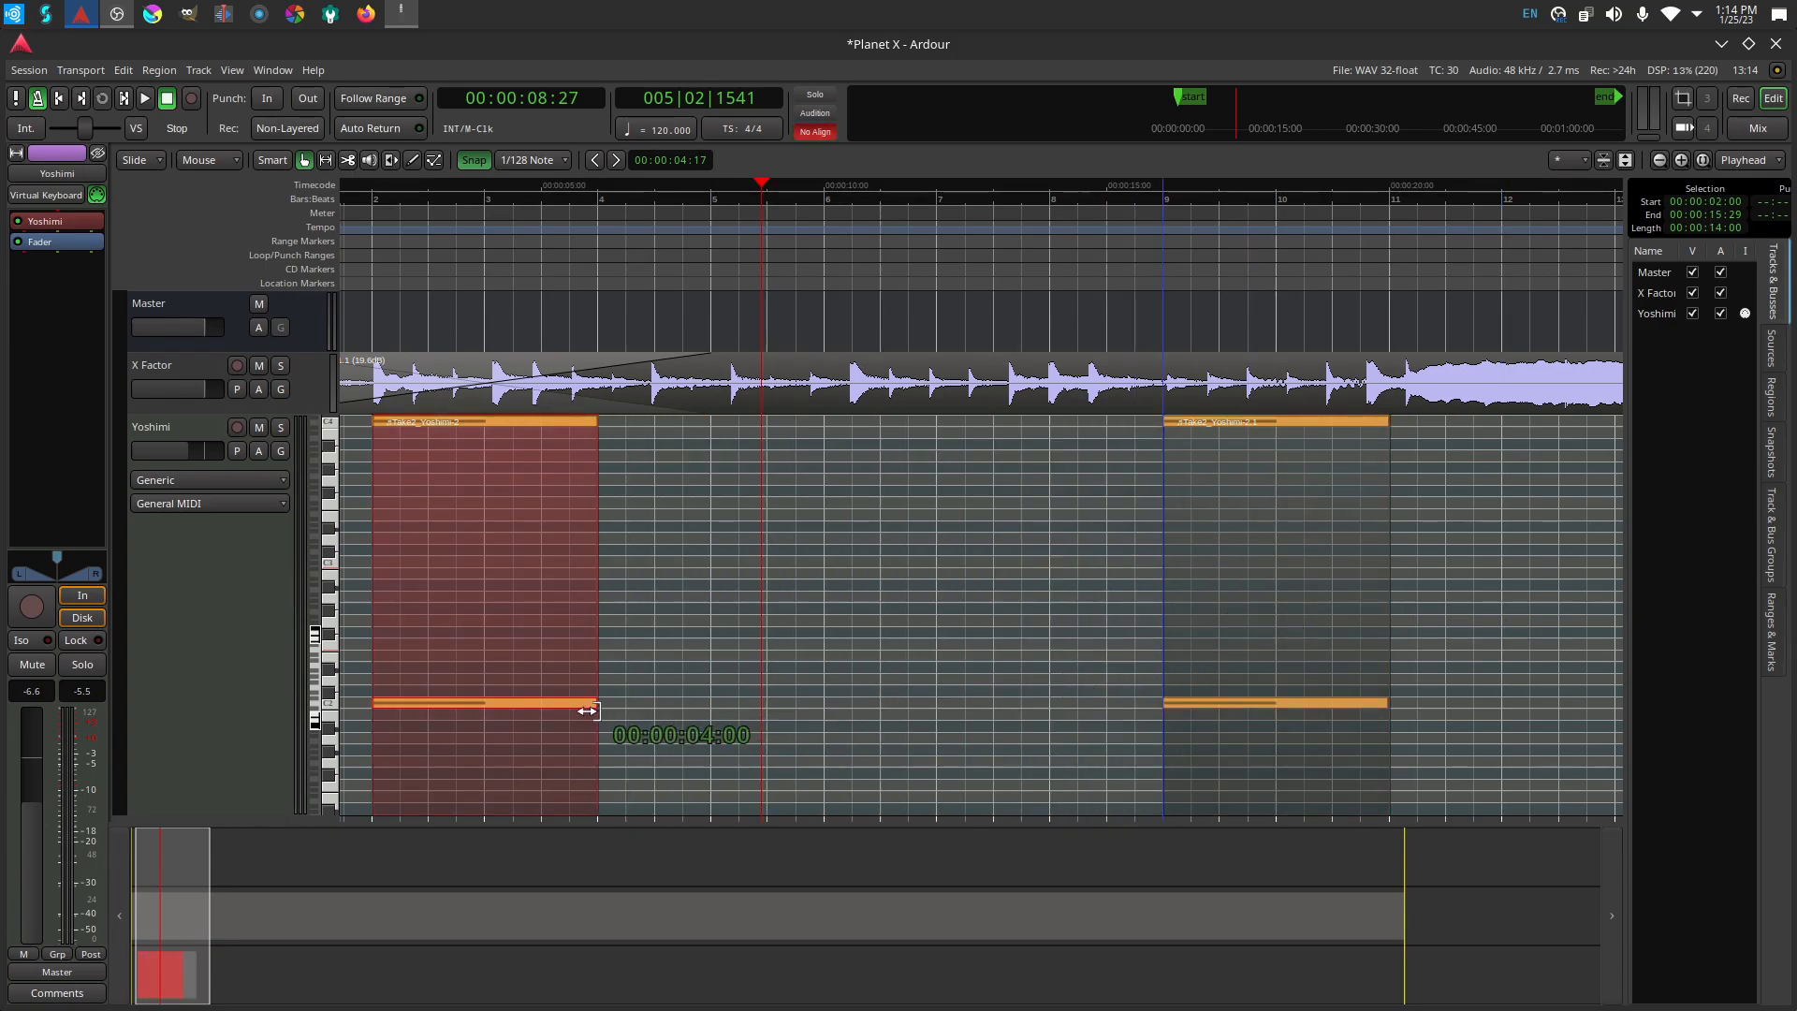
click(1158, 573)
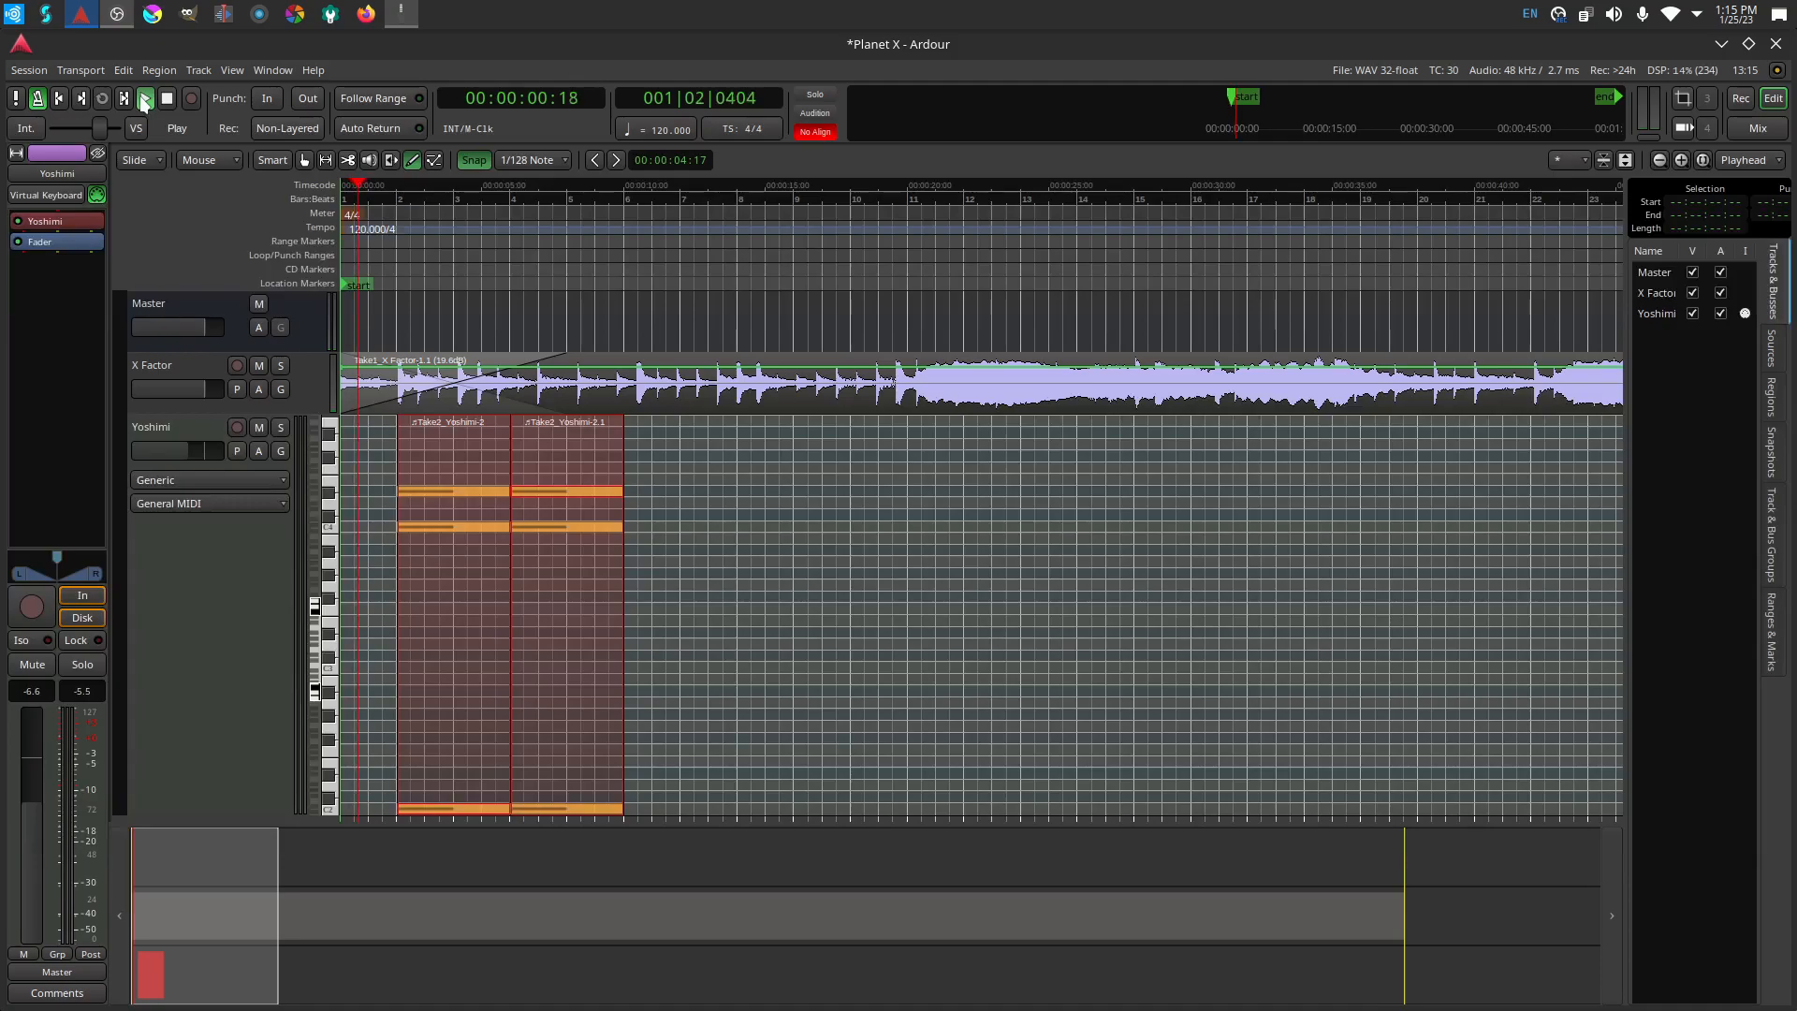
Play the chord regions through to bar 5, stop, then raise the top note to E4.
click(142, 98)
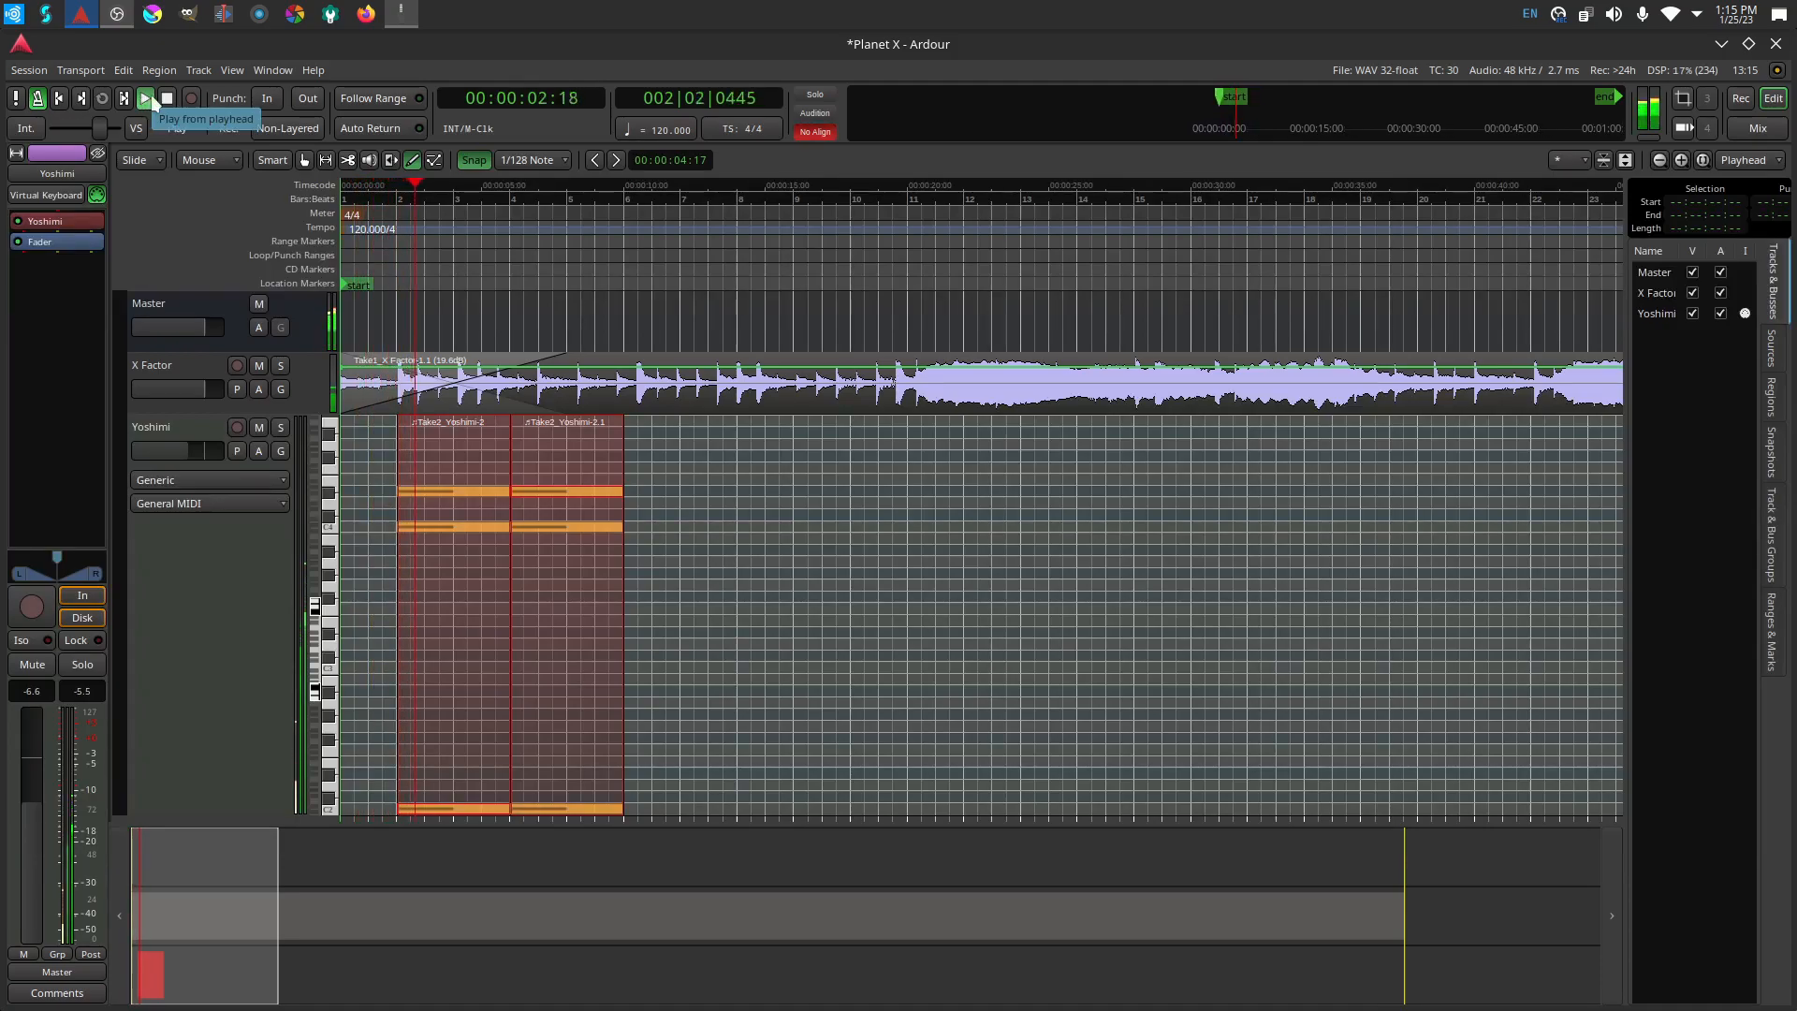
click(143, 97)
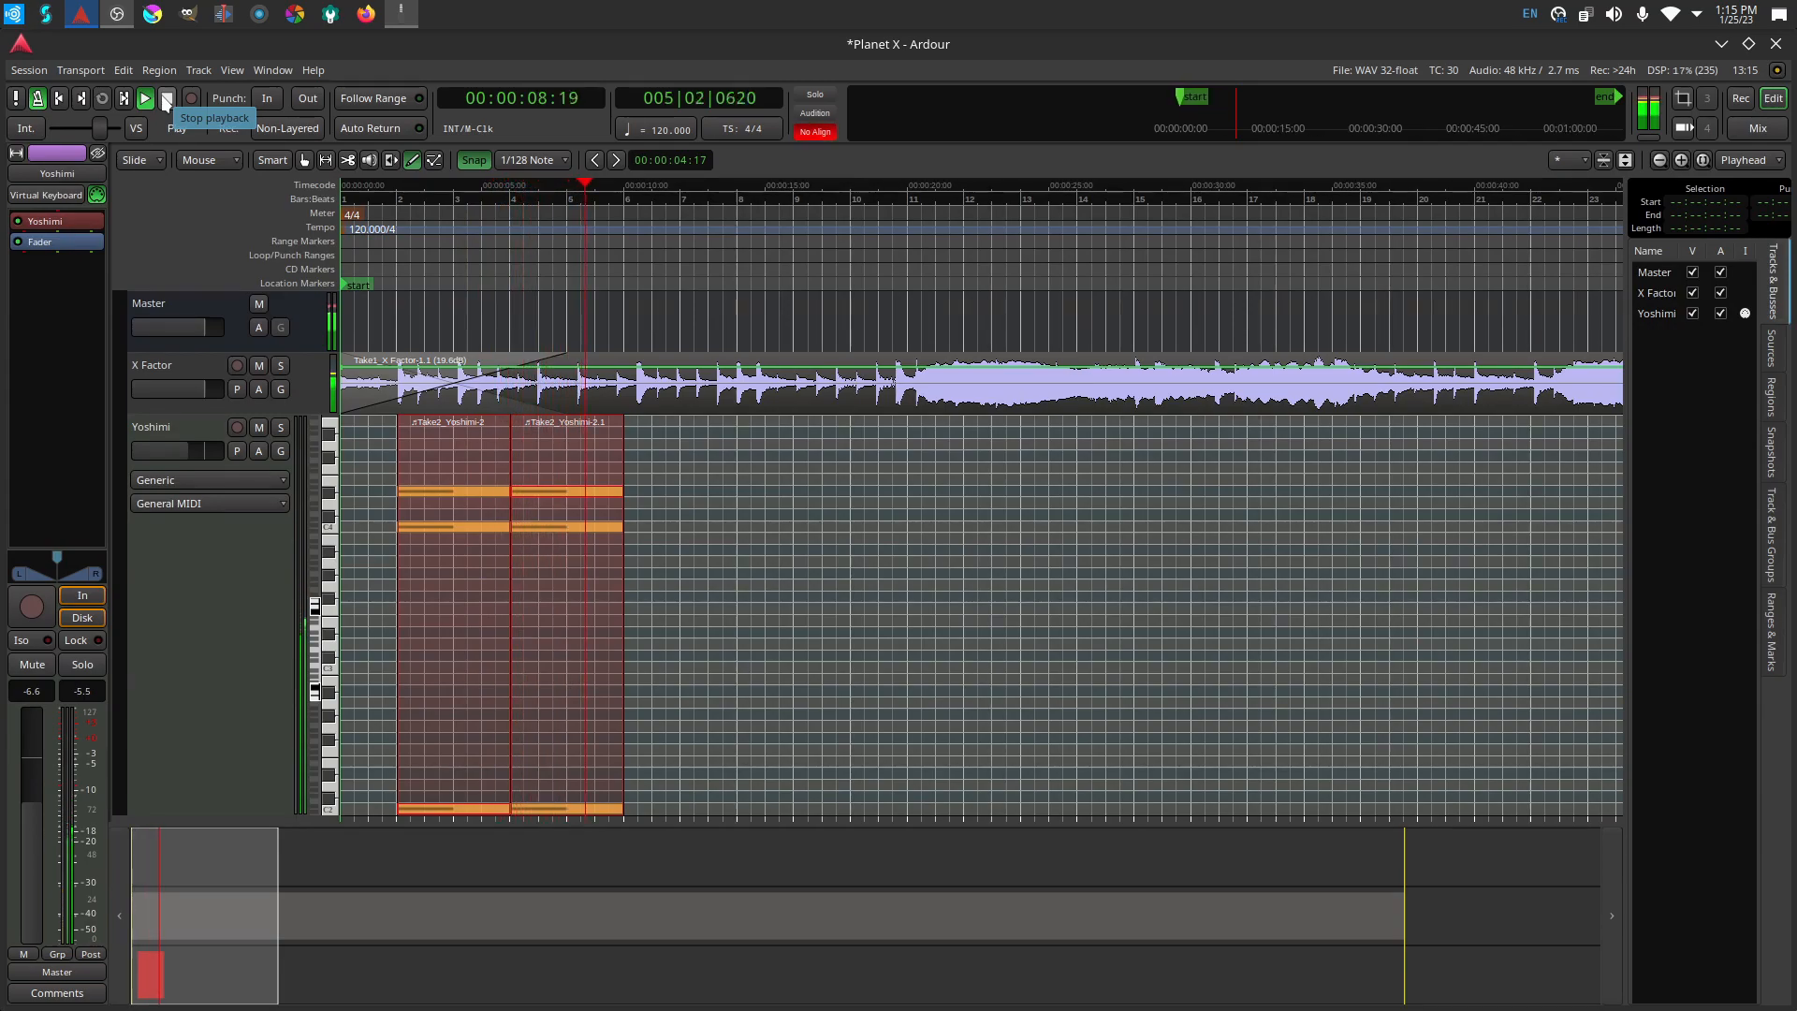
click(143, 98)
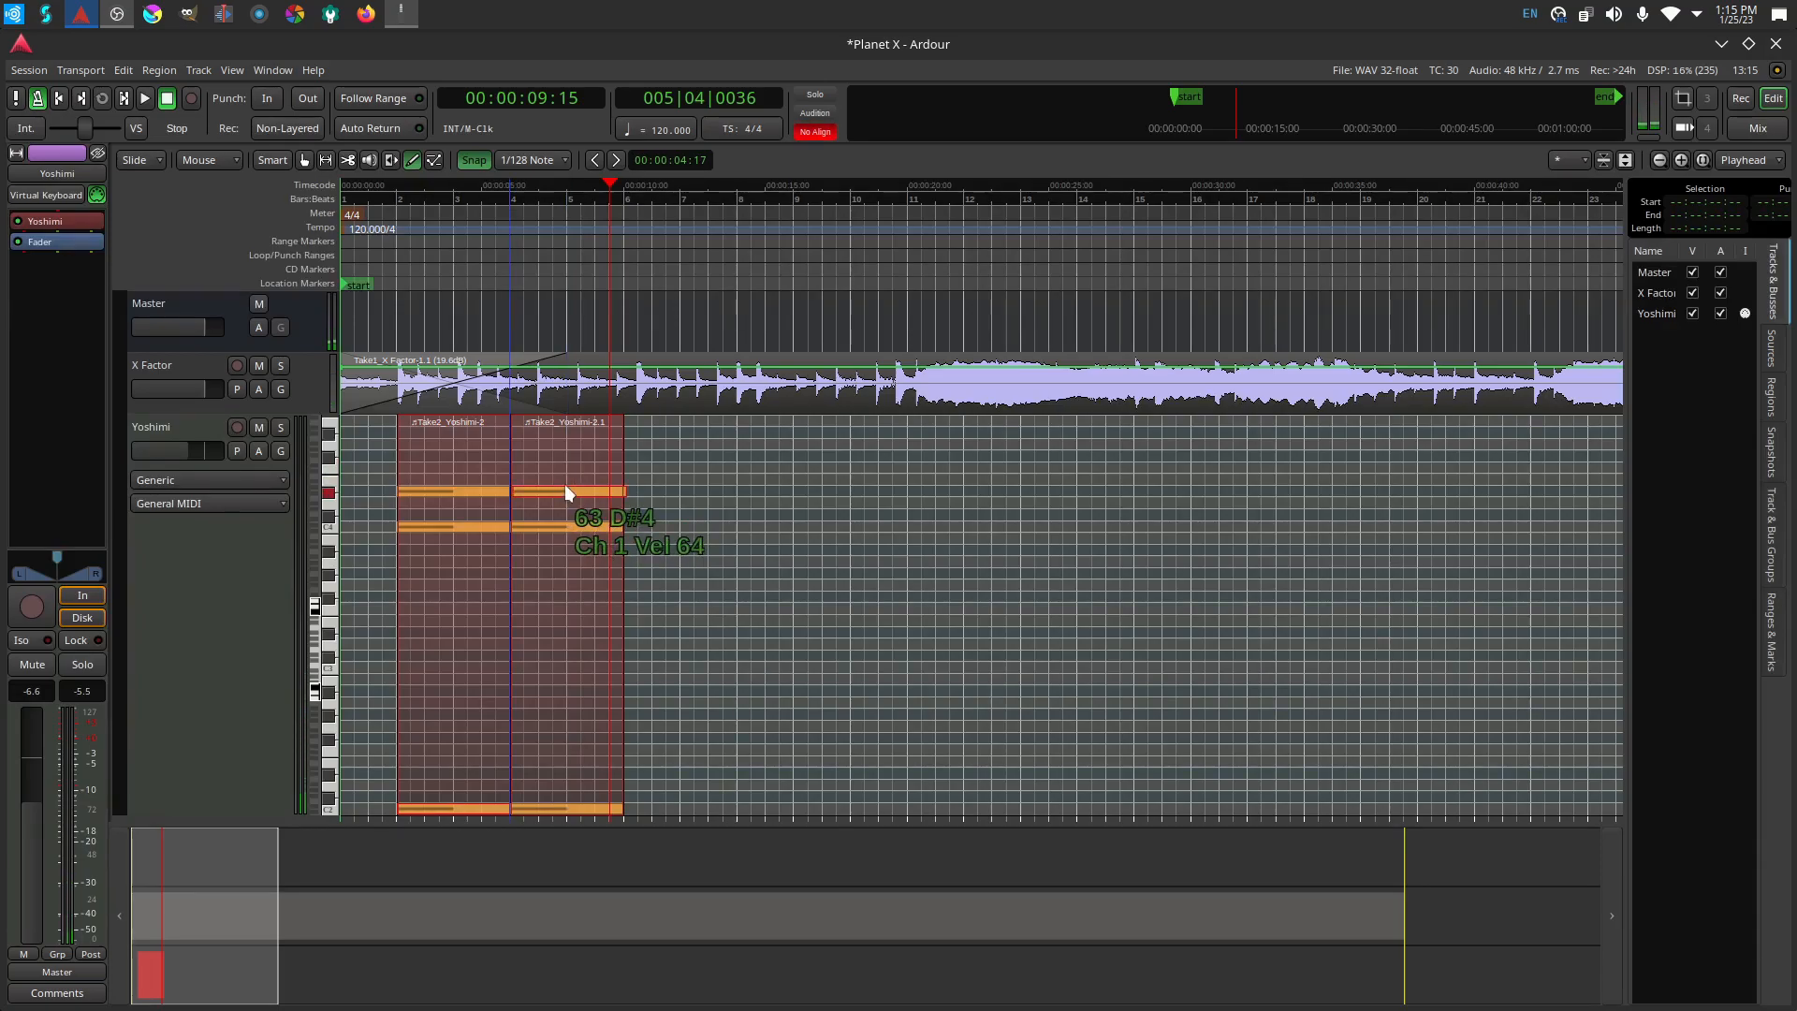
drag(567, 493, 567, 476)
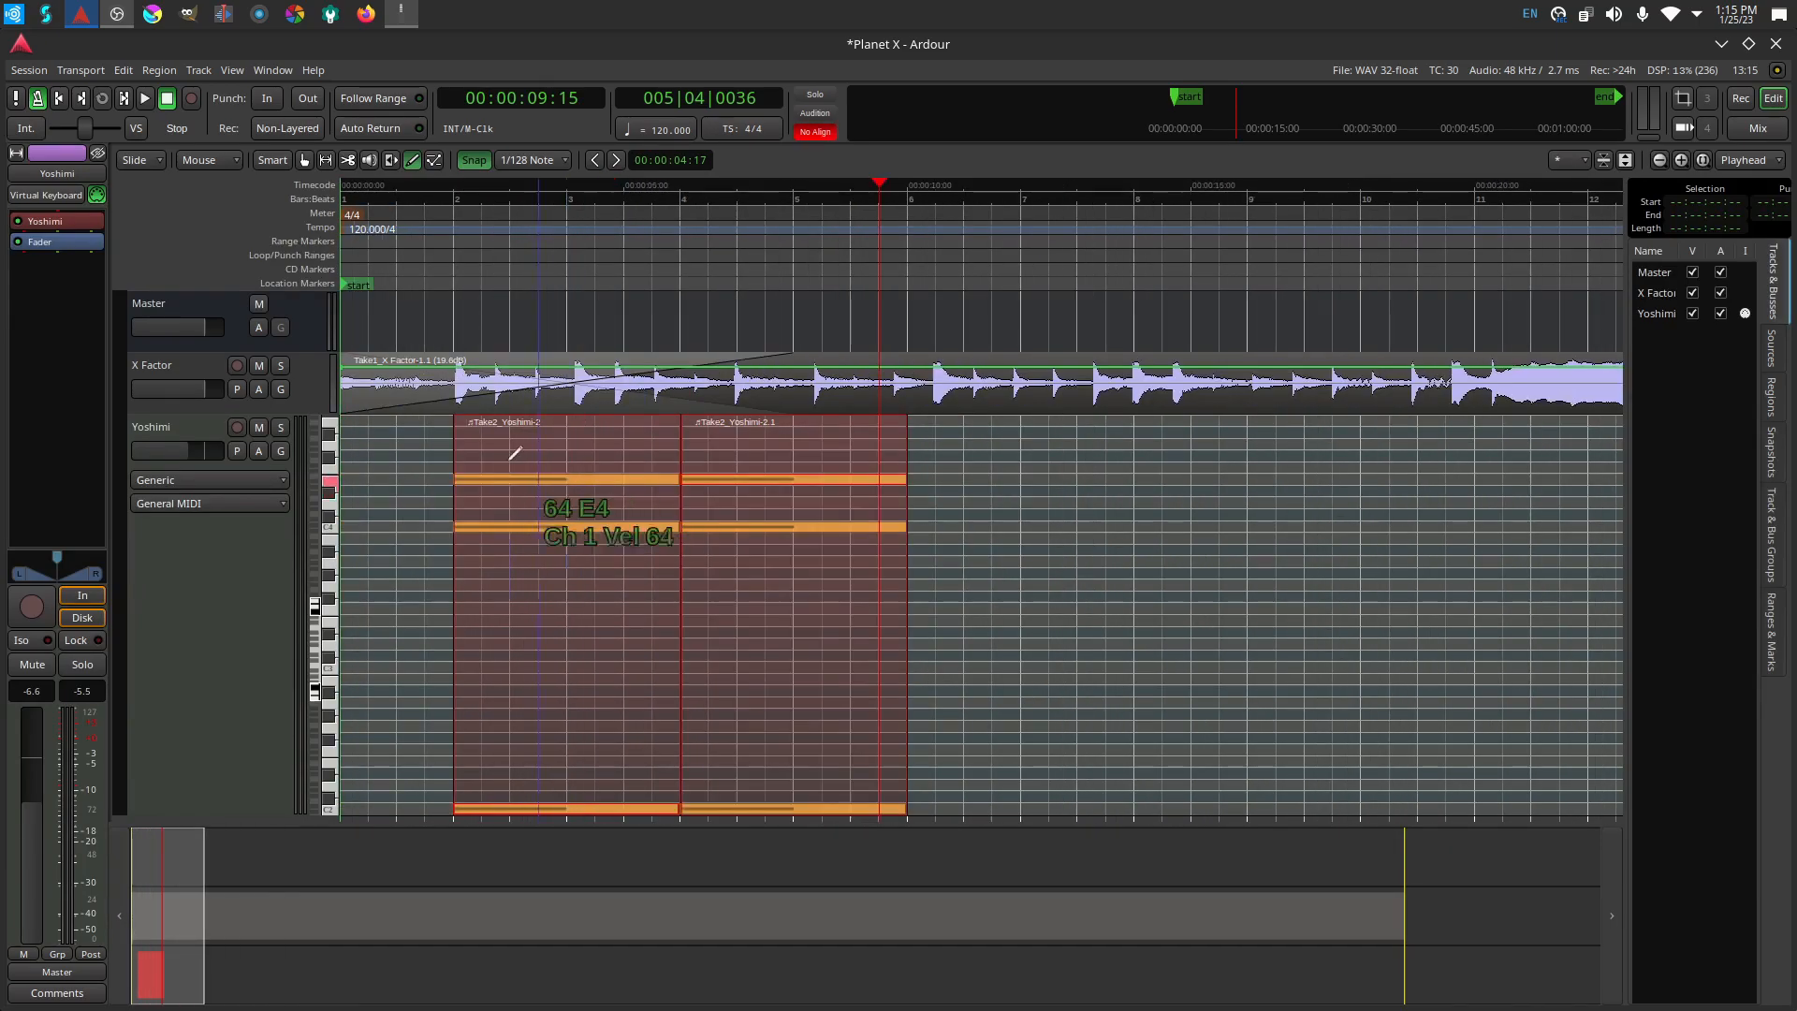
click(103, 98)
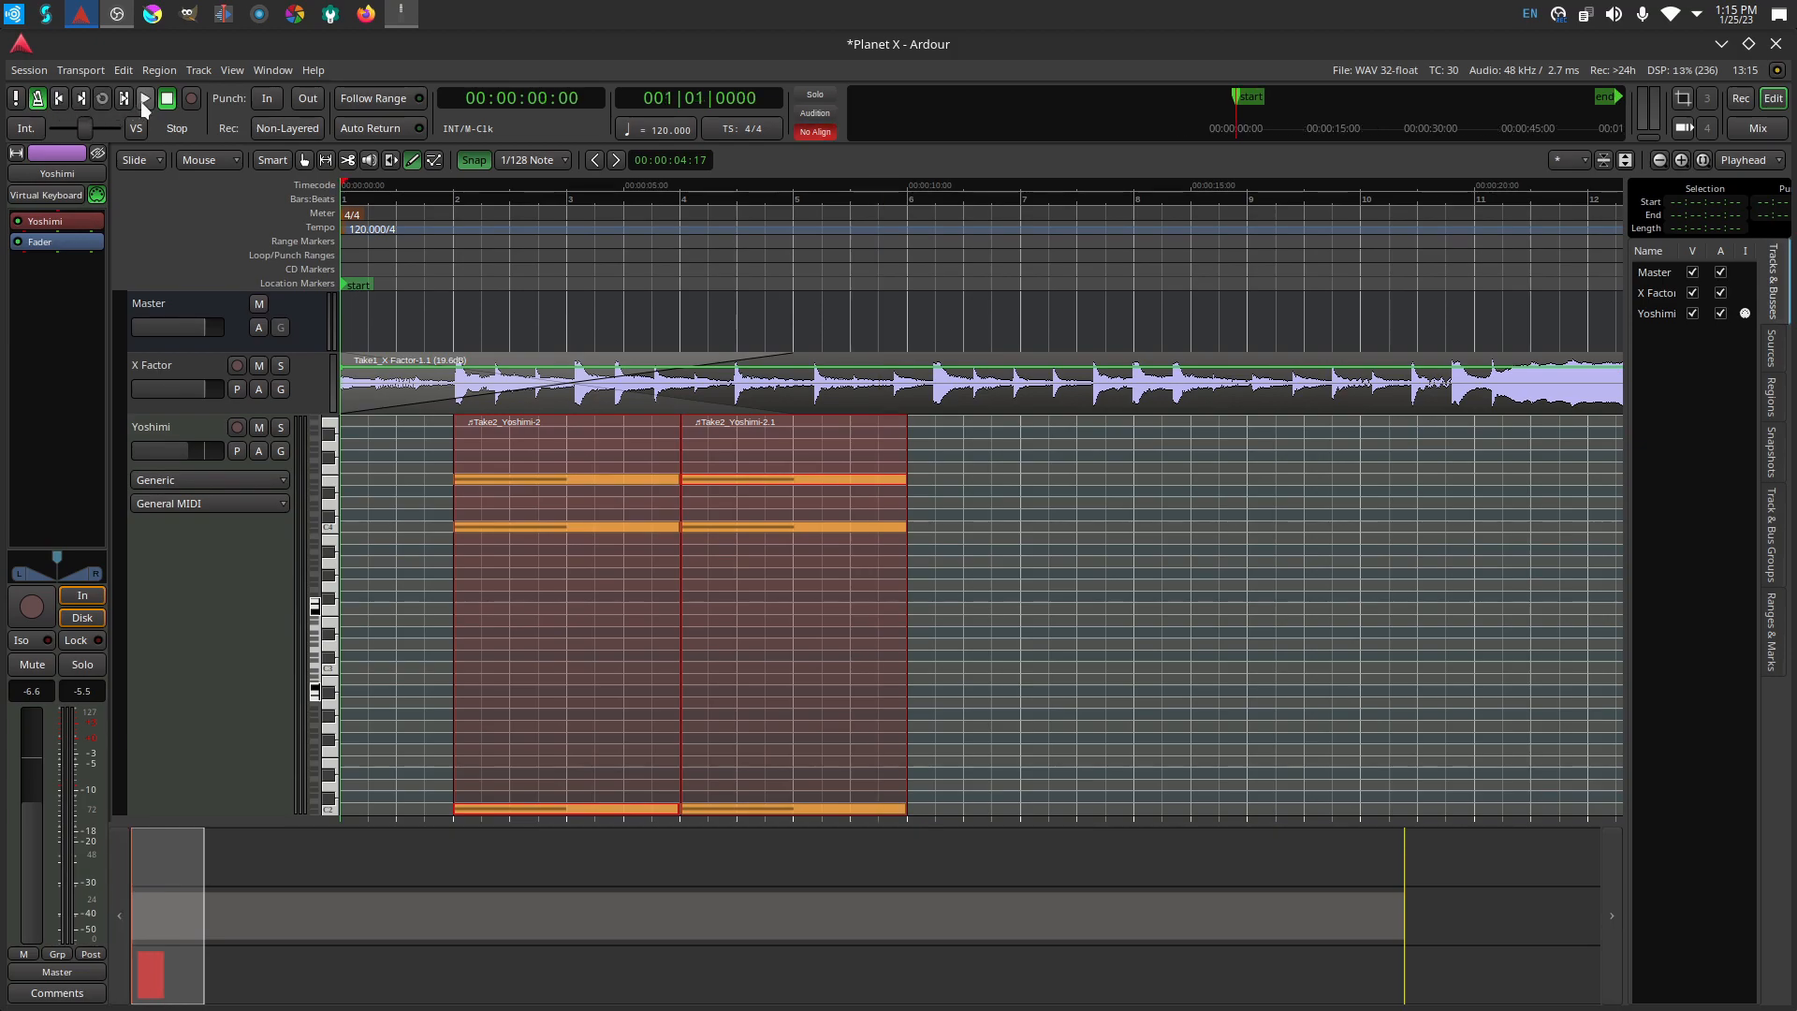
click(142, 97)
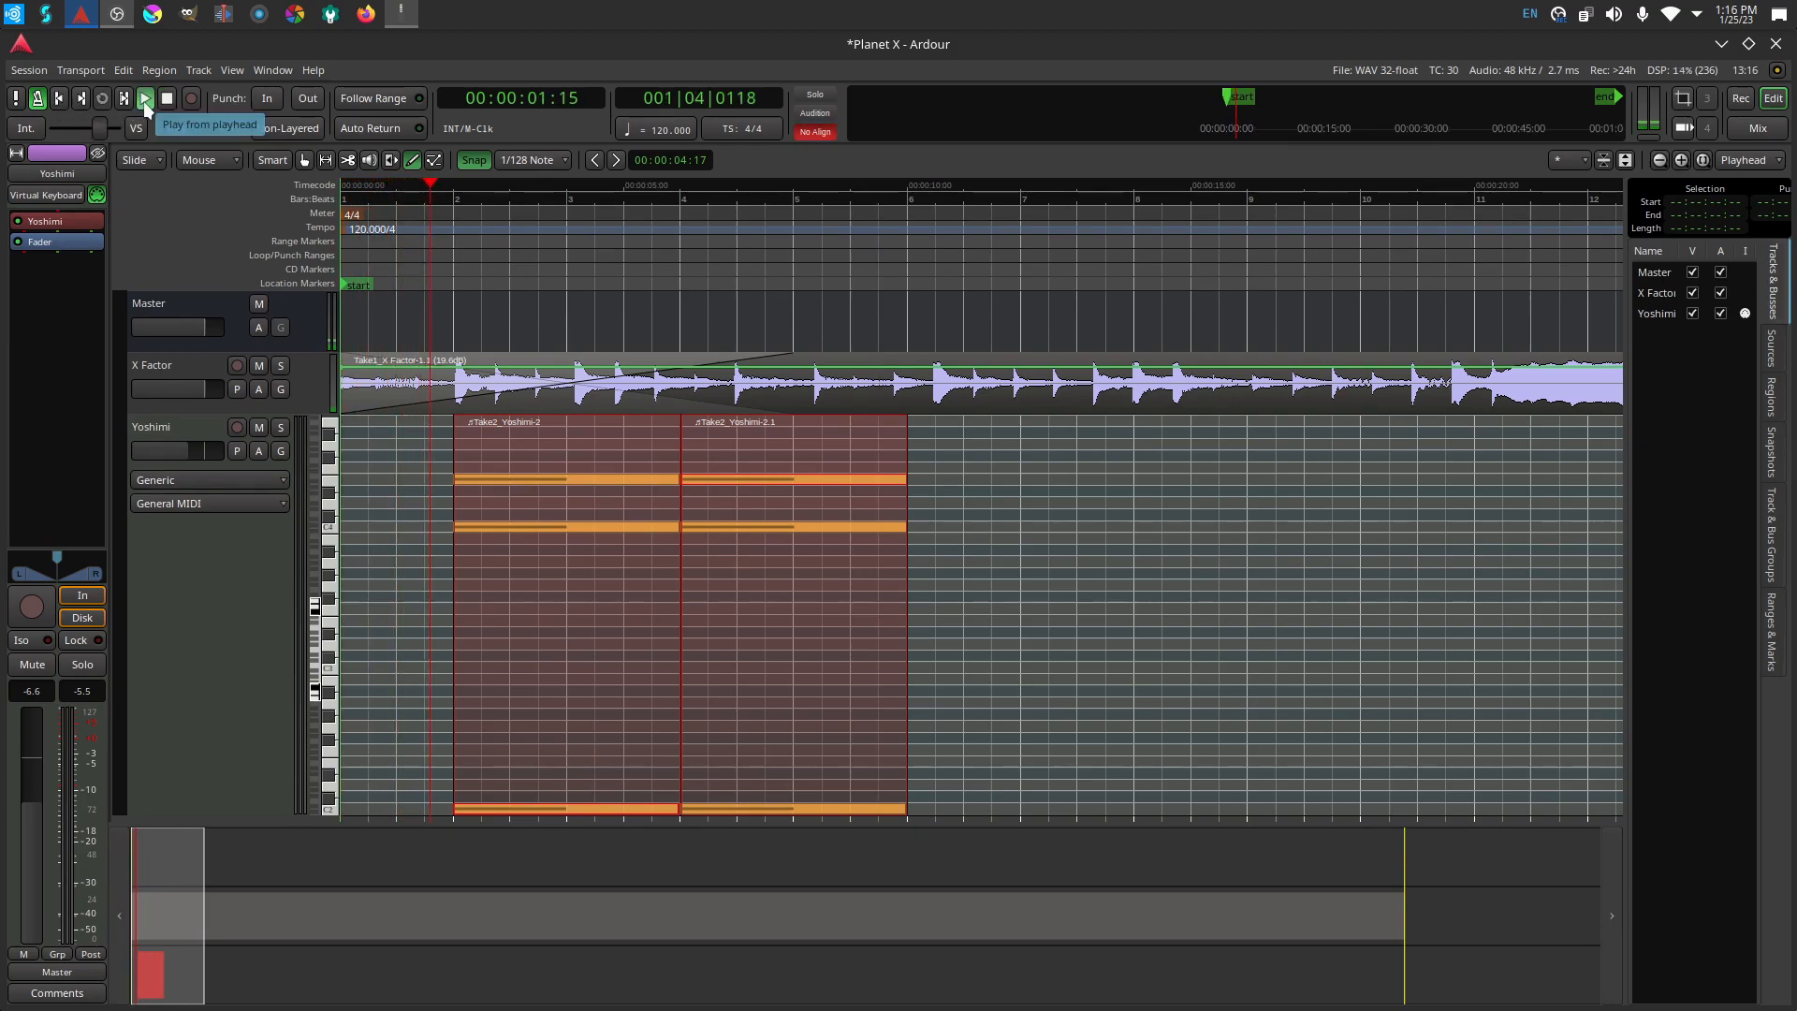
click(143, 98)
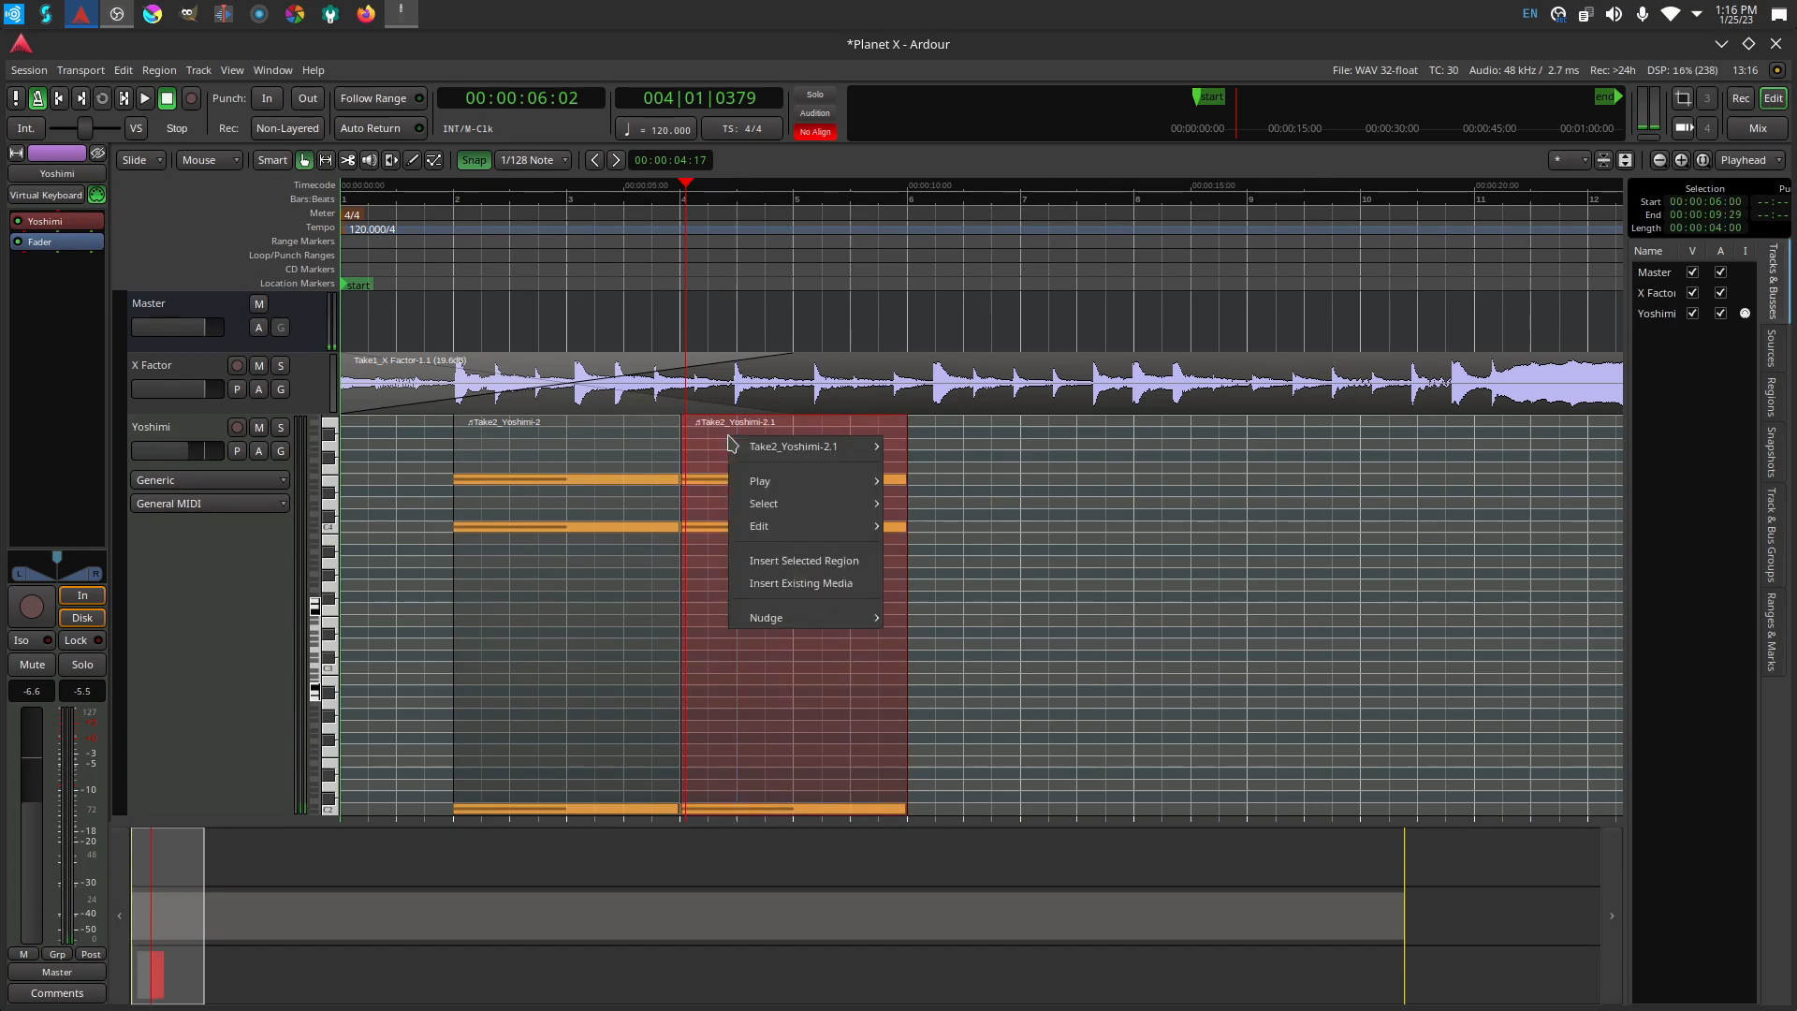
mouse_move(758, 526)
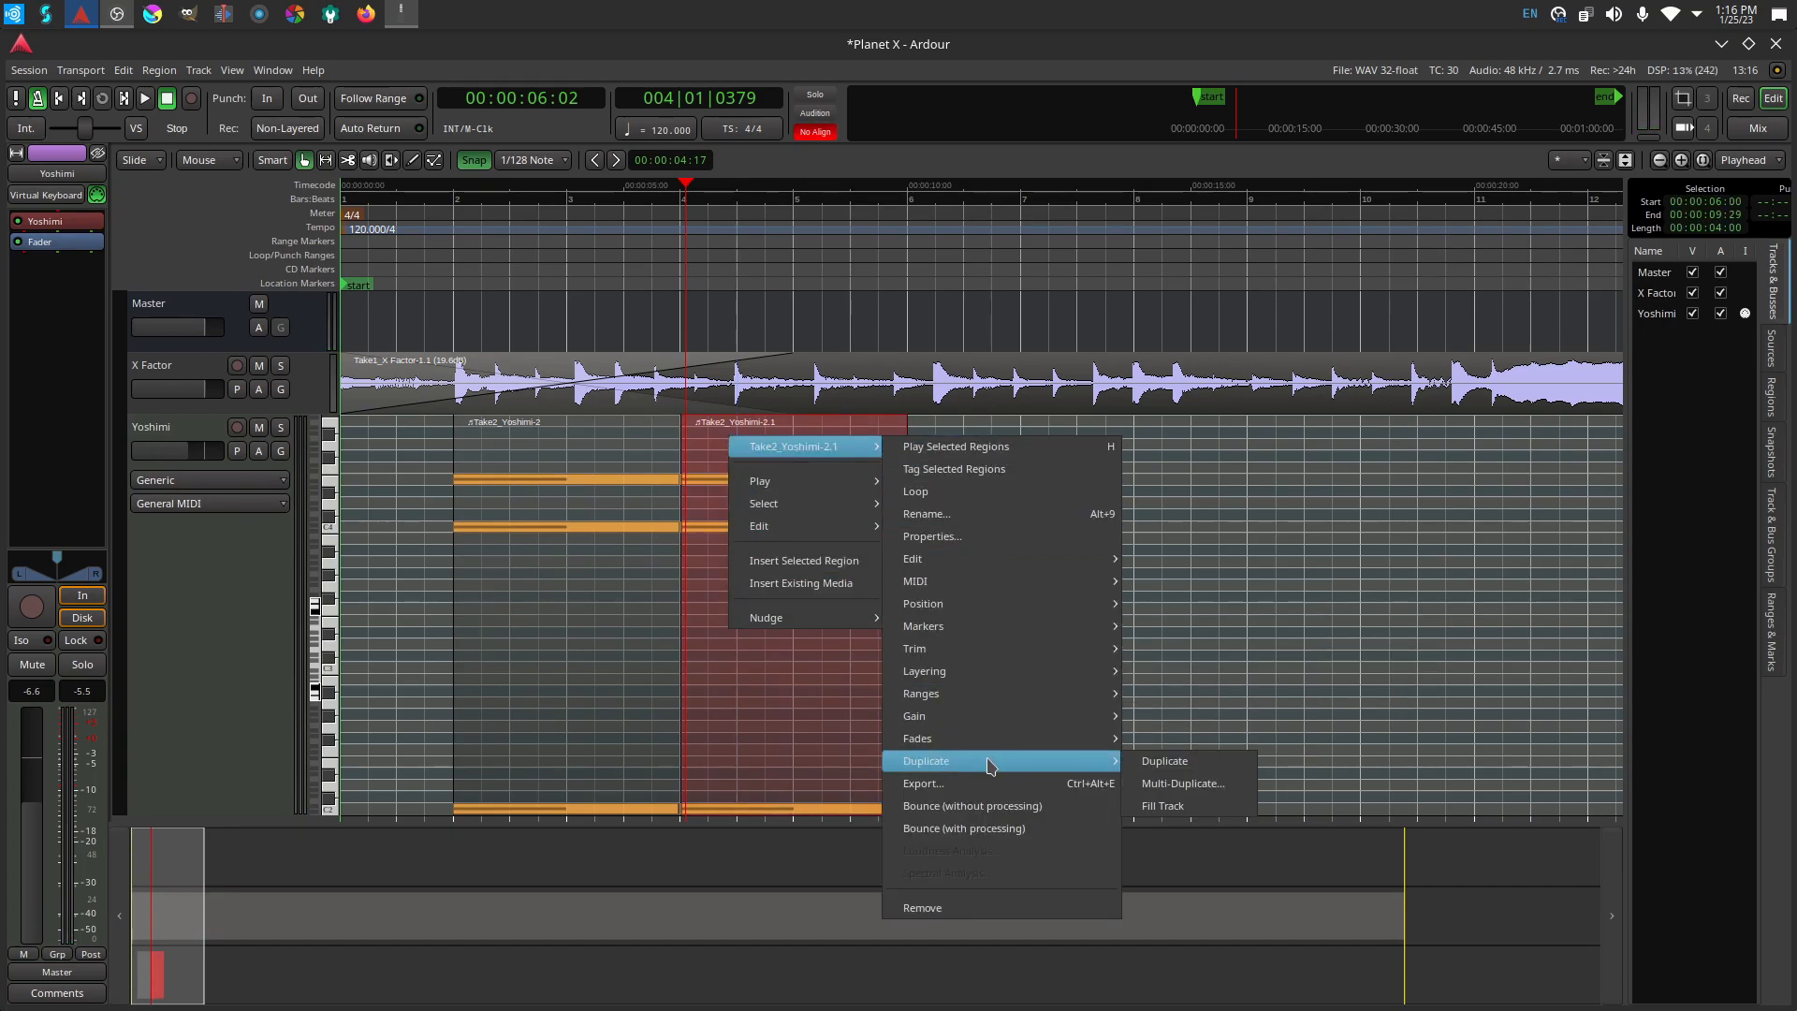
mouse_move(764, 504)
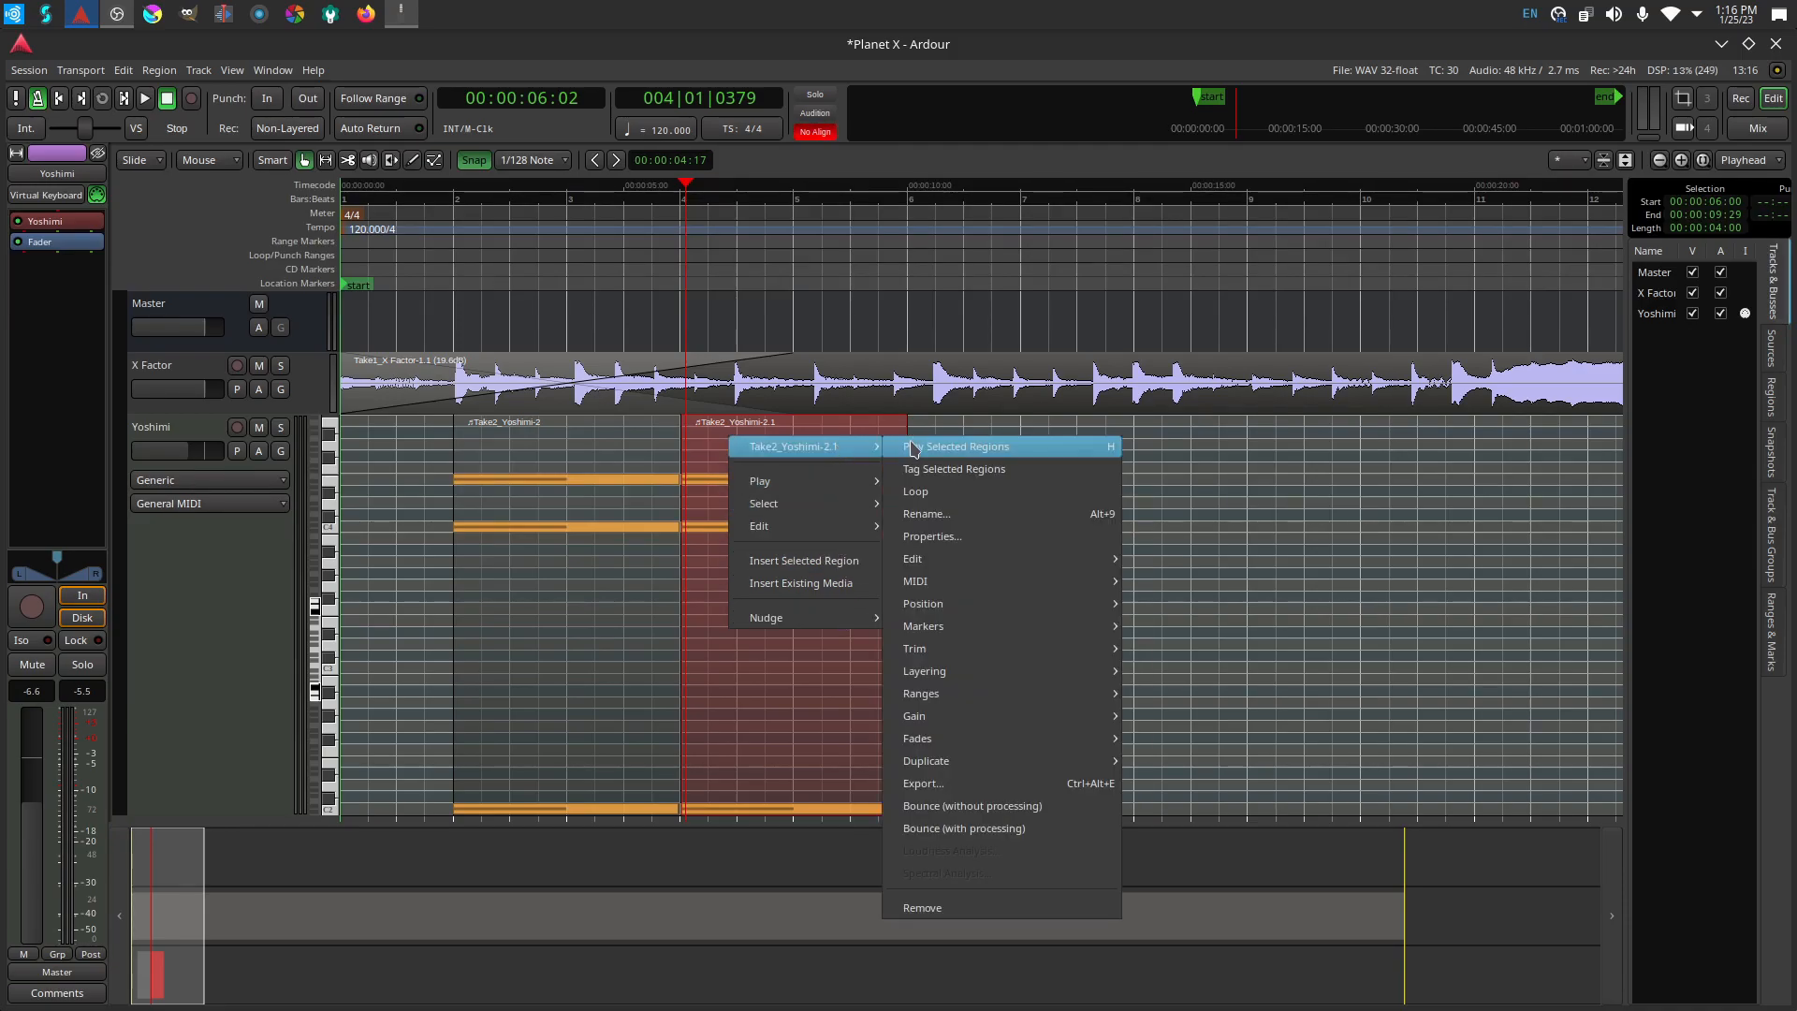
mouse_move(954, 468)
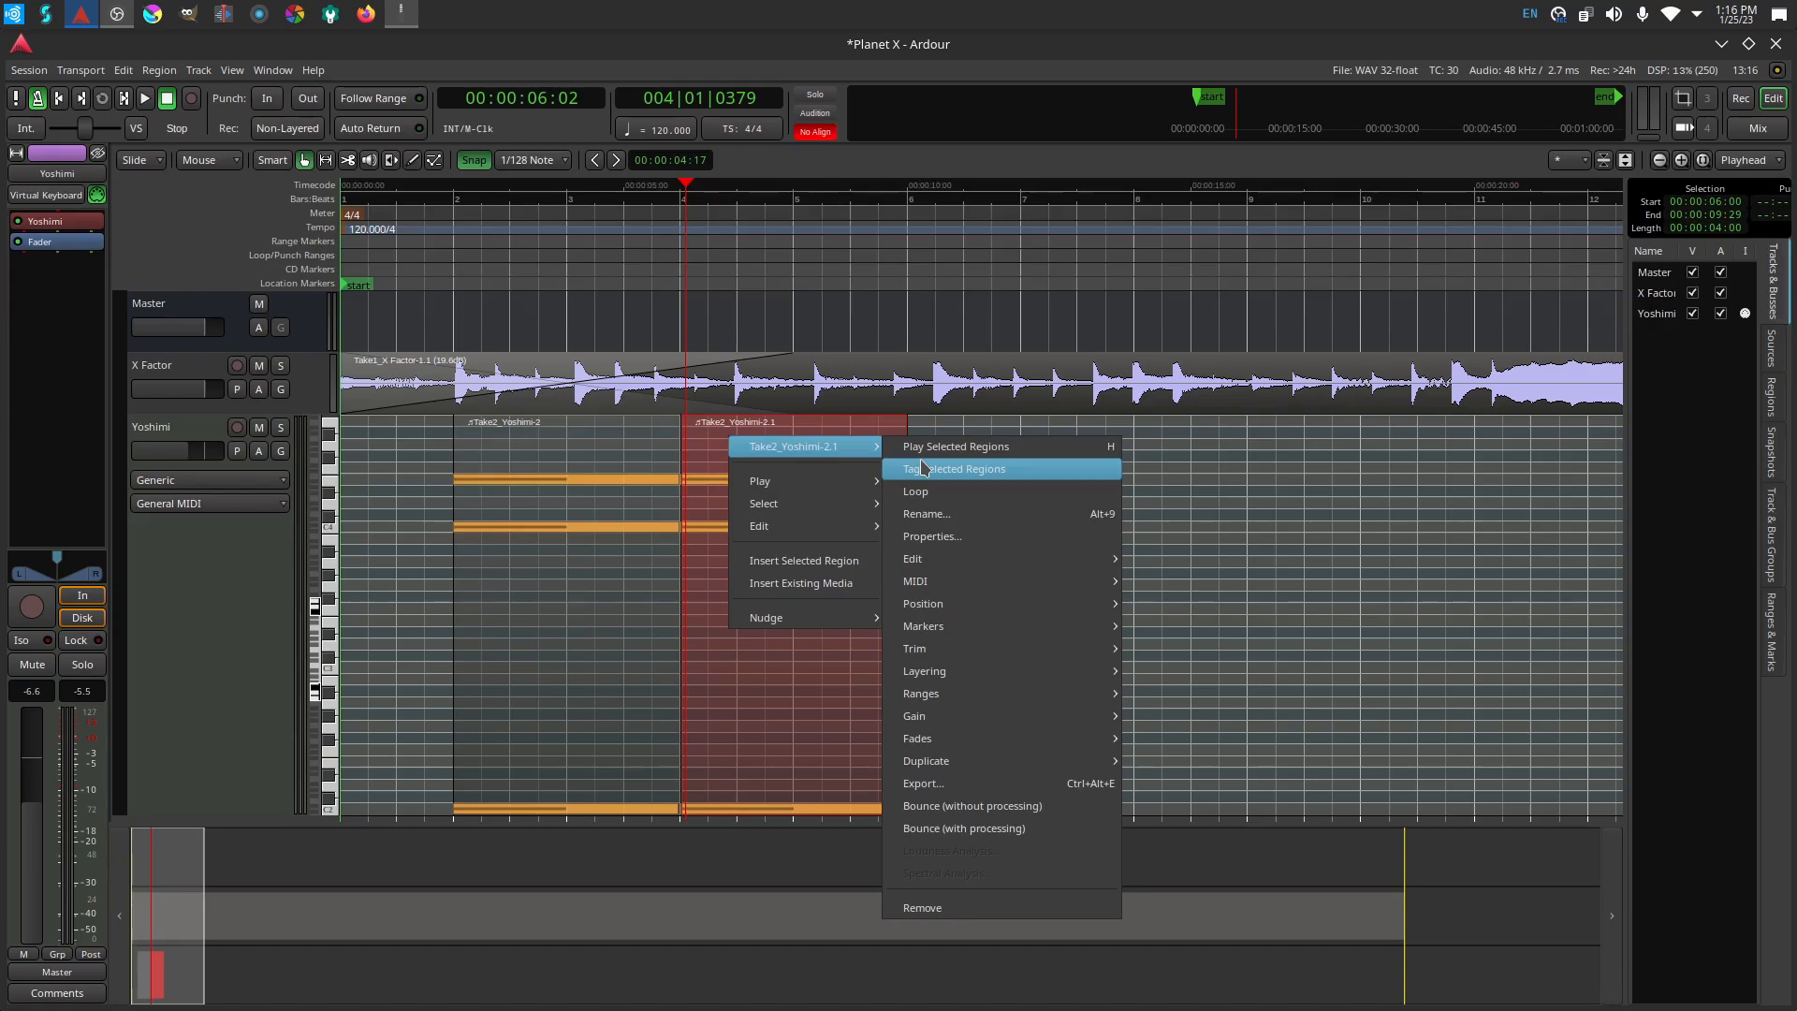
mouse_move(939, 561)
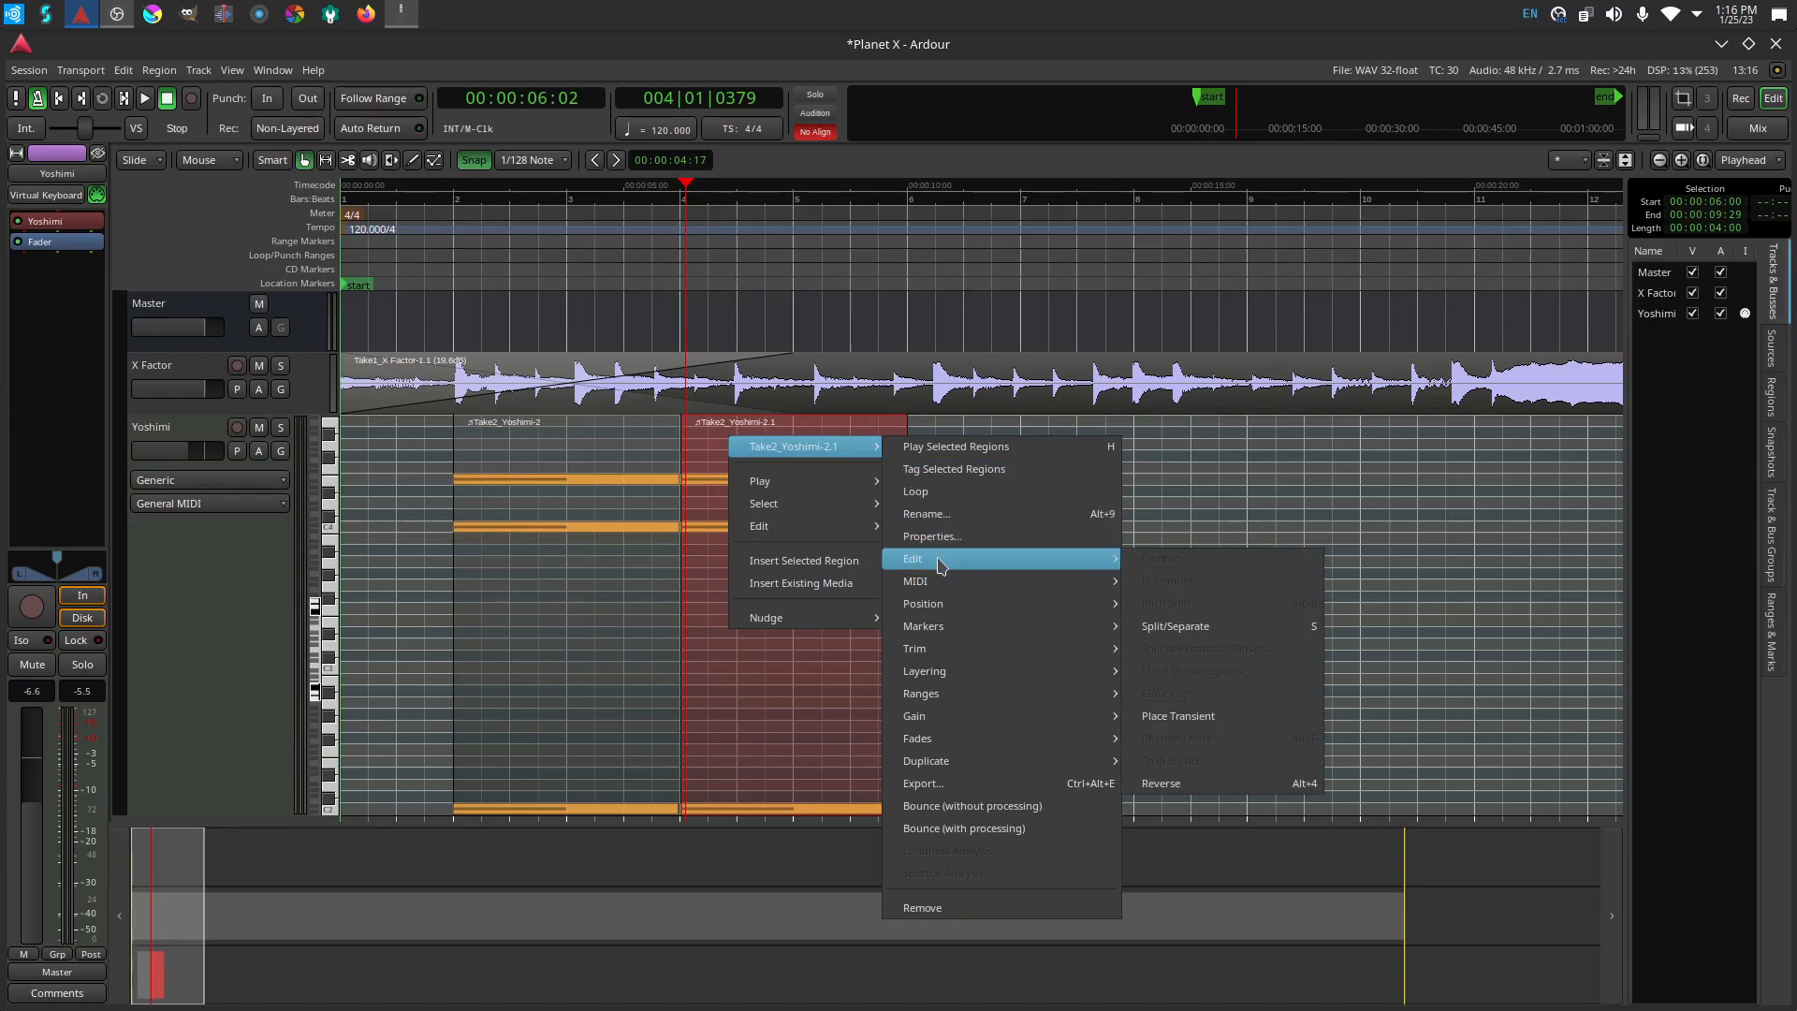
mouse_move(1146, 569)
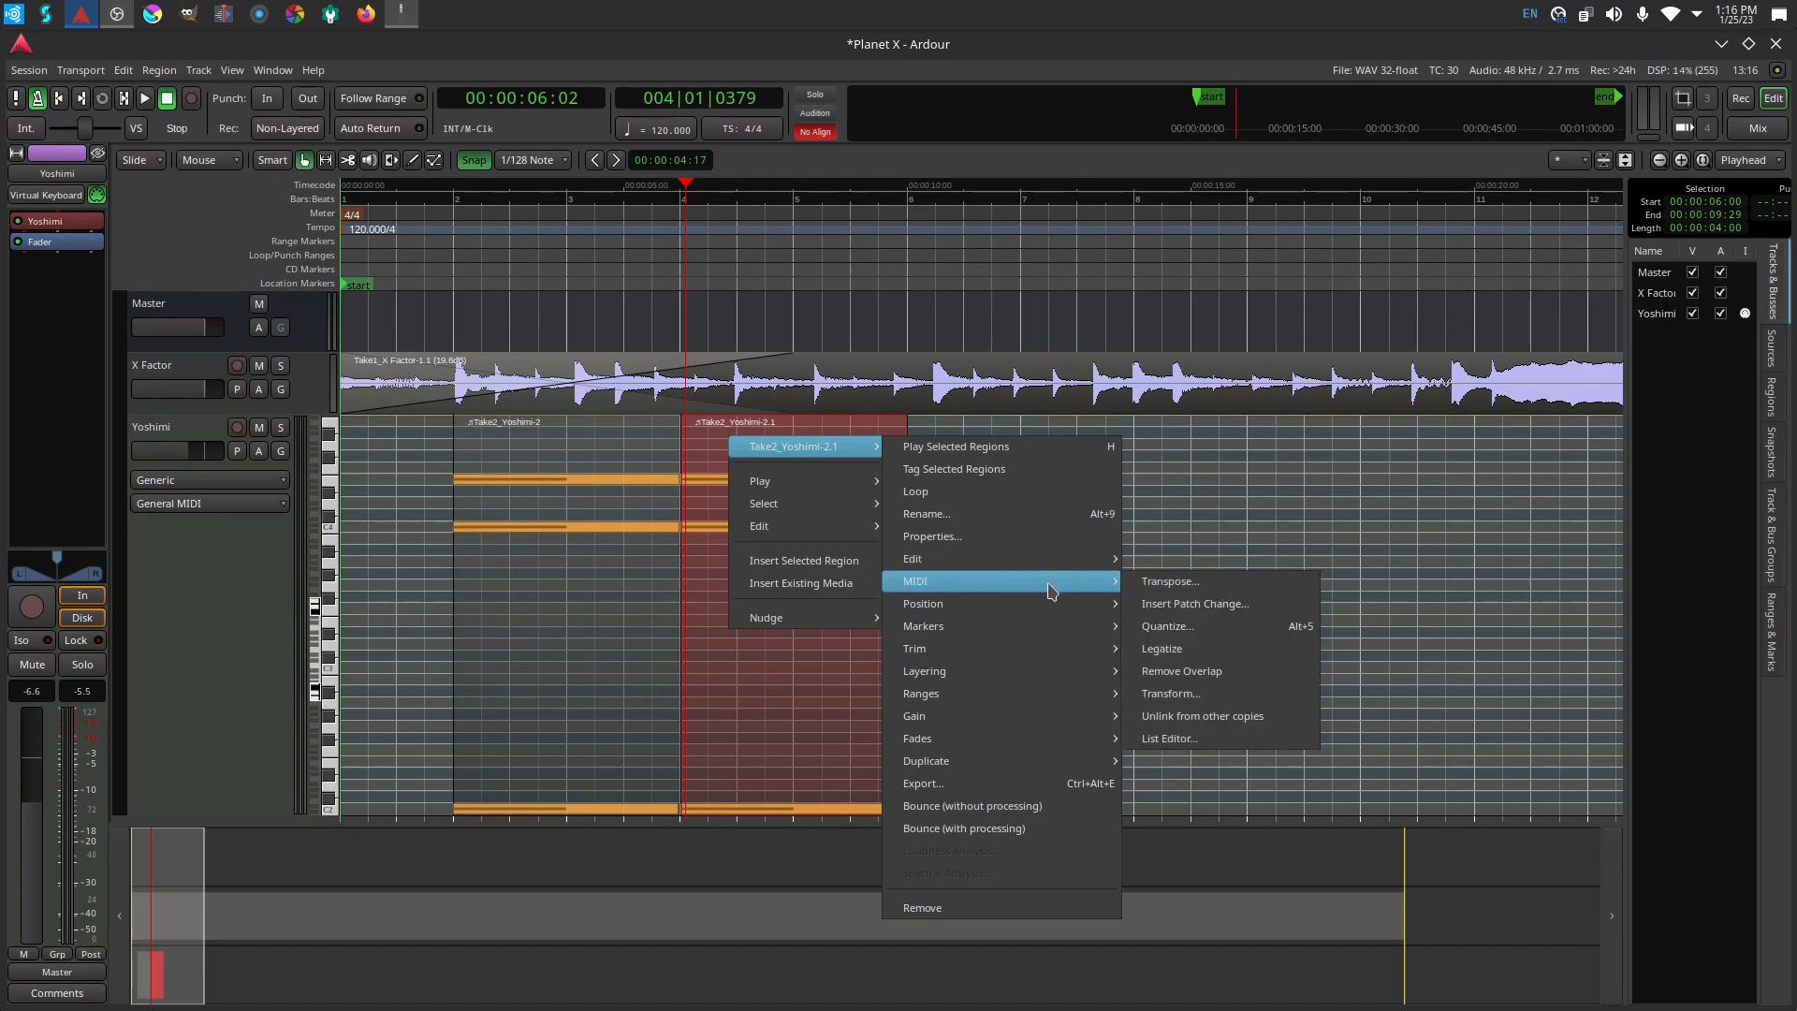
mouse_move(1194, 699)
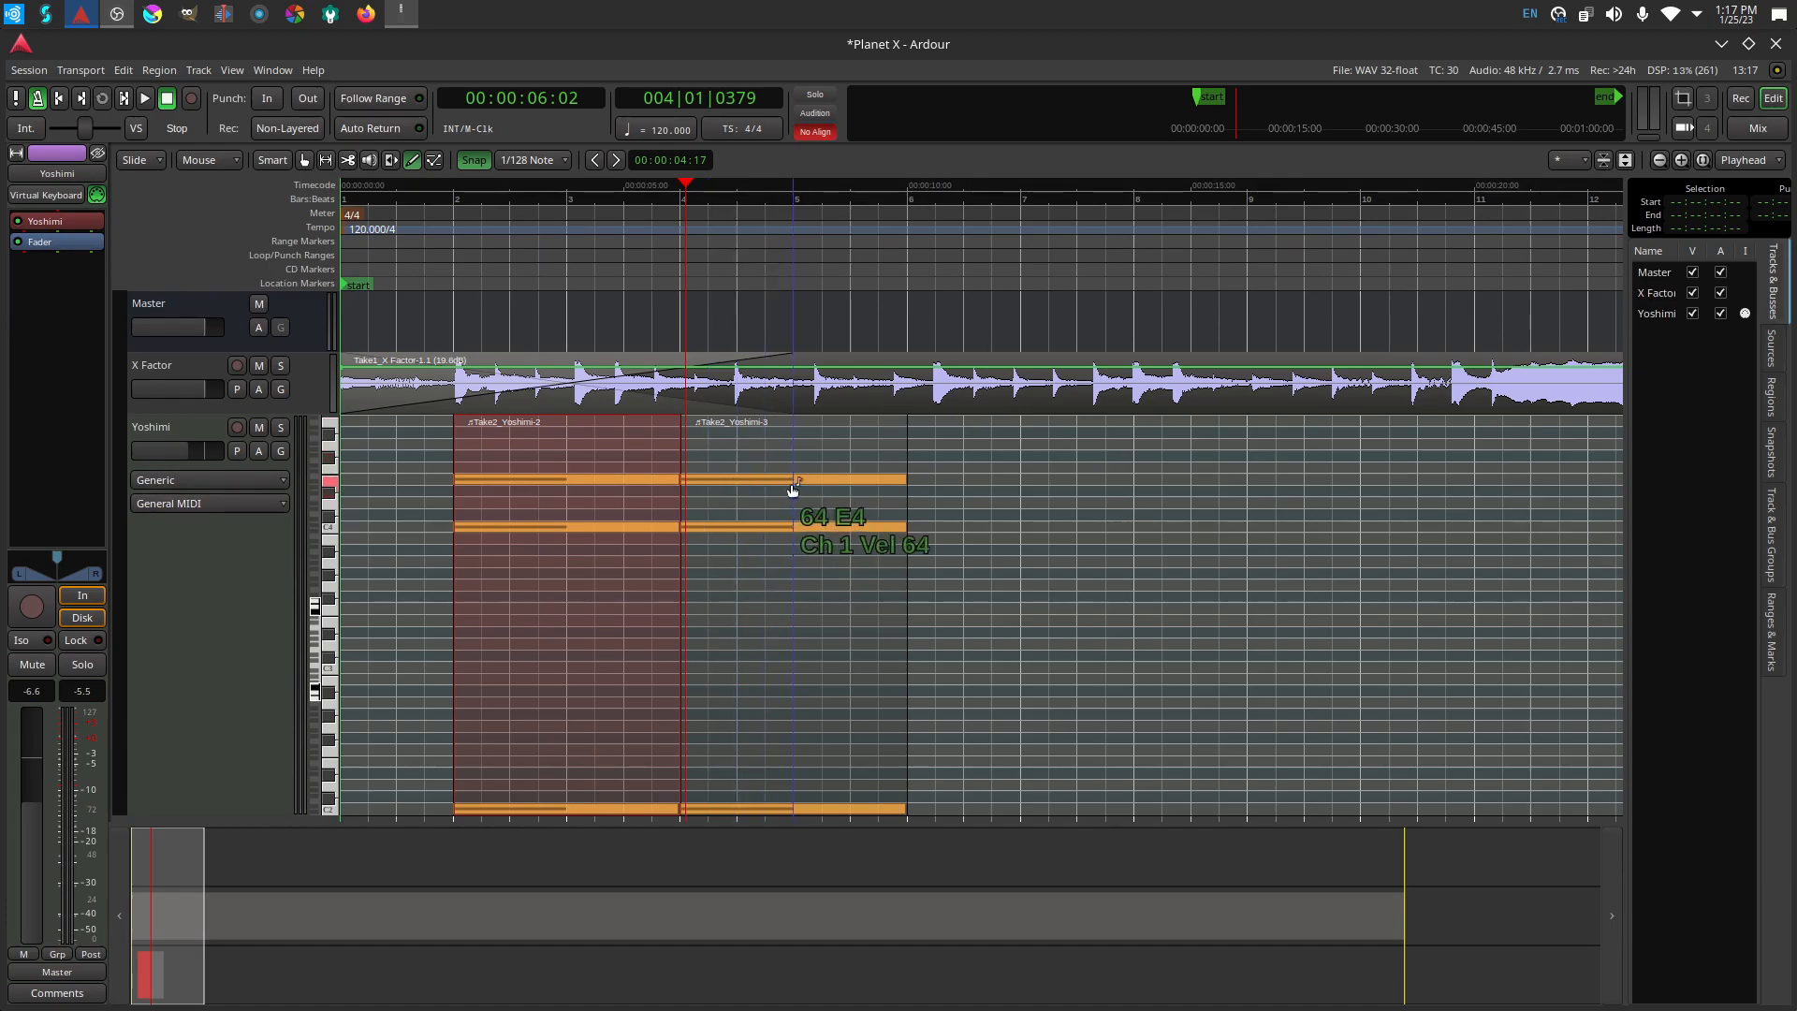
Lower the top note of the unlinked second region by one semitone.
click(802, 481)
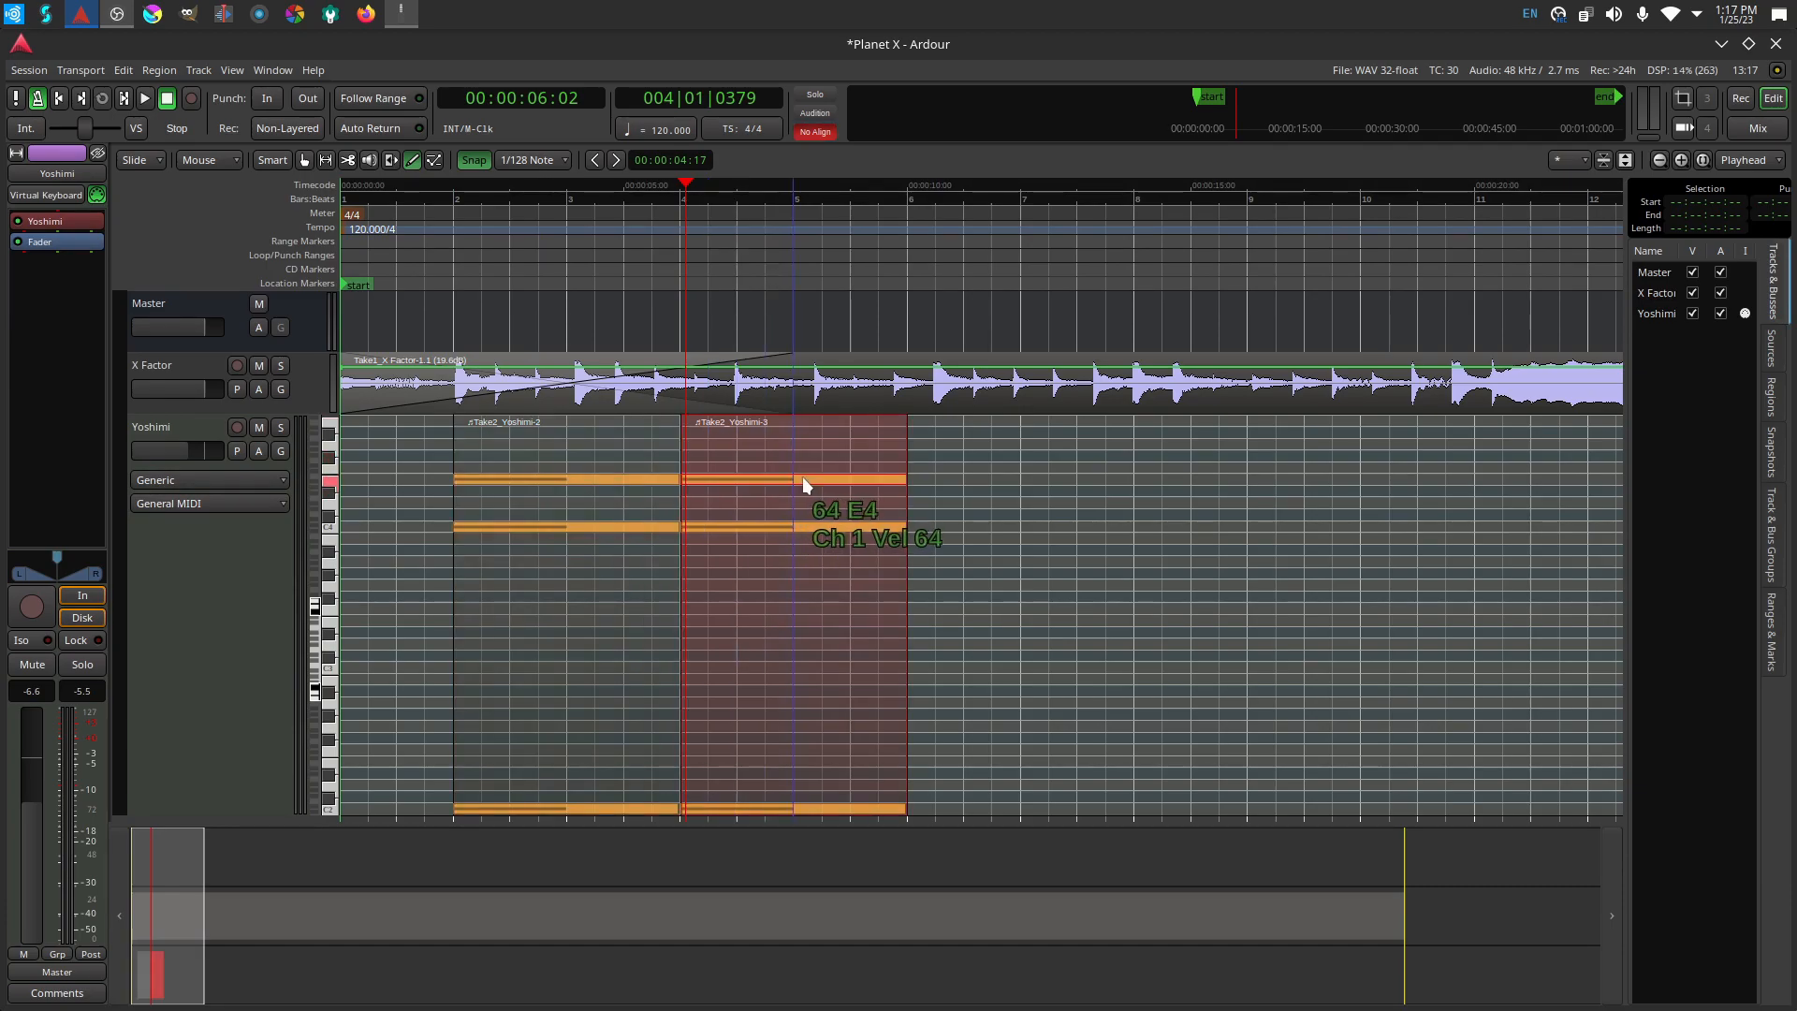
drag(802, 478, 716, 493)
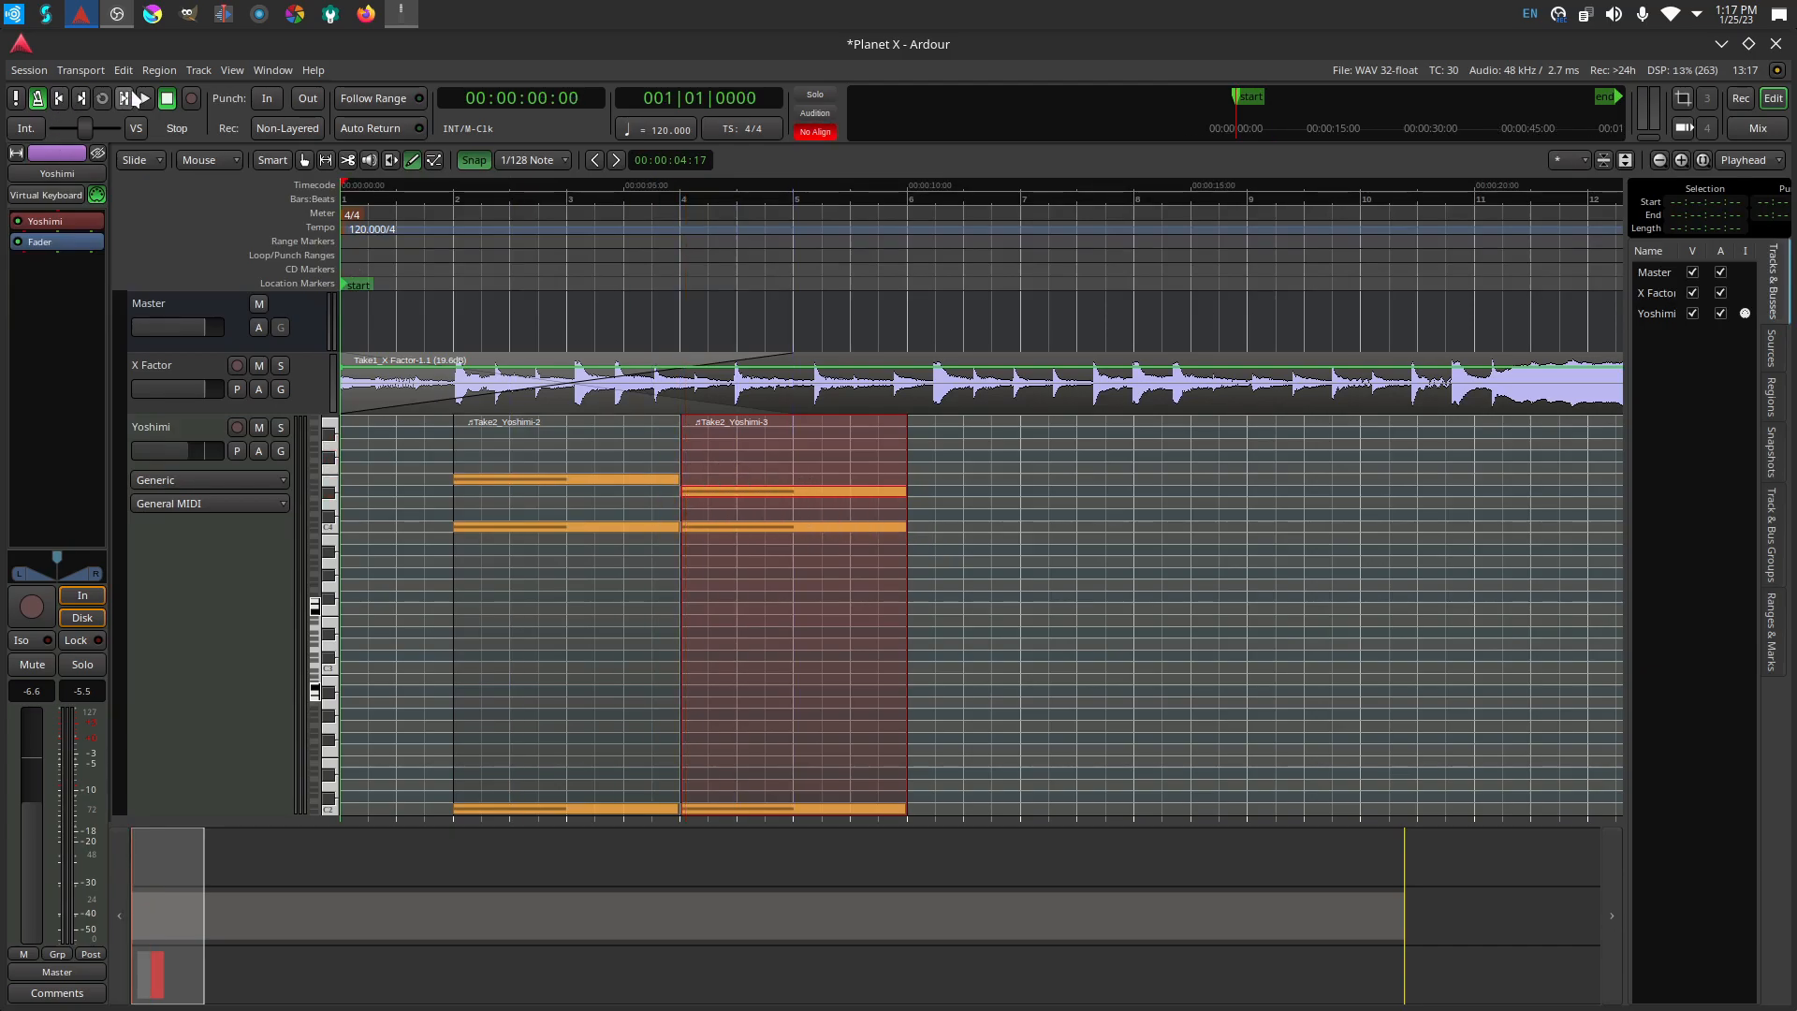
click(142, 98)
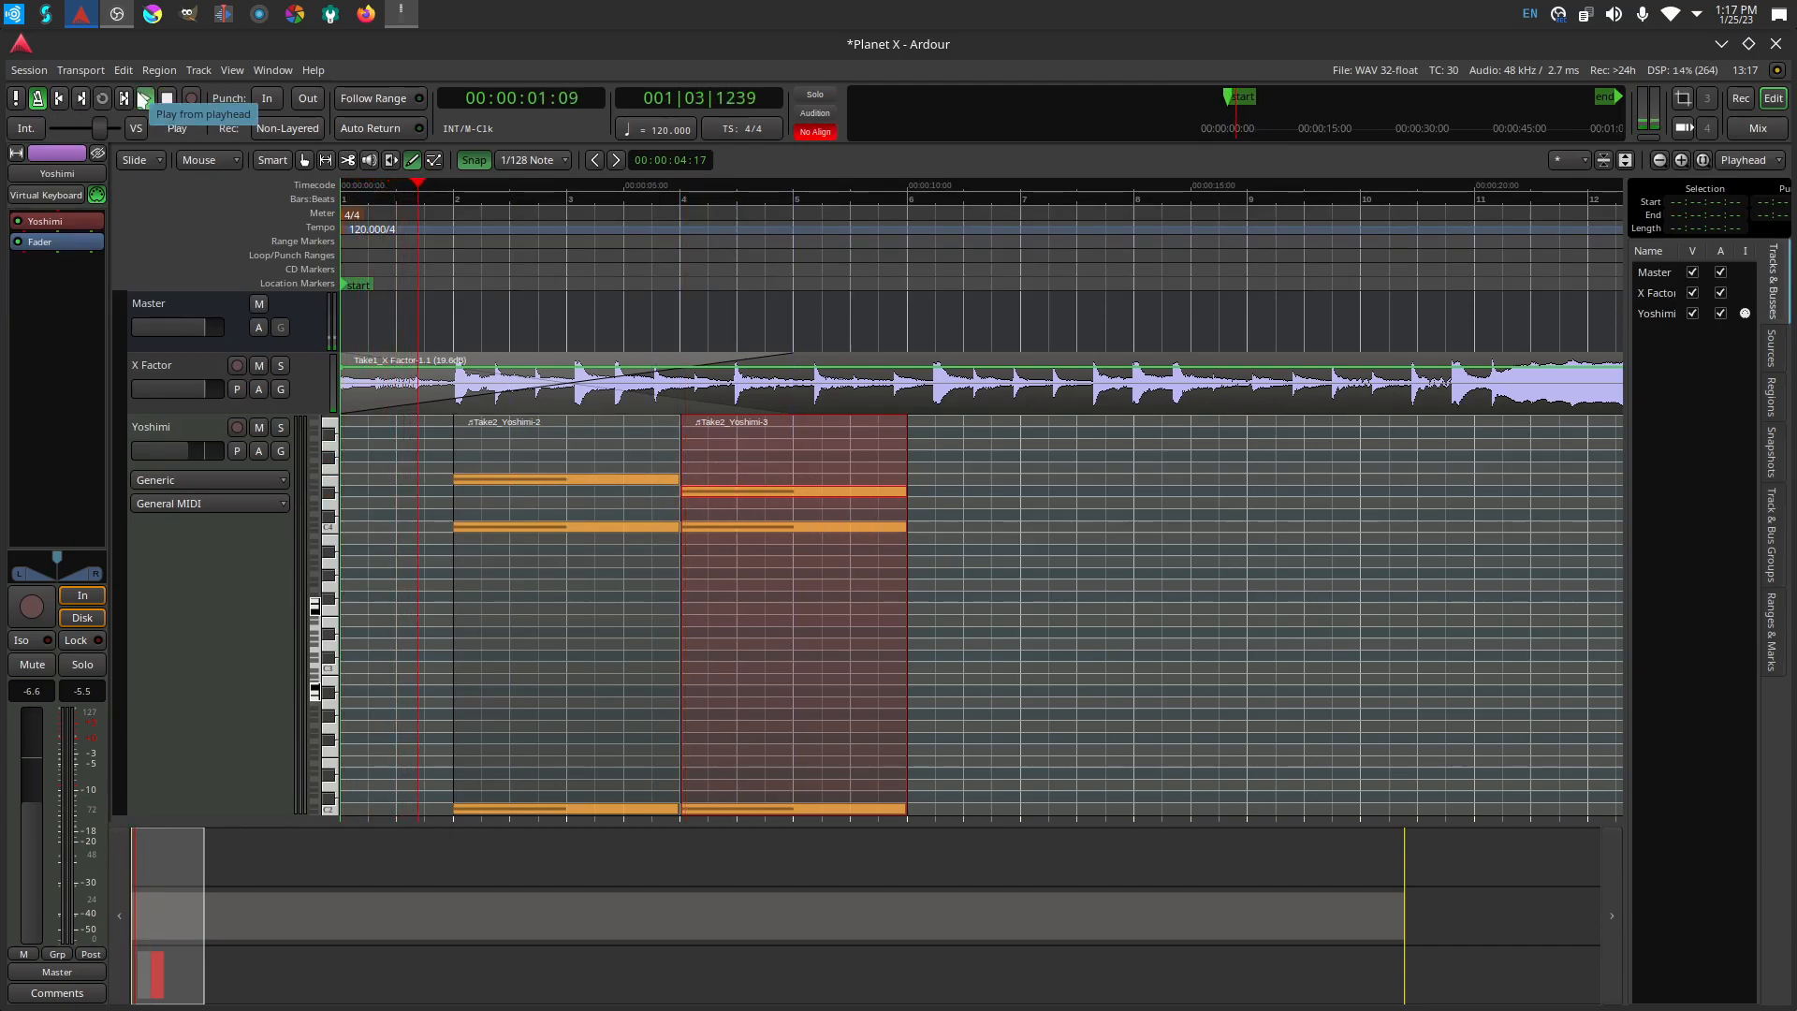
click(141, 98)
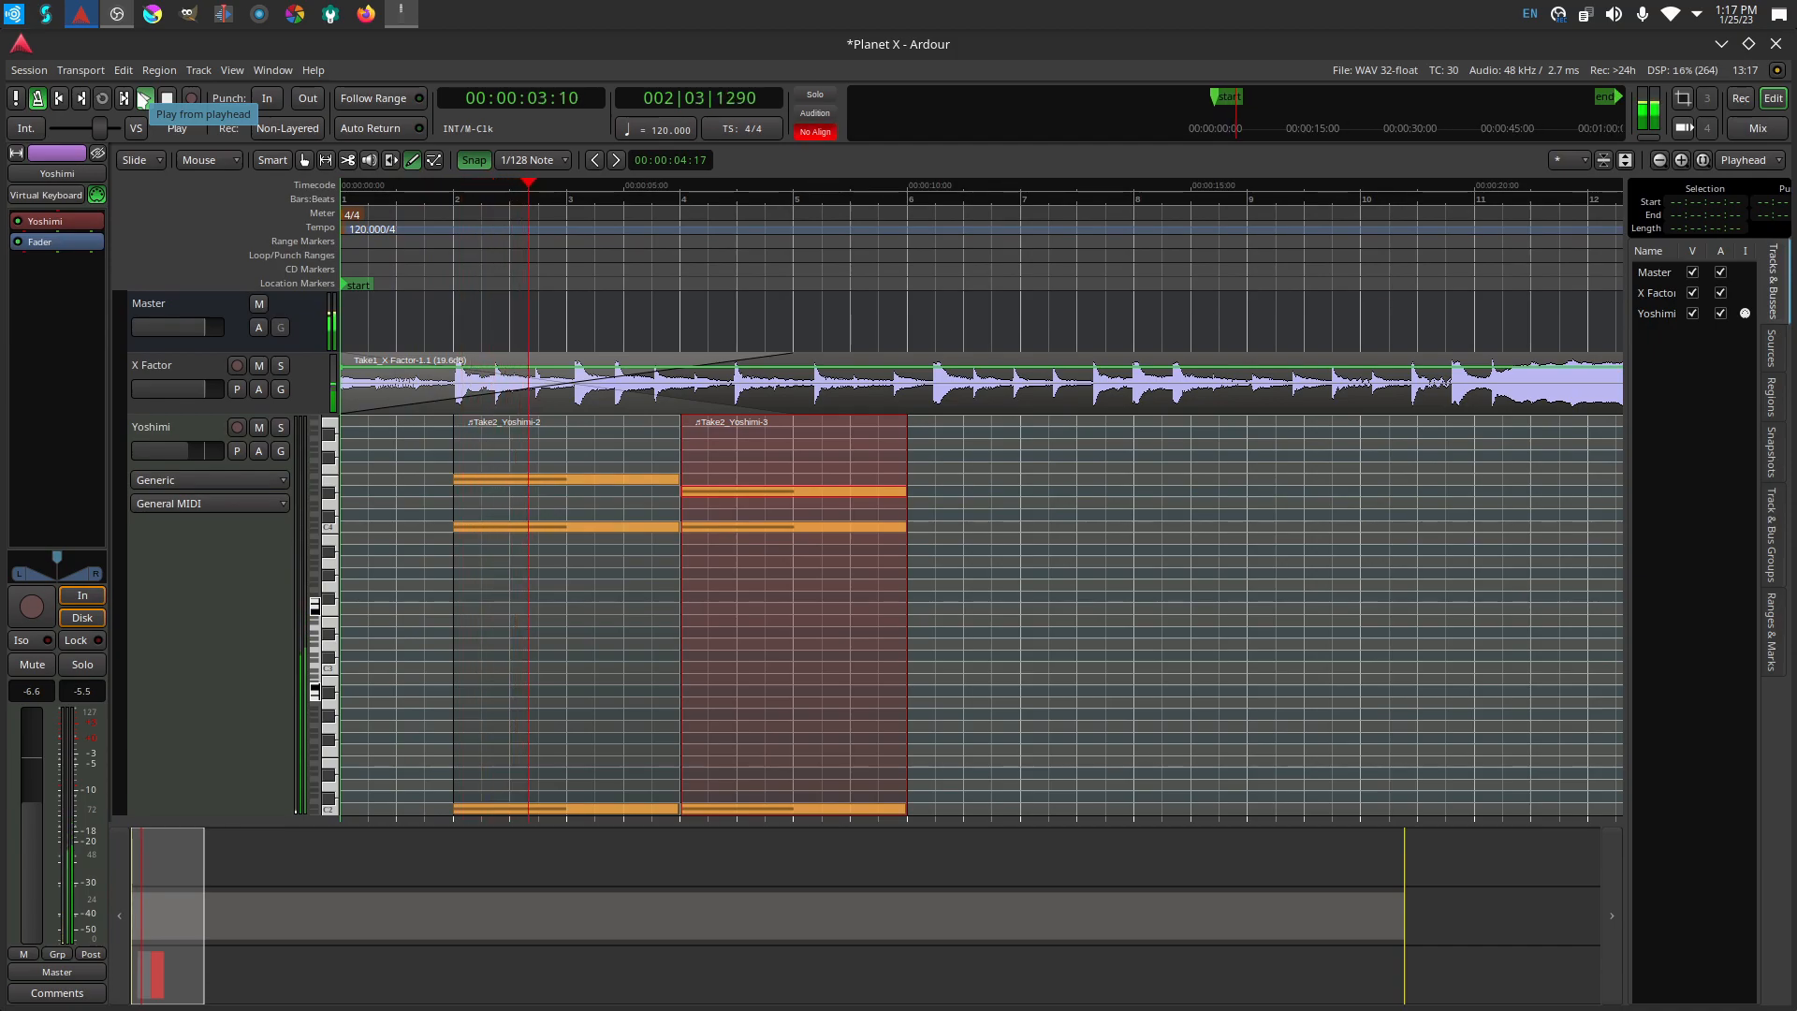
click(138, 97)
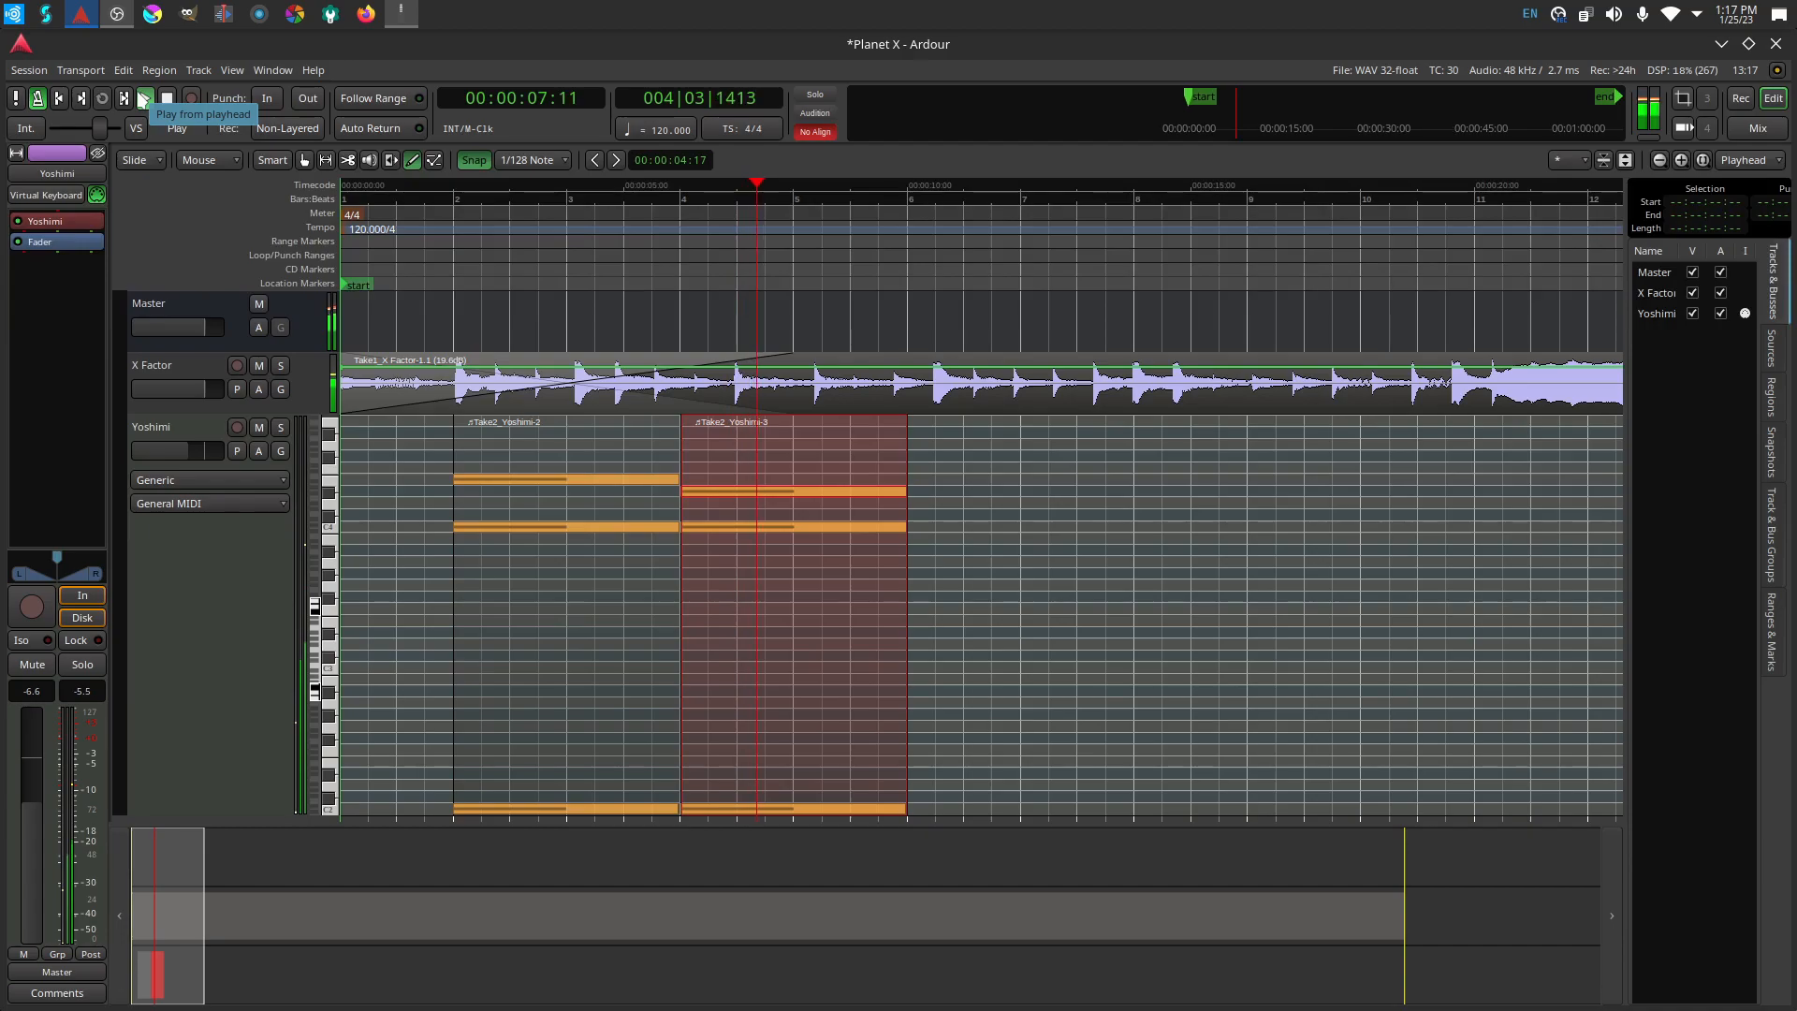
click(144, 97)
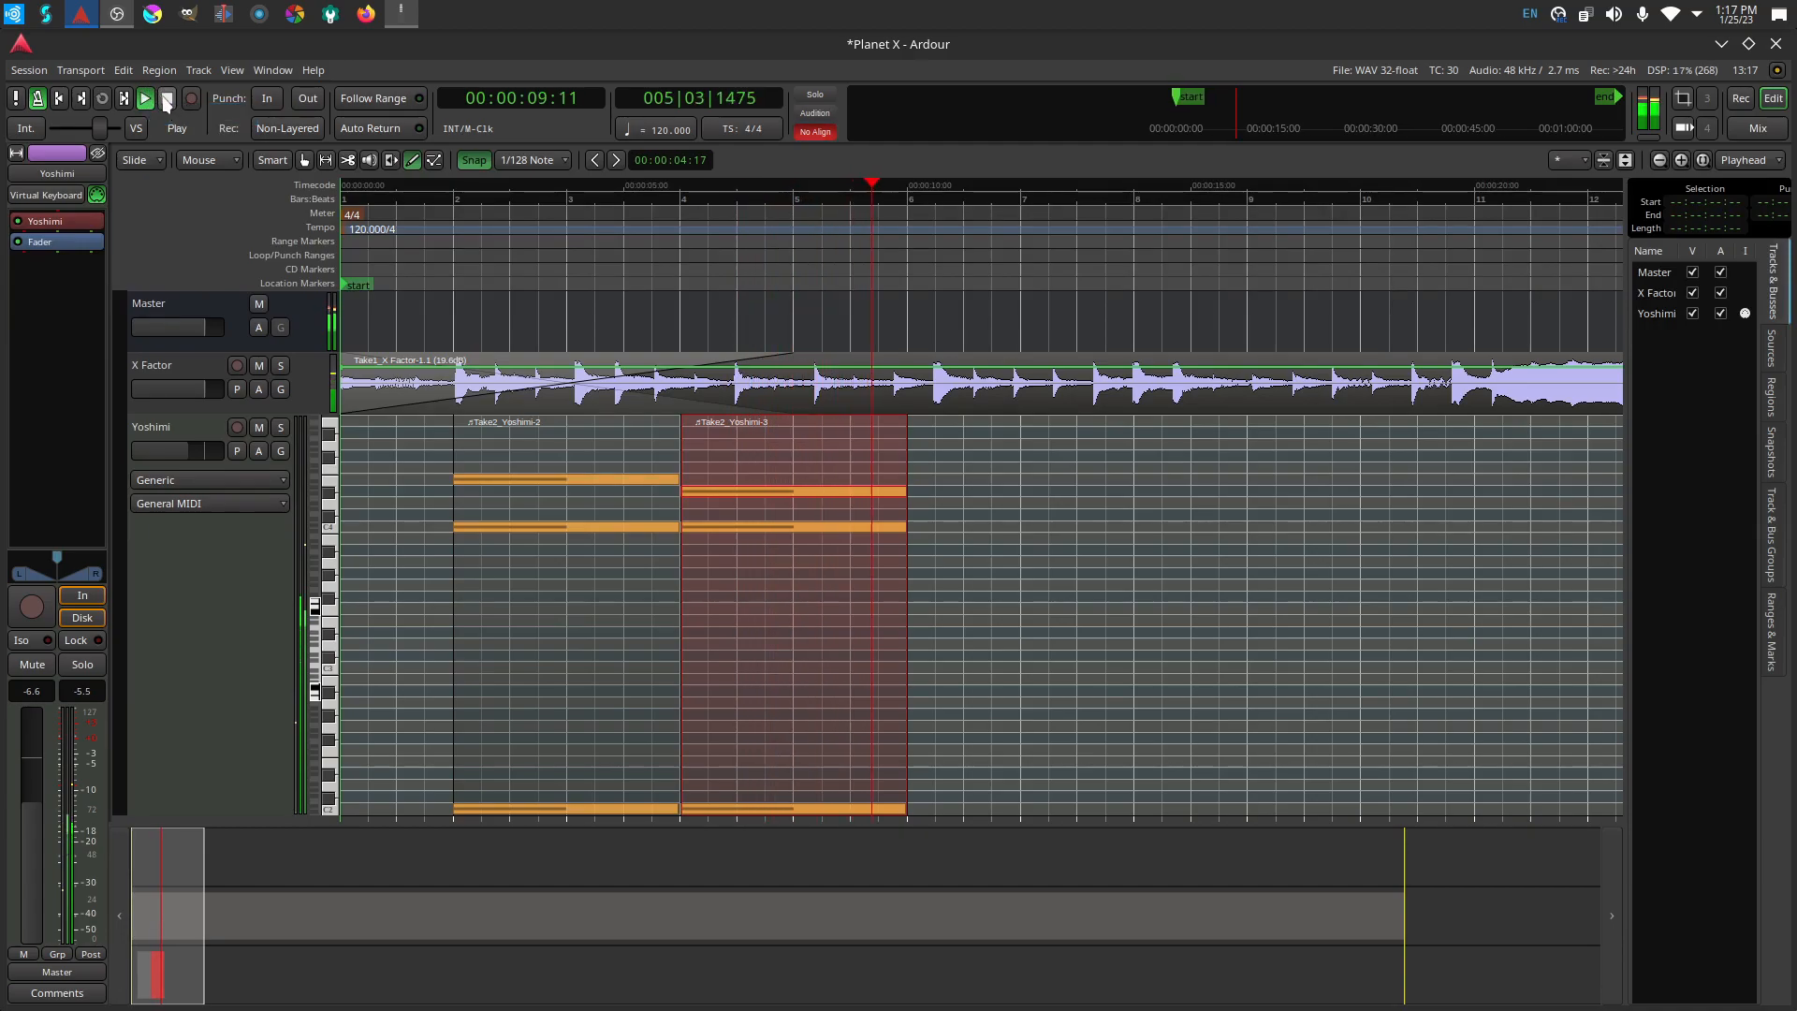